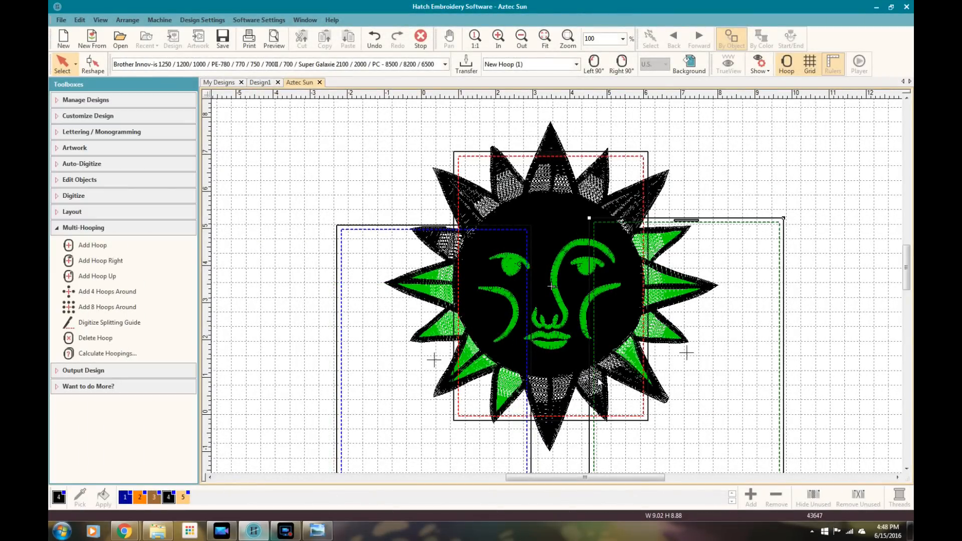
Close the Aztec Sun design tab, leaving only the empty Design1 hoop
click(320, 82)
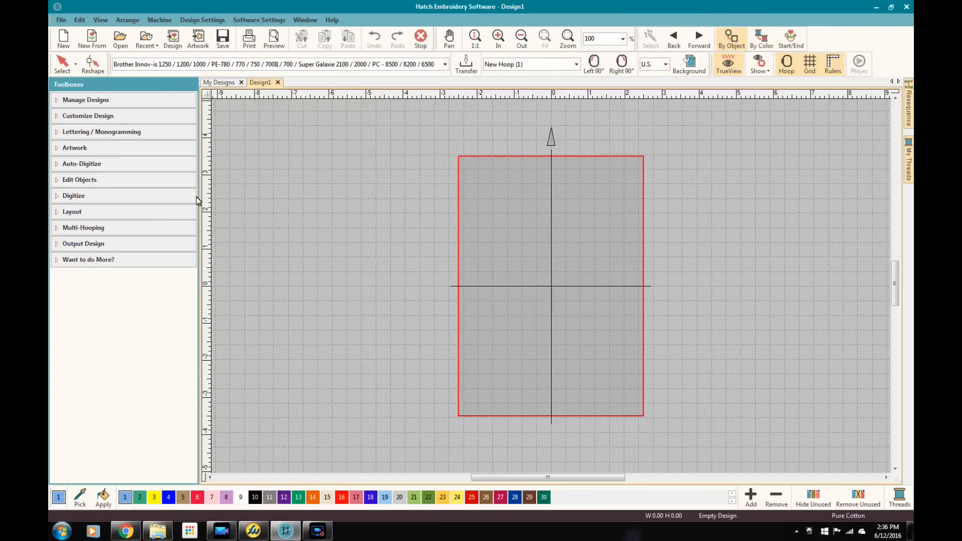
mouse_move(114, 103)
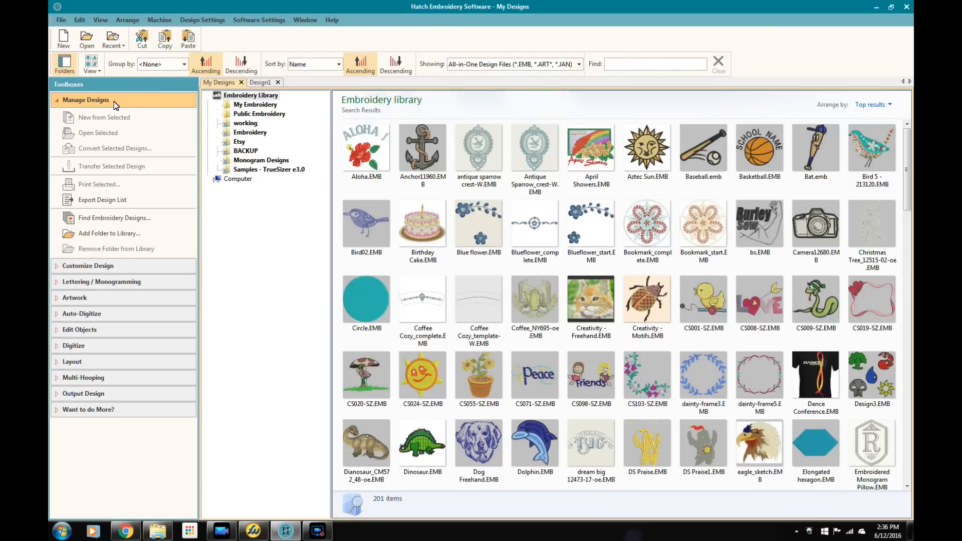
mouse_move(139, 151)
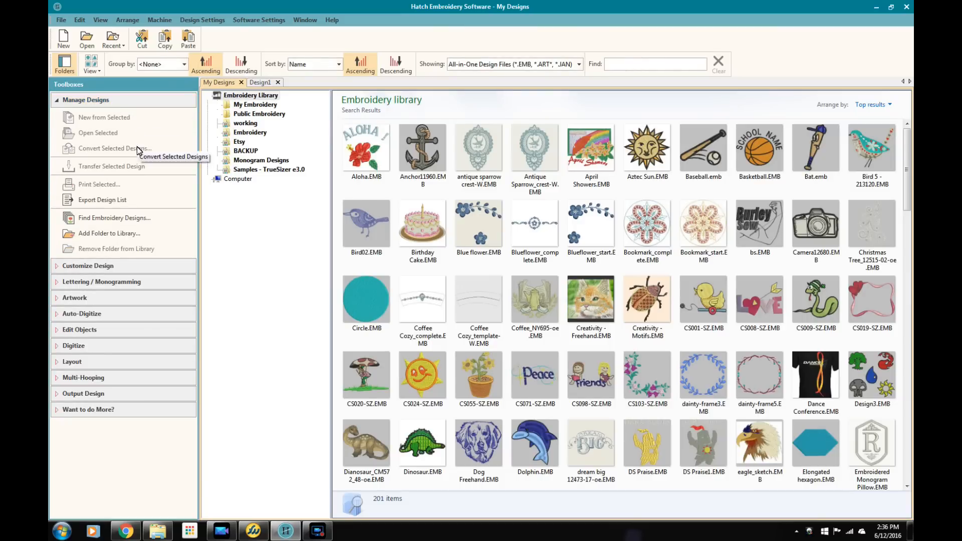
mouse_move(115, 218)
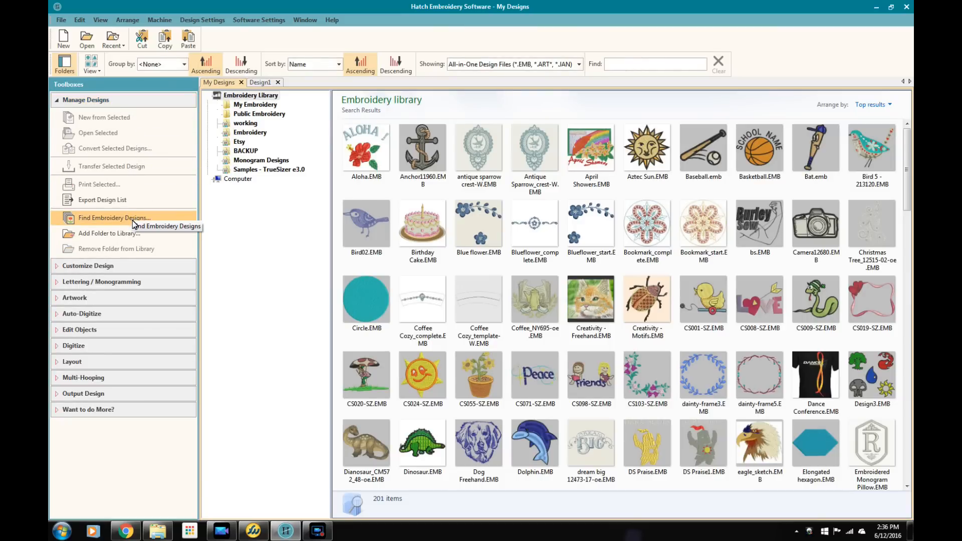
mouse_move(108, 234)
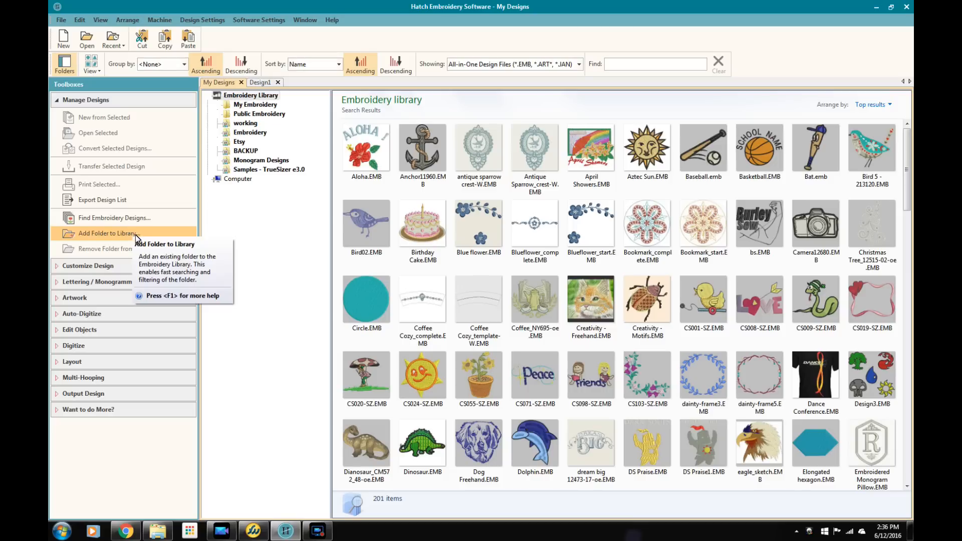
mouse_move(249, 102)
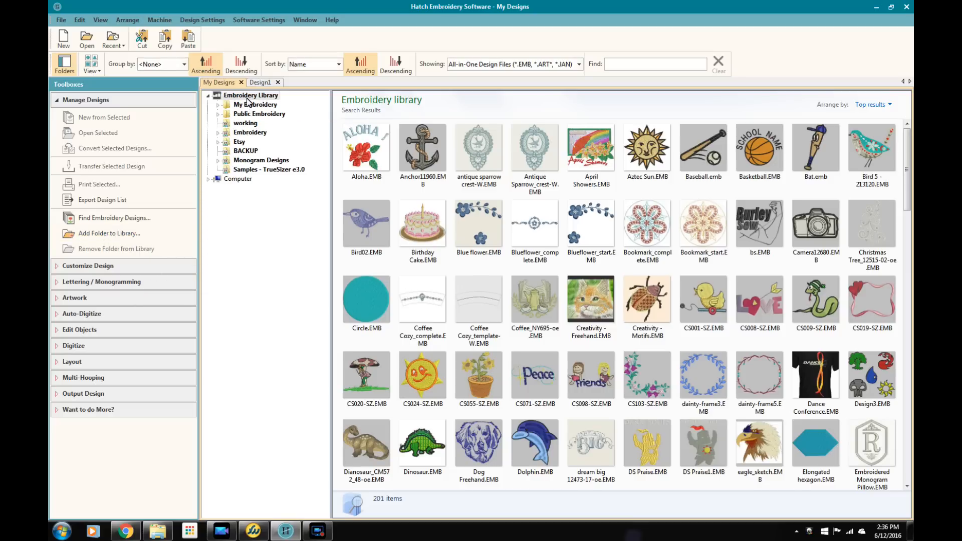
mouse_move(261, 161)
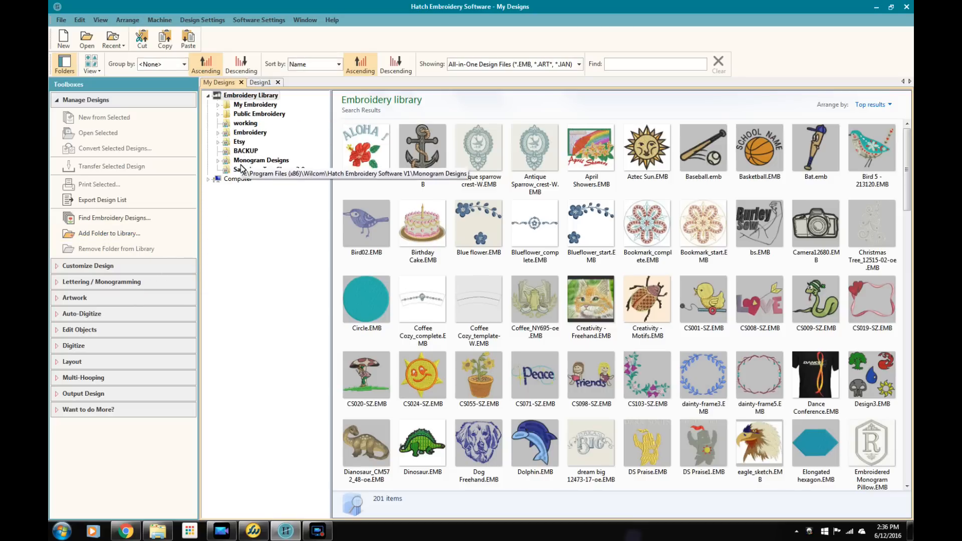
mouse_move(236, 187)
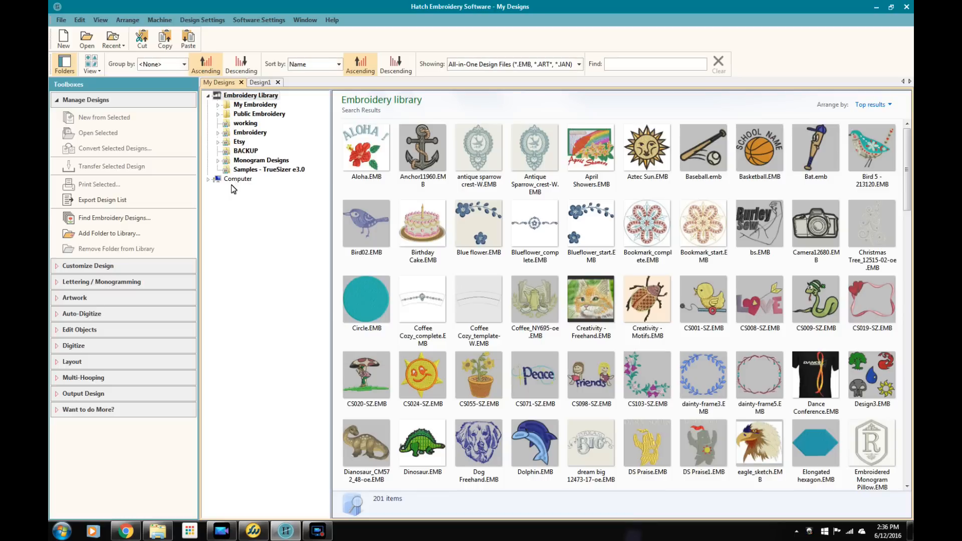
mouse_move(211, 186)
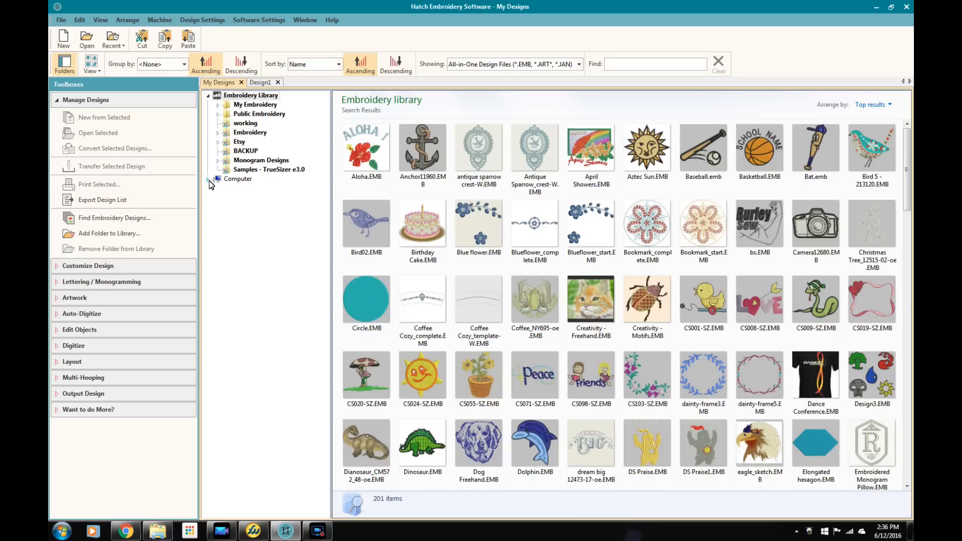
Expand Computer in the library folder tree and browse the design thumbnails
click(209, 178)
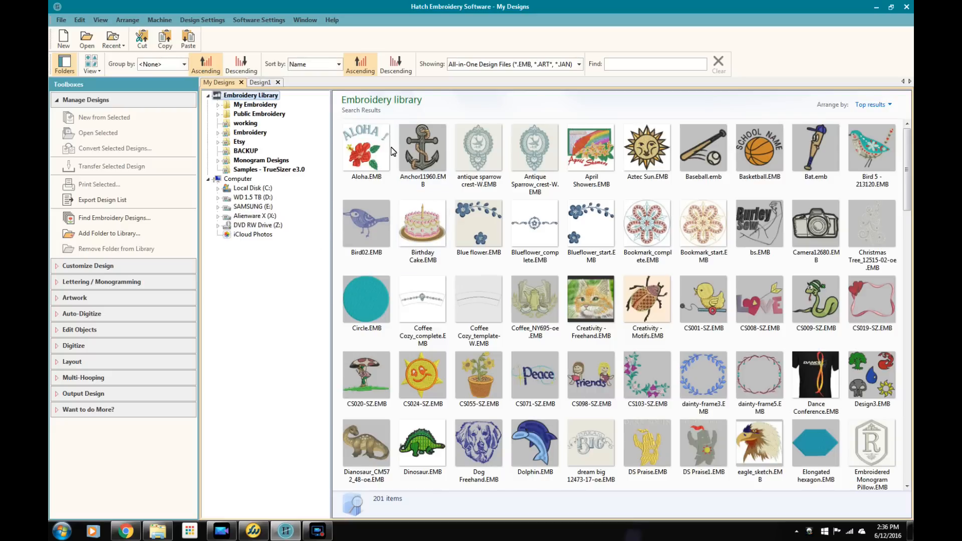
mouse_move(858, 152)
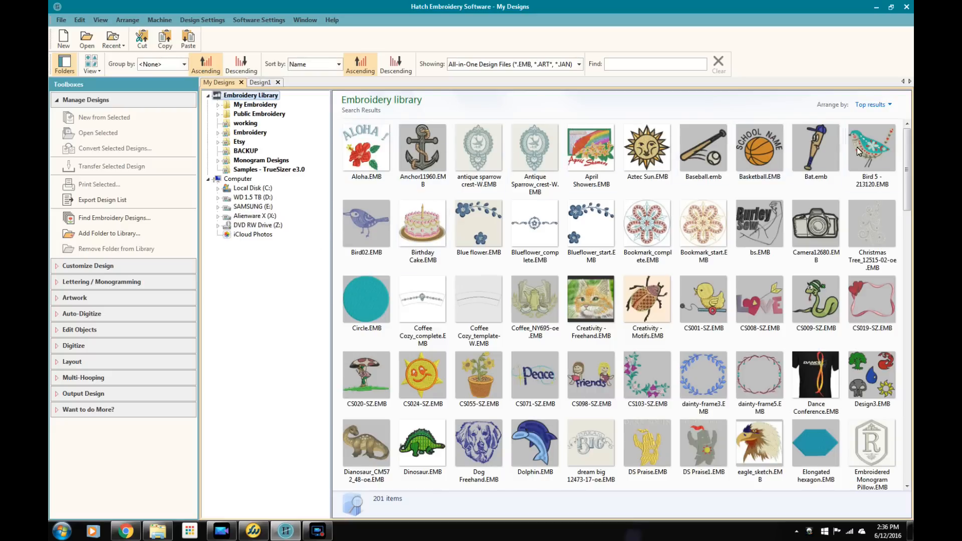
scroll(down, 3)
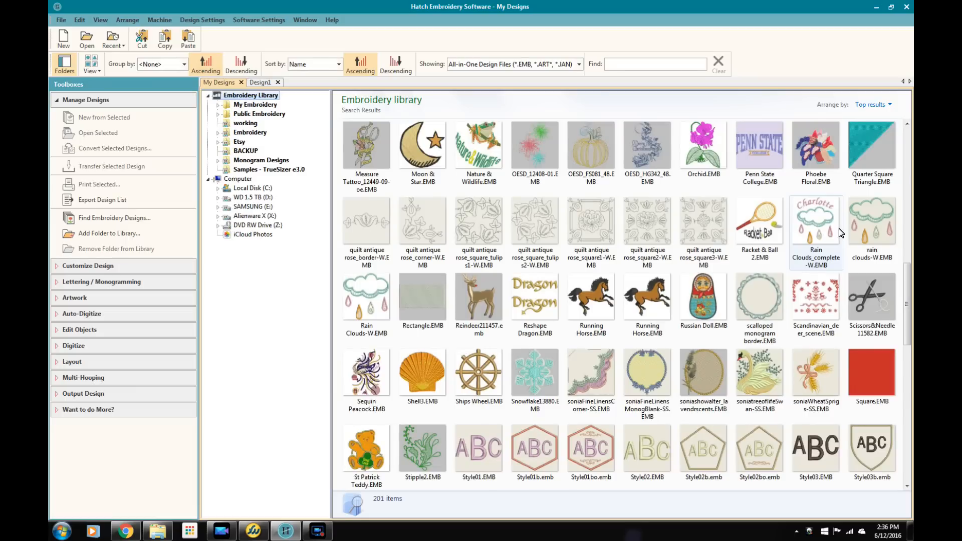
scroll(down, 3)
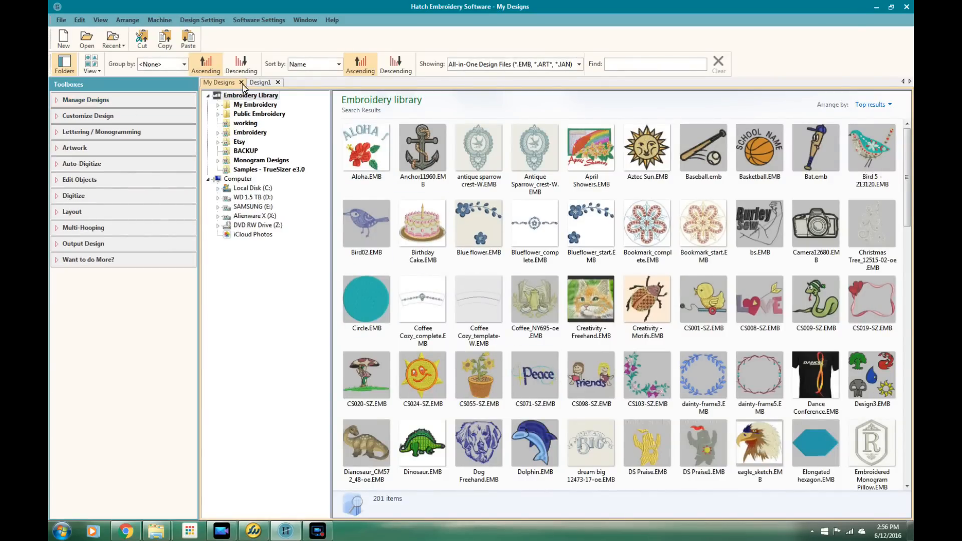
Return to Design1, review the Customize Design toolbox, then collapse it
click(259, 82)
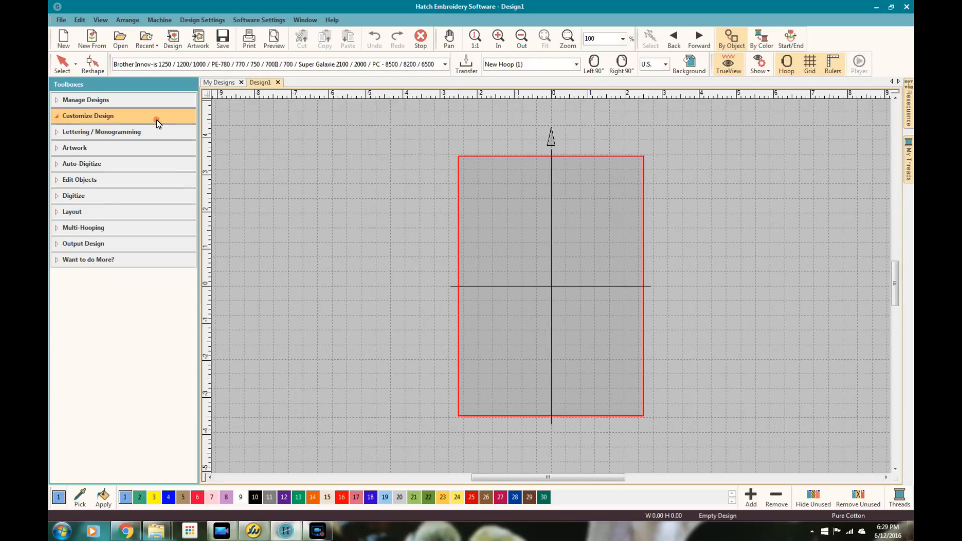
click(87, 115)
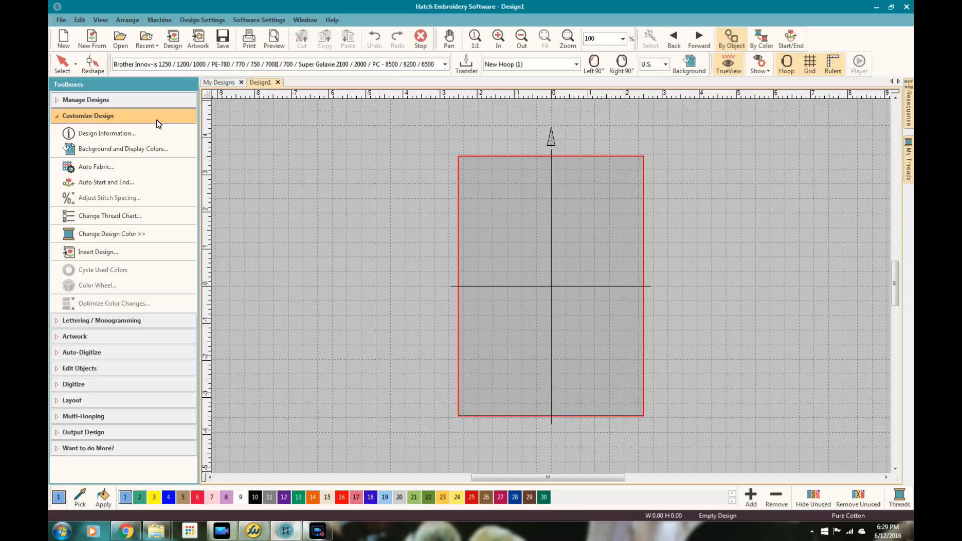
mouse_move(123, 149)
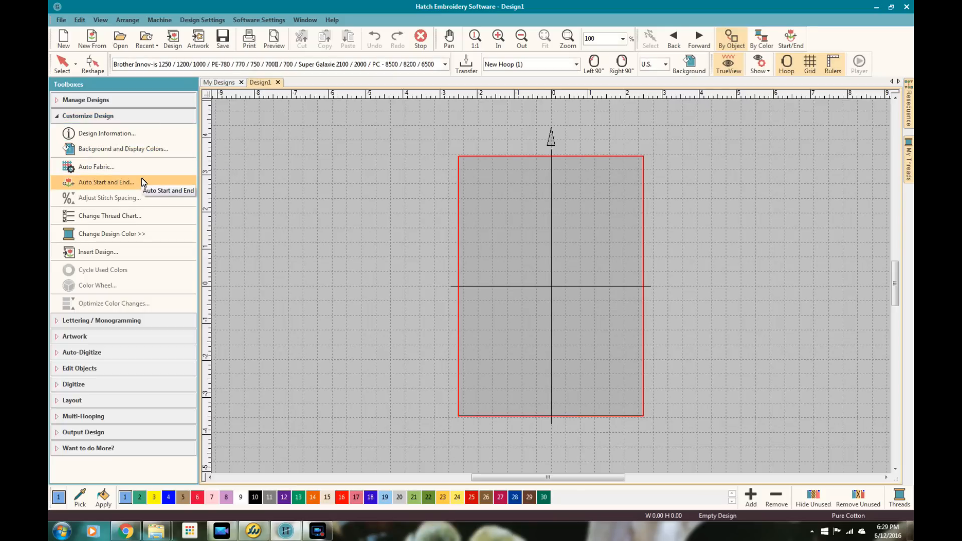
mouse_move(139, 236)
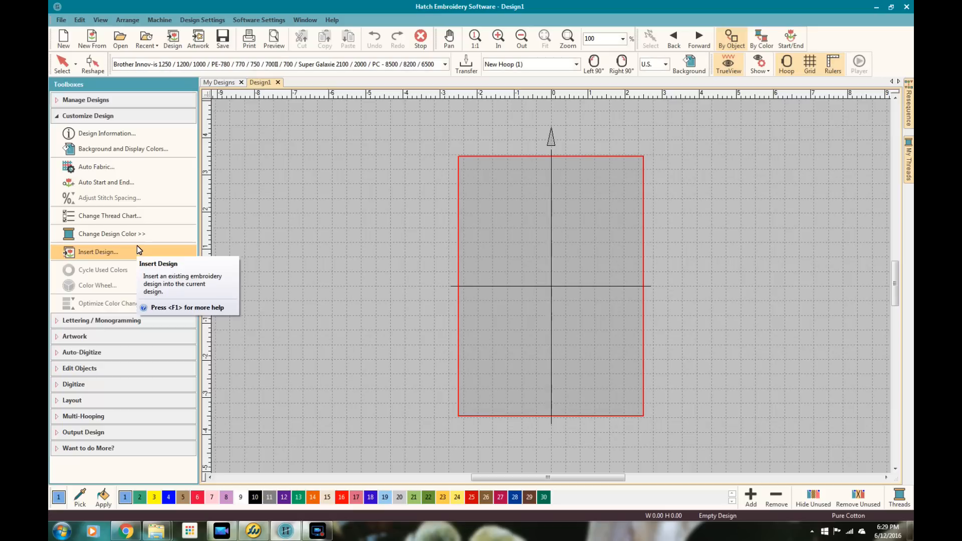
mouse_move(140, 268)
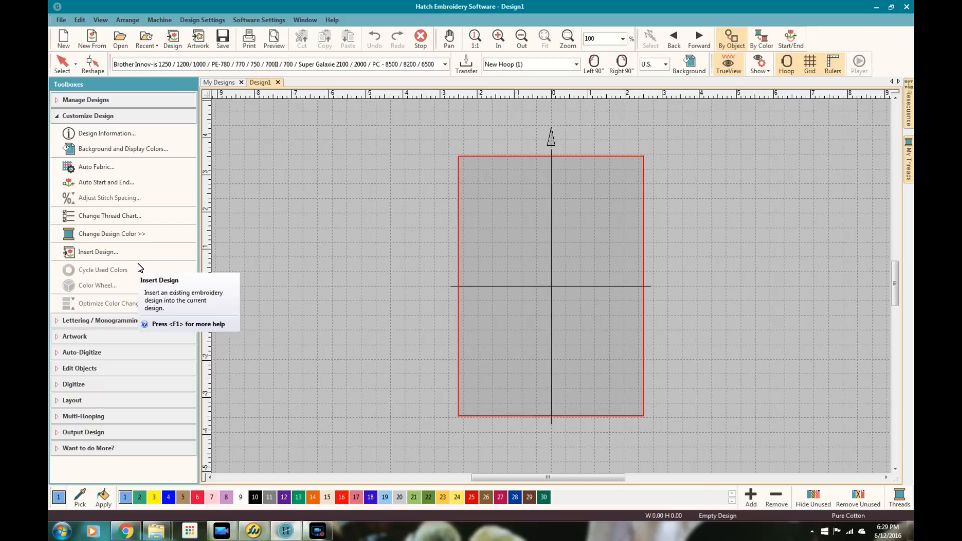
mouse_move(134, 290)
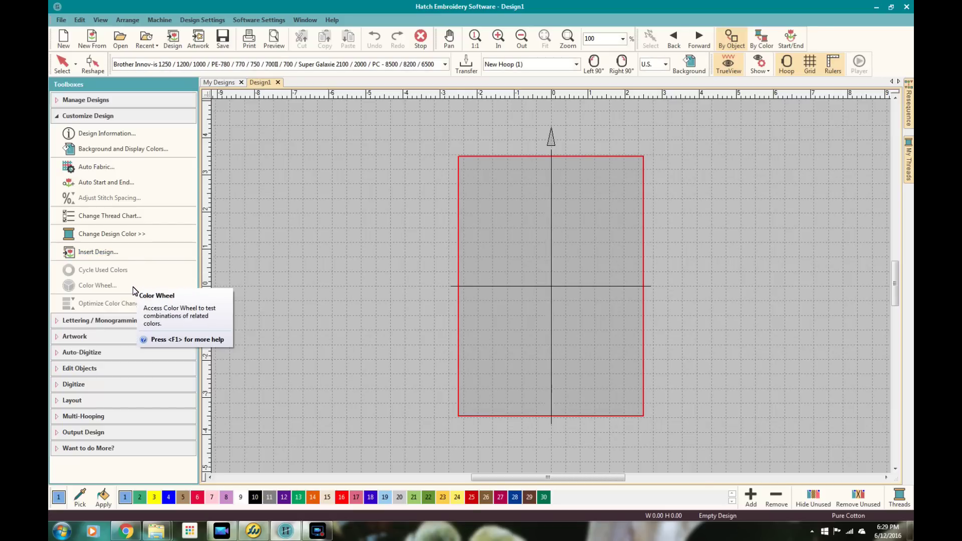
mouse_move(191, 249)
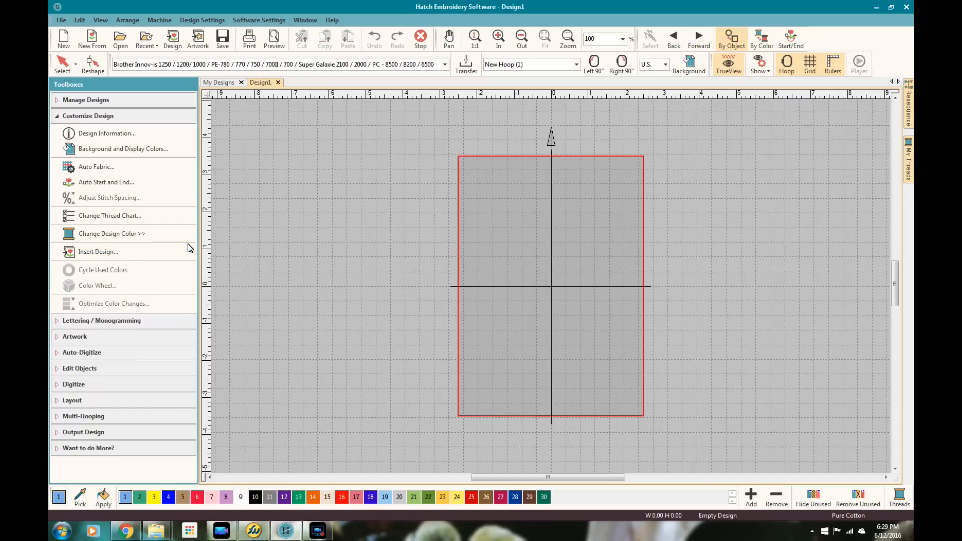
mouse_move(378, 342)
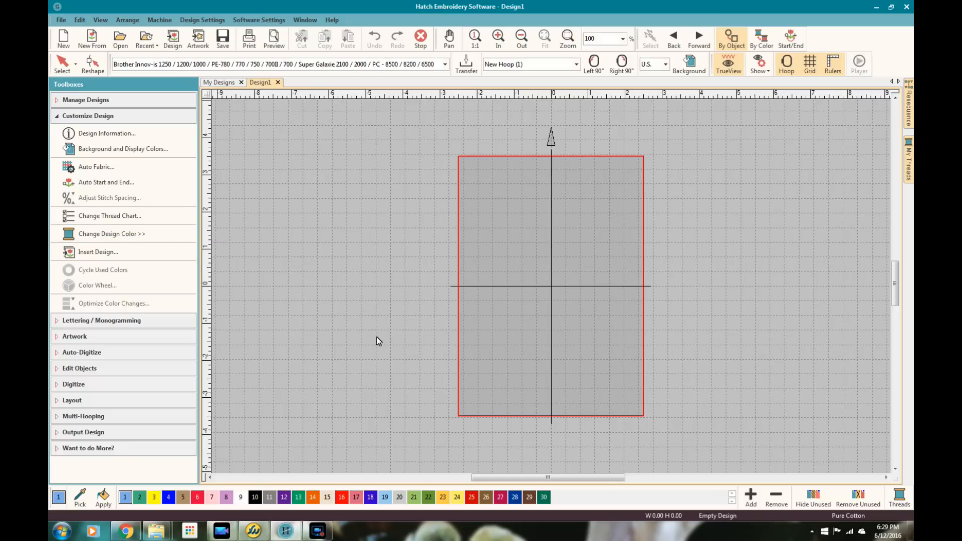
mouse_move(147, 127)
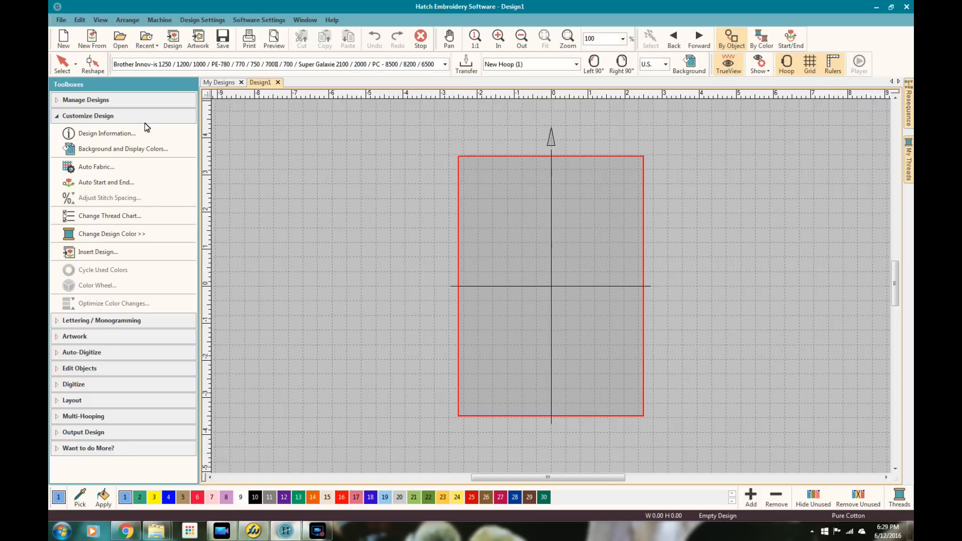
click(98, 115)
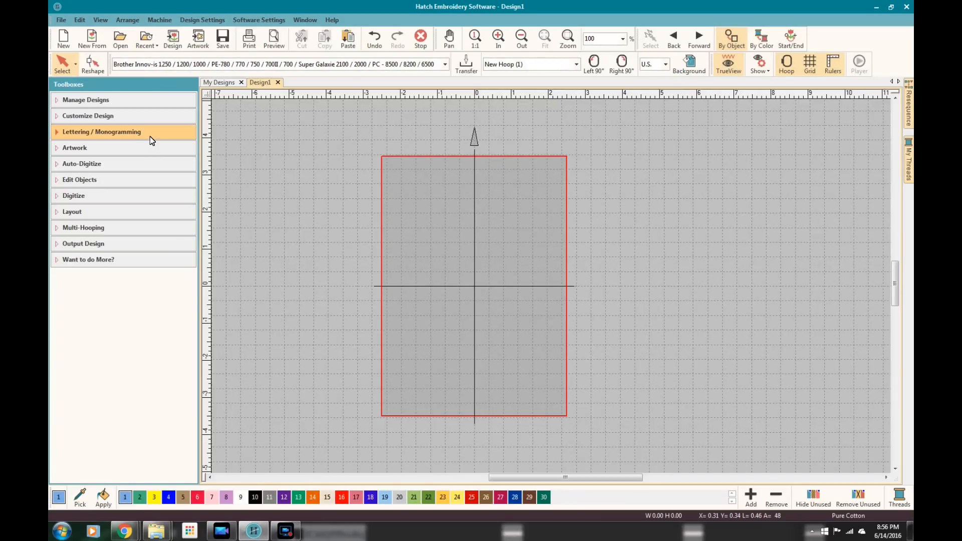
click(102, 131)
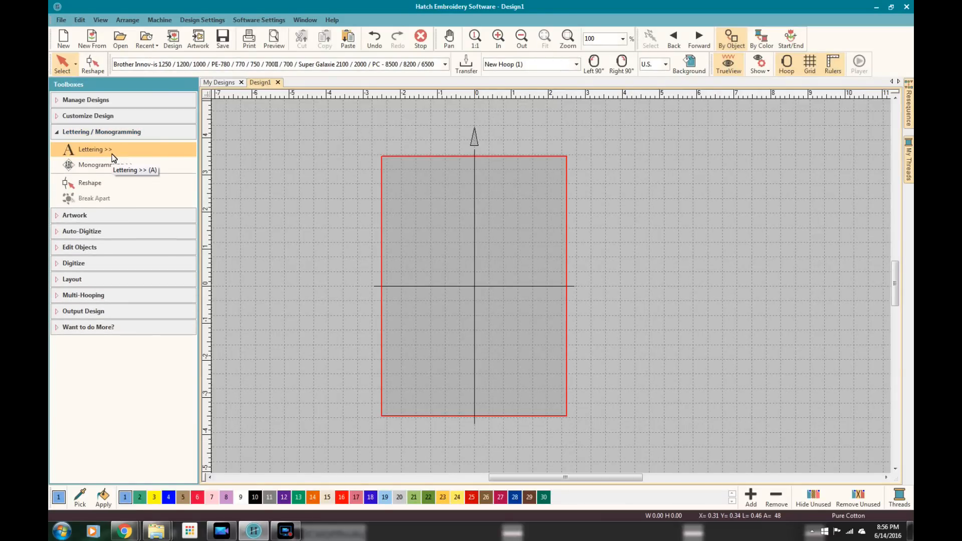
mouse_move(95, 149)
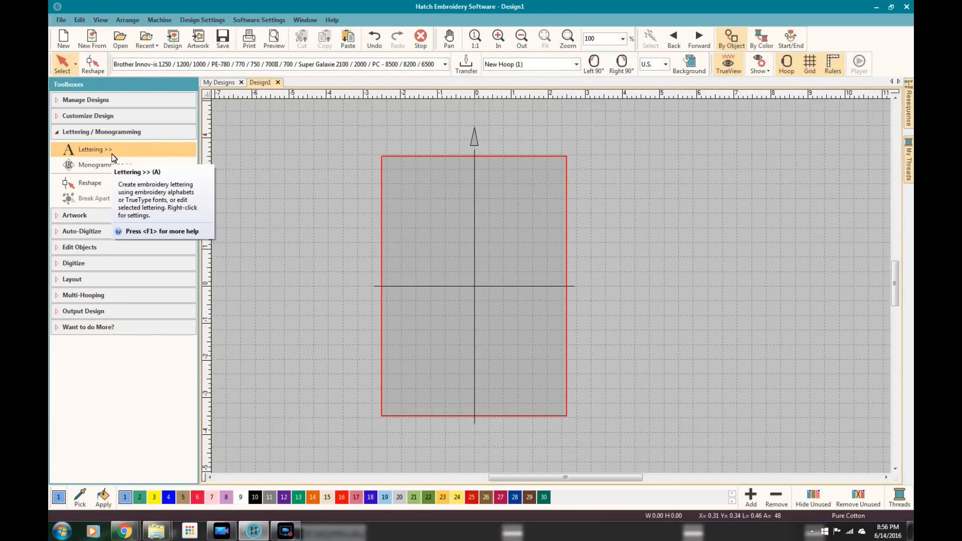
mouse_move(104, 165)
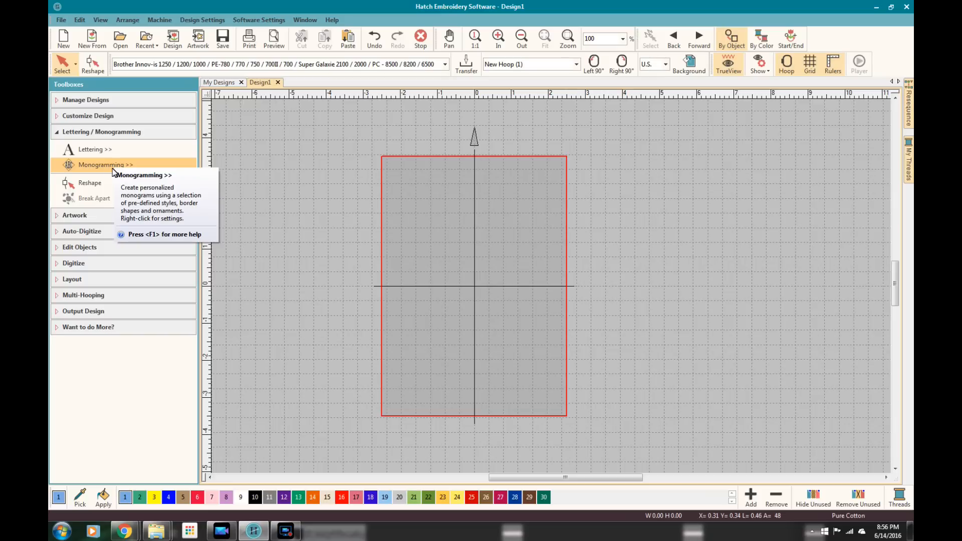
mouse_move(90, 183)
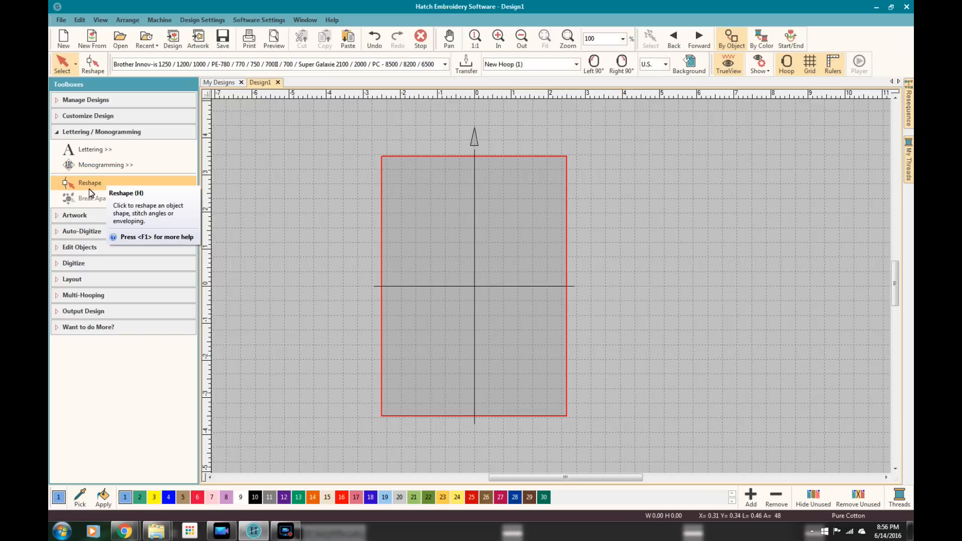
mouse_move(93, 198)
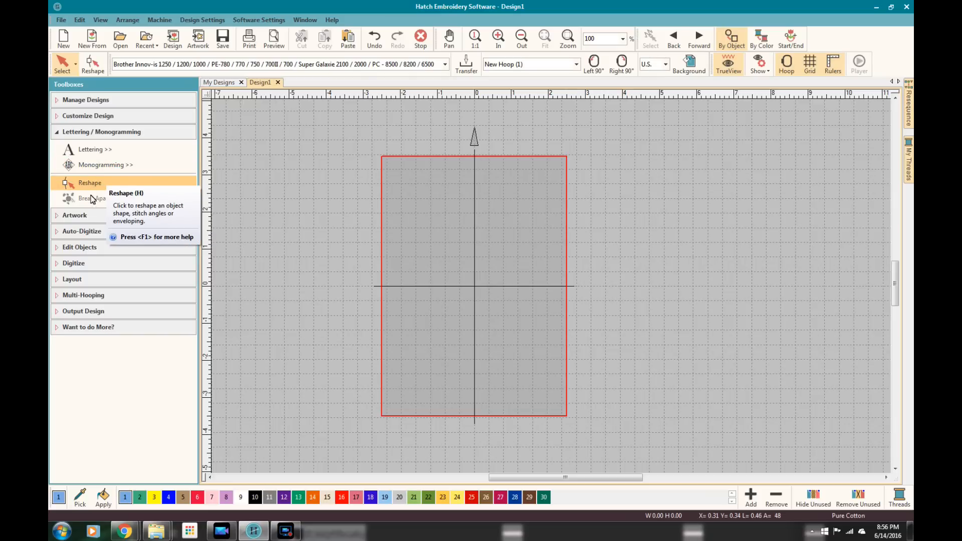
mouse_move(94, 199)
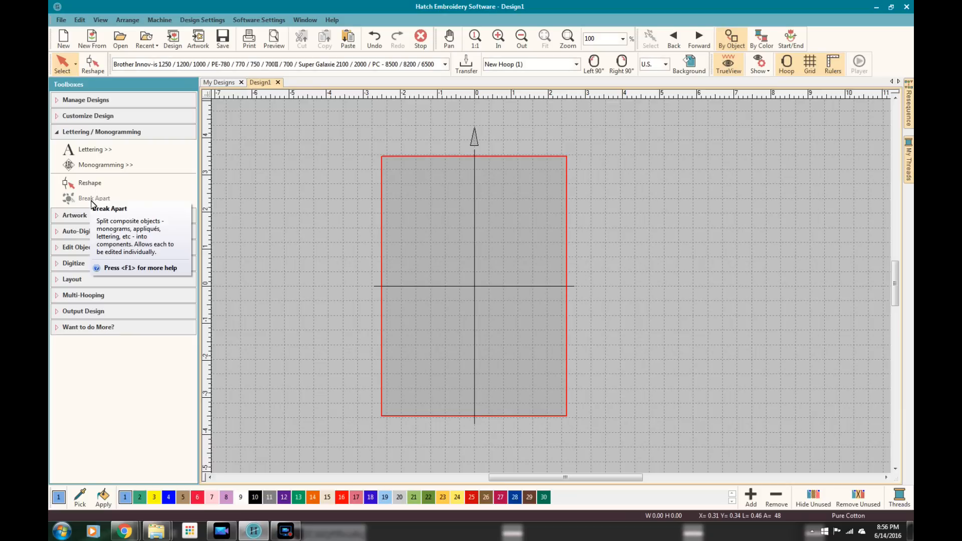
mouse_move(366, 159)
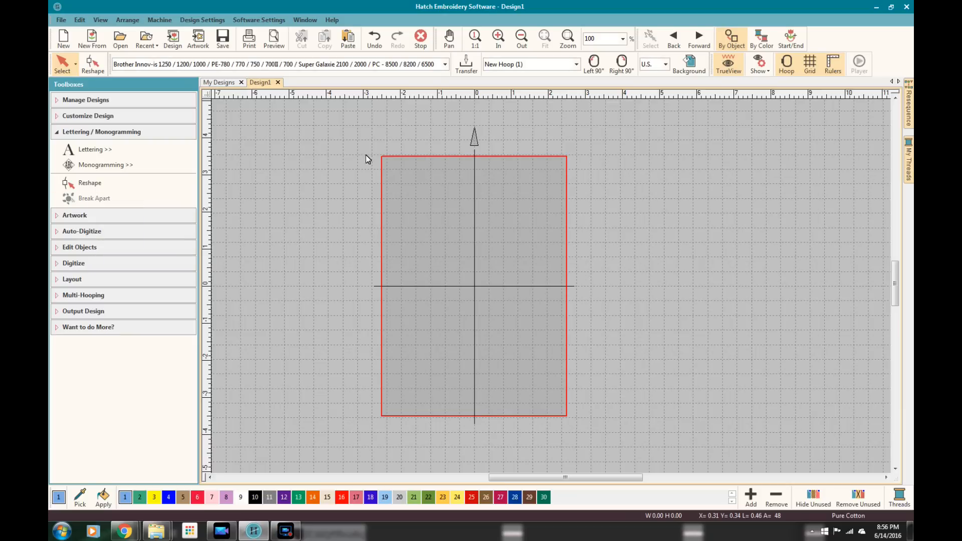
Start new lettering, browse Lettering Art styles and scroll through the font list
click(93, 149)
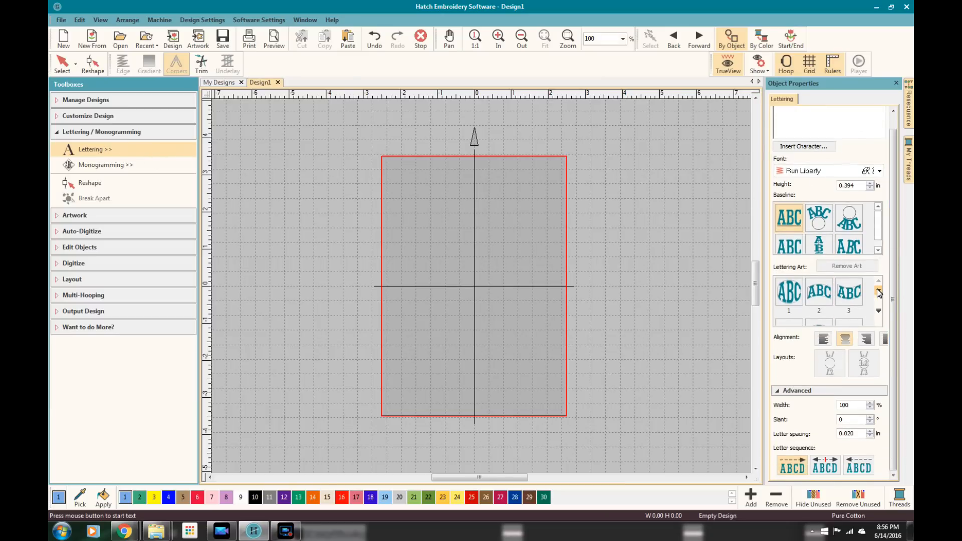
click(879, 293)
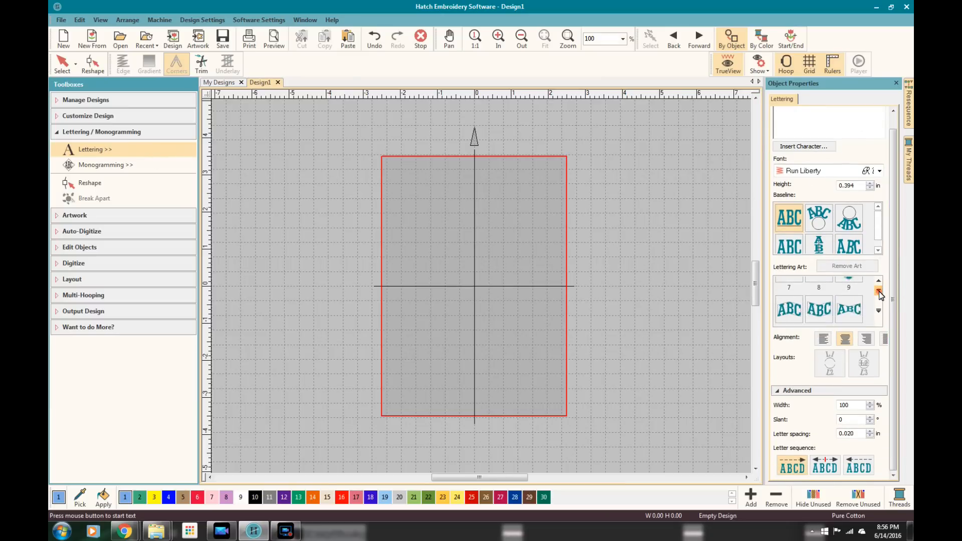
click(879, 289)
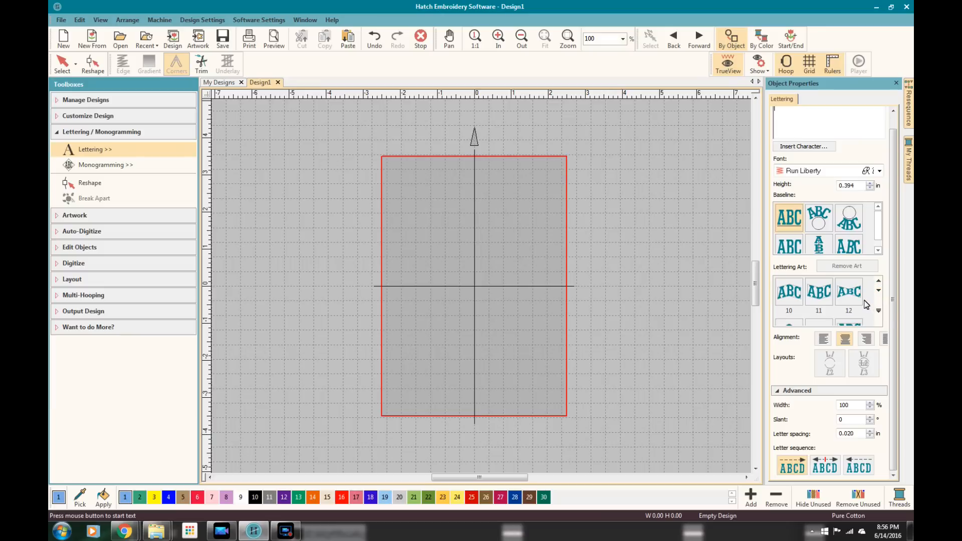
mouse_move(835, 365)
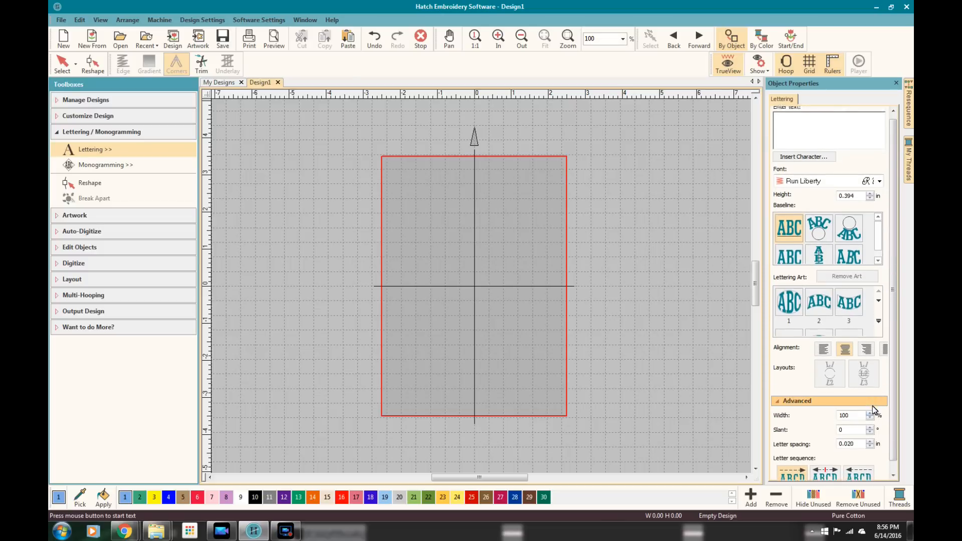
click(879, 181)
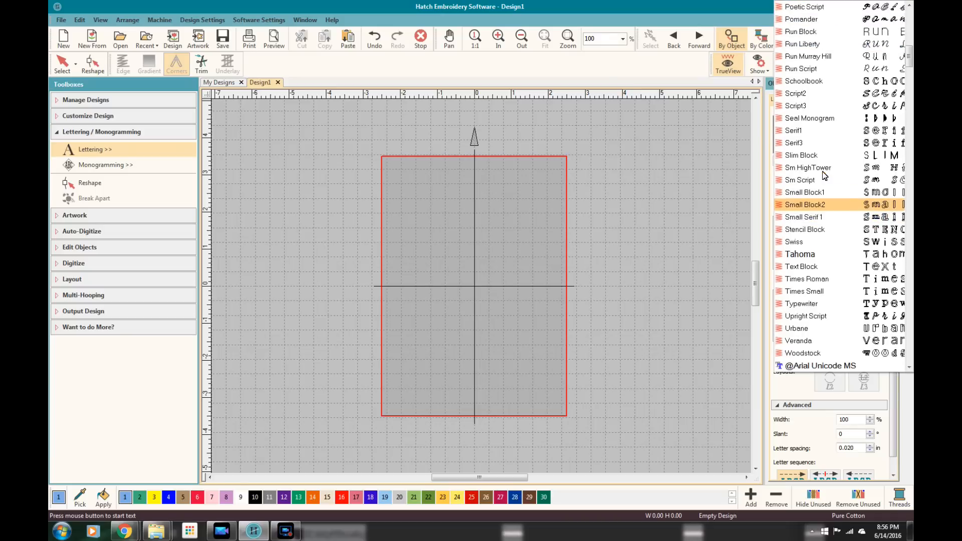
scroll(down, 3)
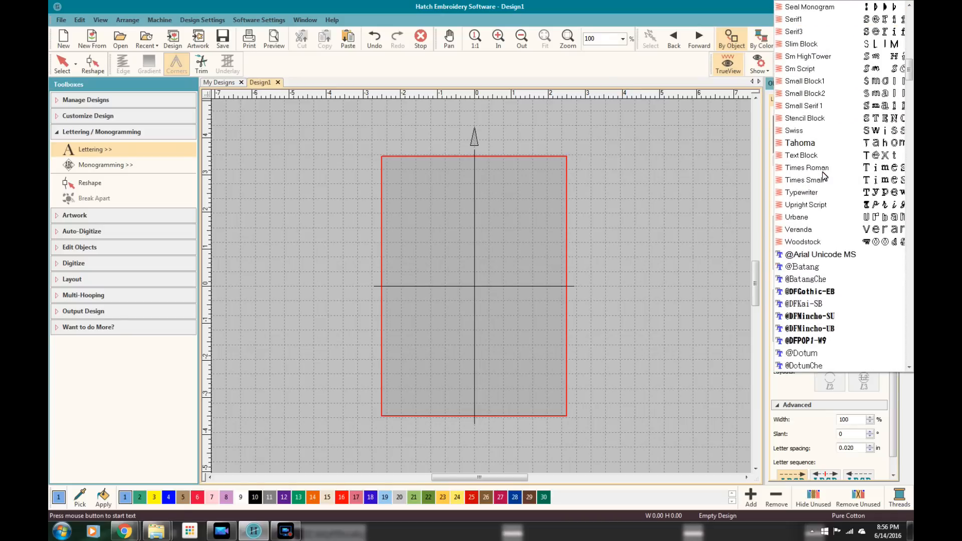
scroll(down, 3)
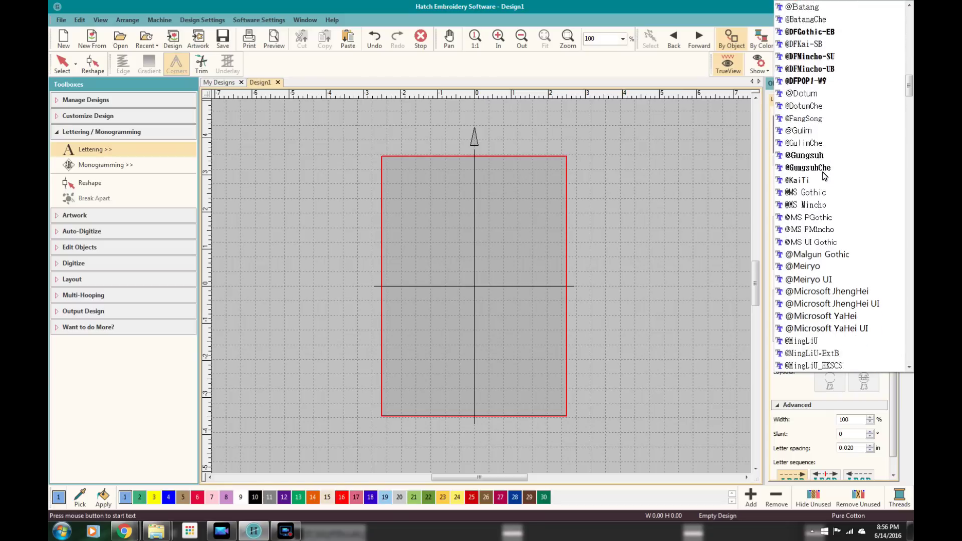
scroll(down, 3)
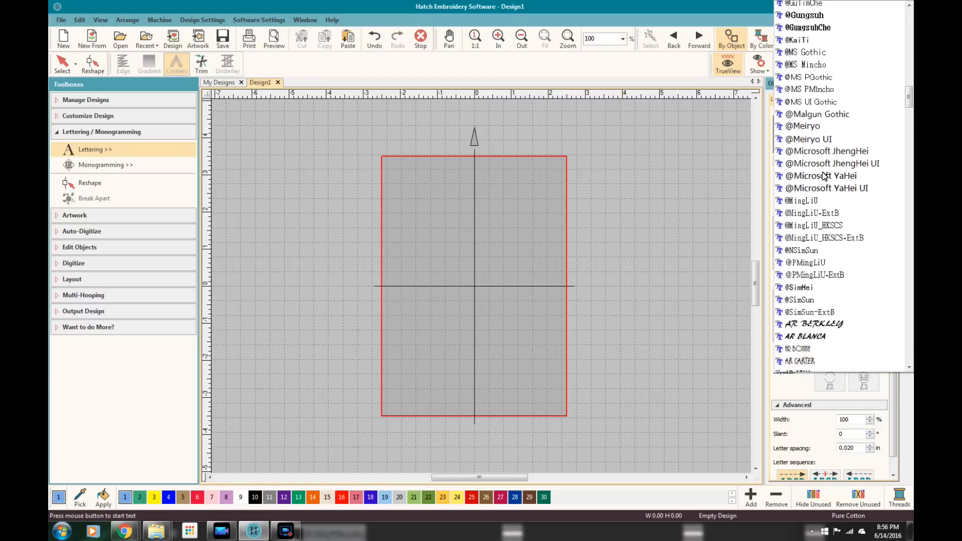
scroll(down, 3)
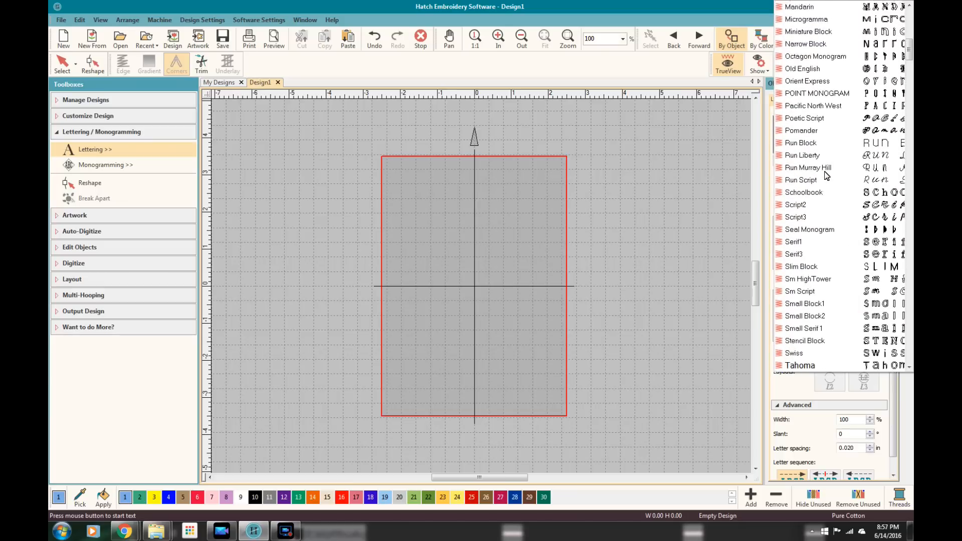
scroll(up, 3)
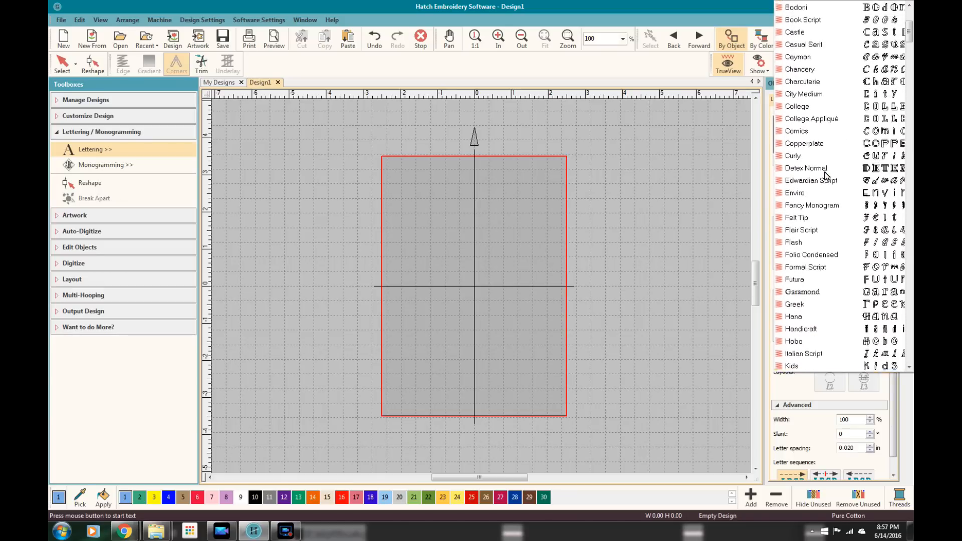
scroll(up, 3)
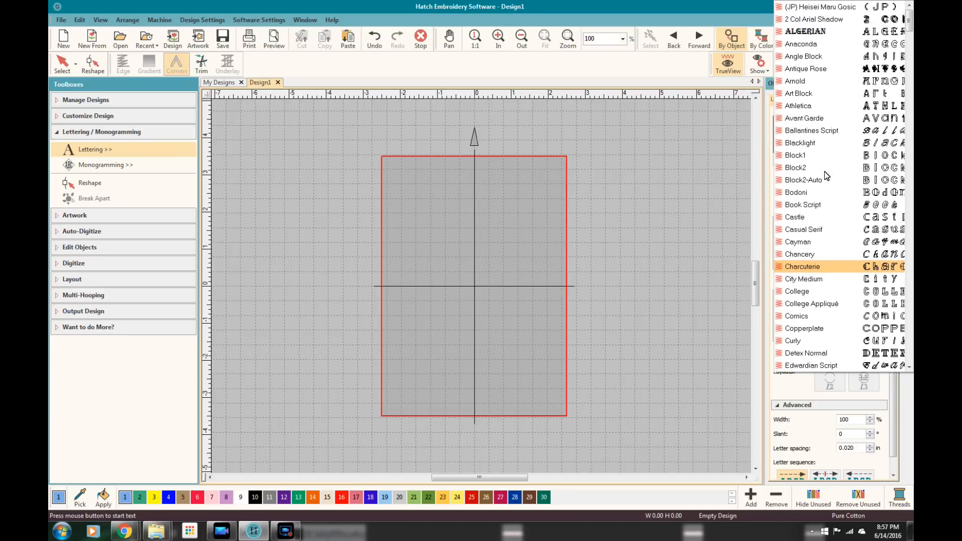
Choose the College Appliqué font and move to the text entry box
click(796, 155)
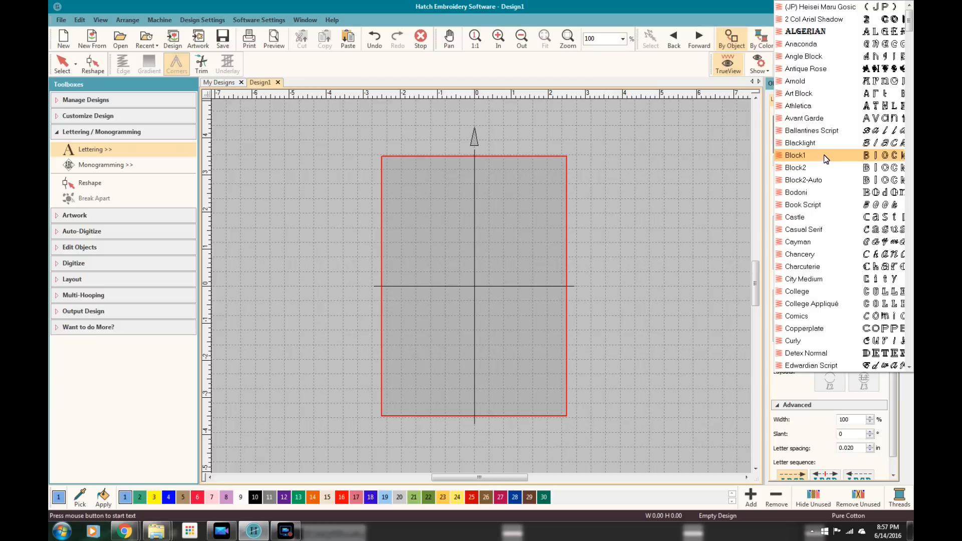
click(811, 303)
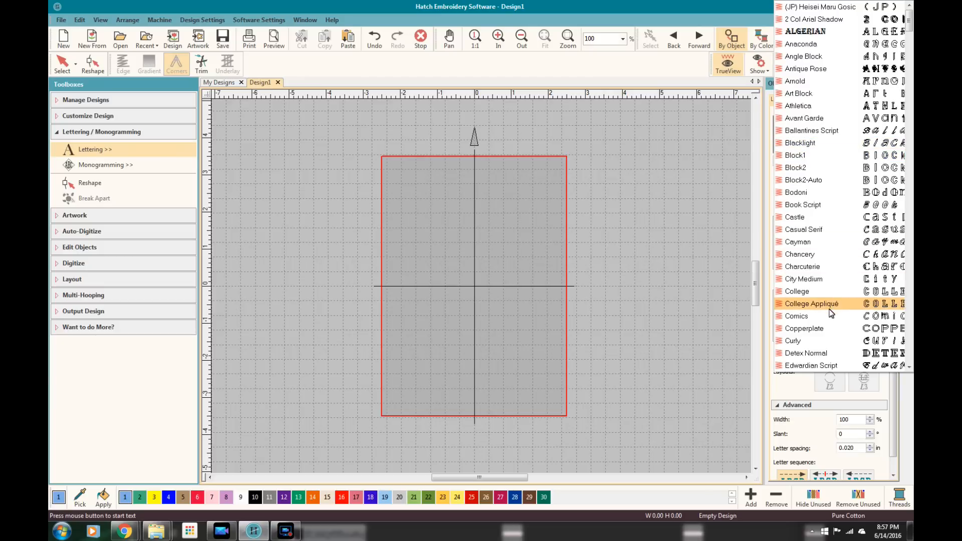
click(812, 304)
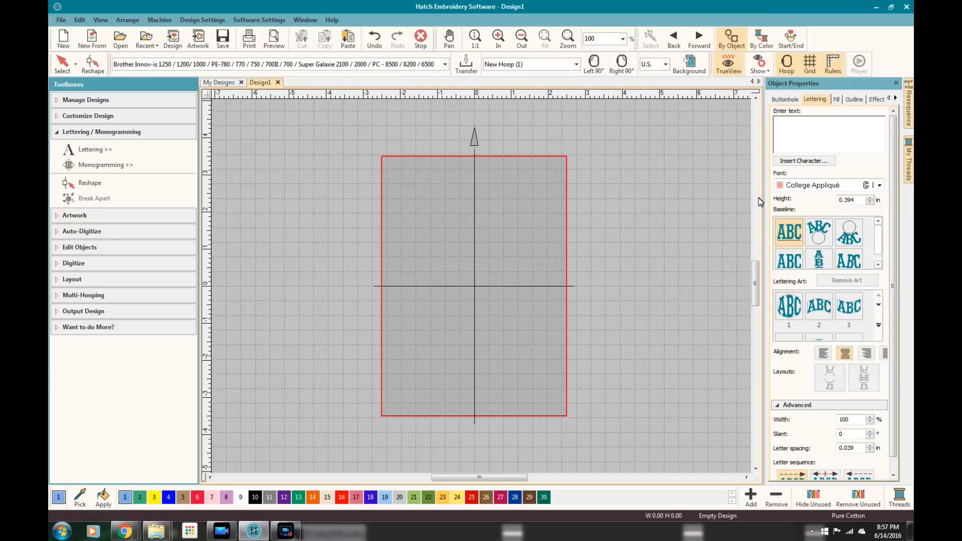
click(829, 129)
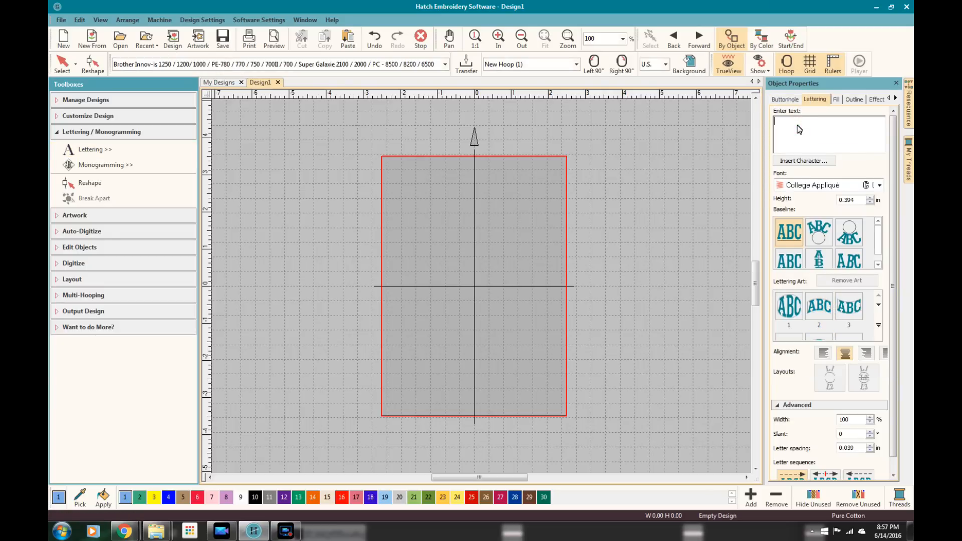
text(Burley)
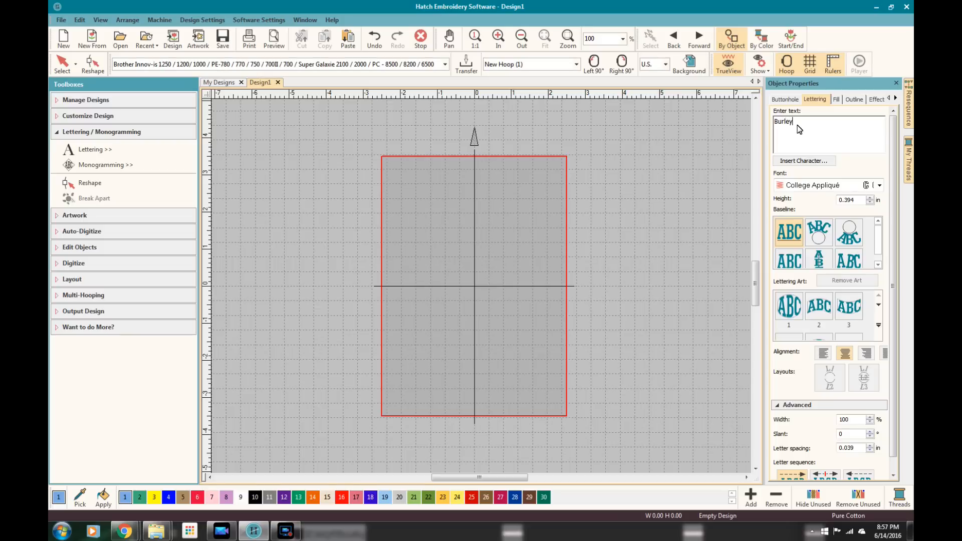
text(Sew)
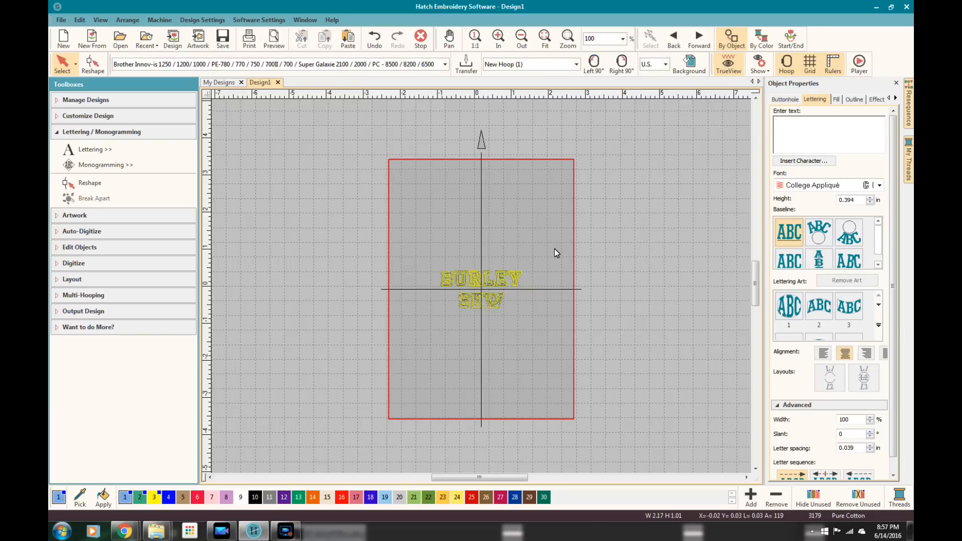
mouse_move(543, 255)
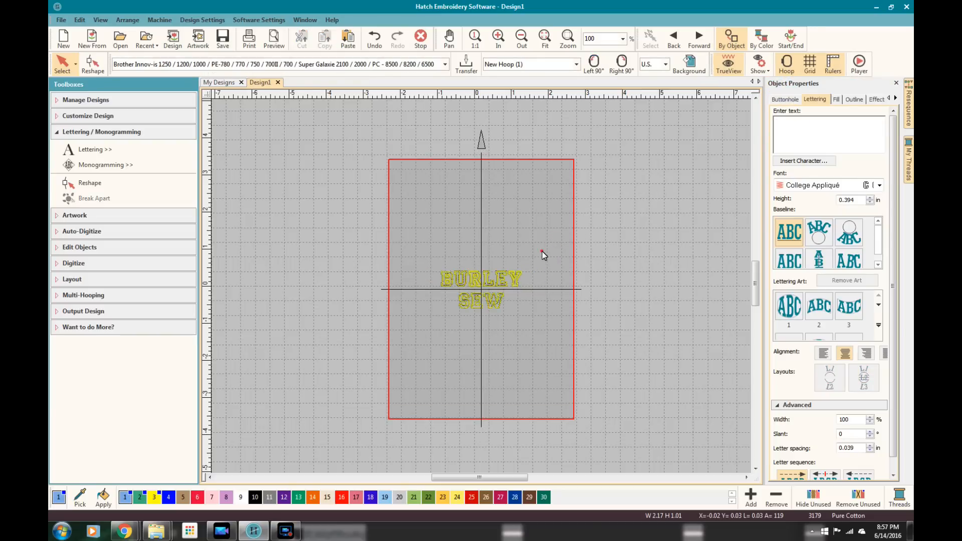
click(480, 289)
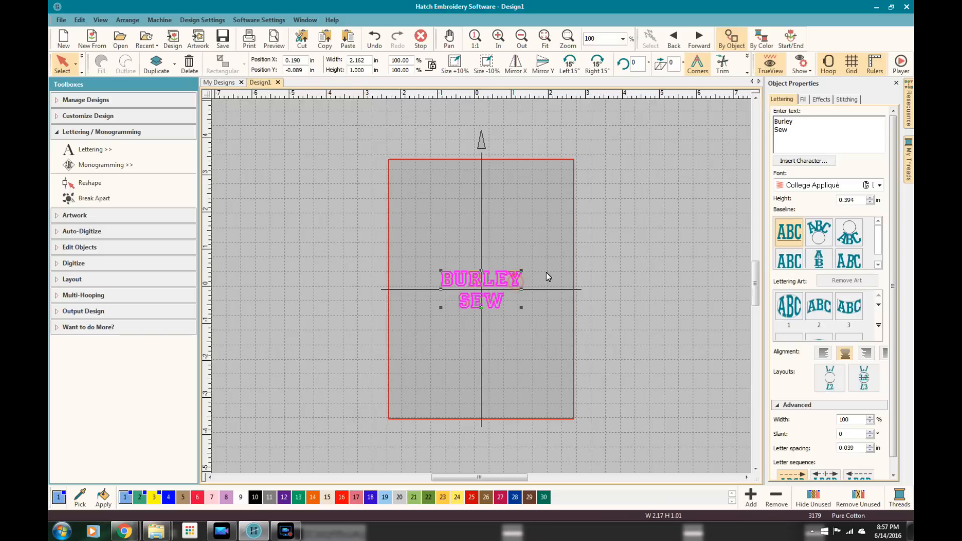
click(789, 306)
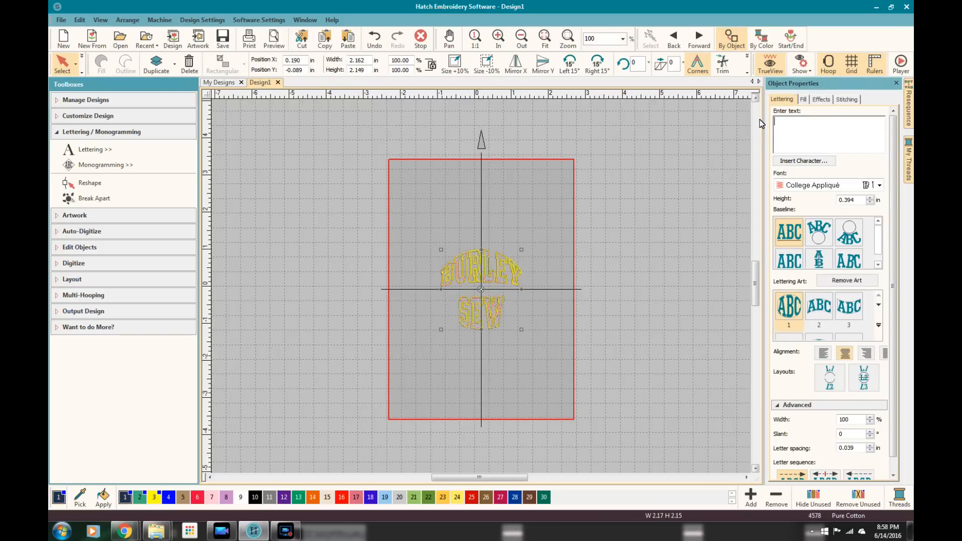
key(Delete)
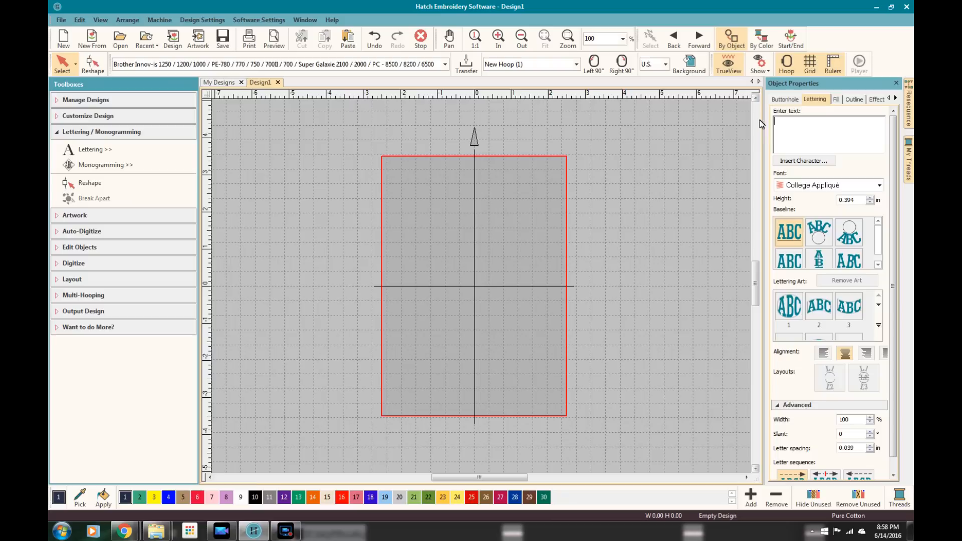
Browse the monogram Designs list and pick the pentagon-framed Style22bo
click(105, 165)
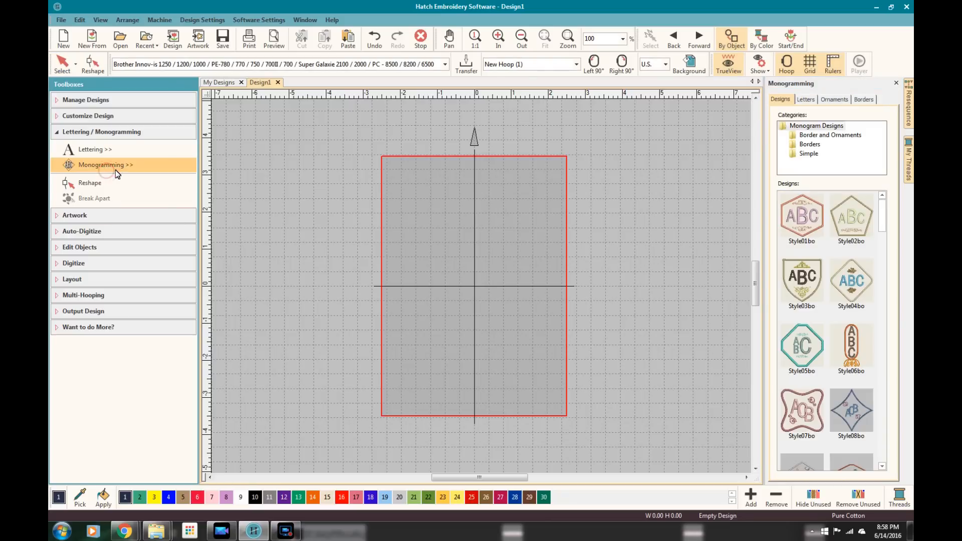
mouse_move(851, 281)
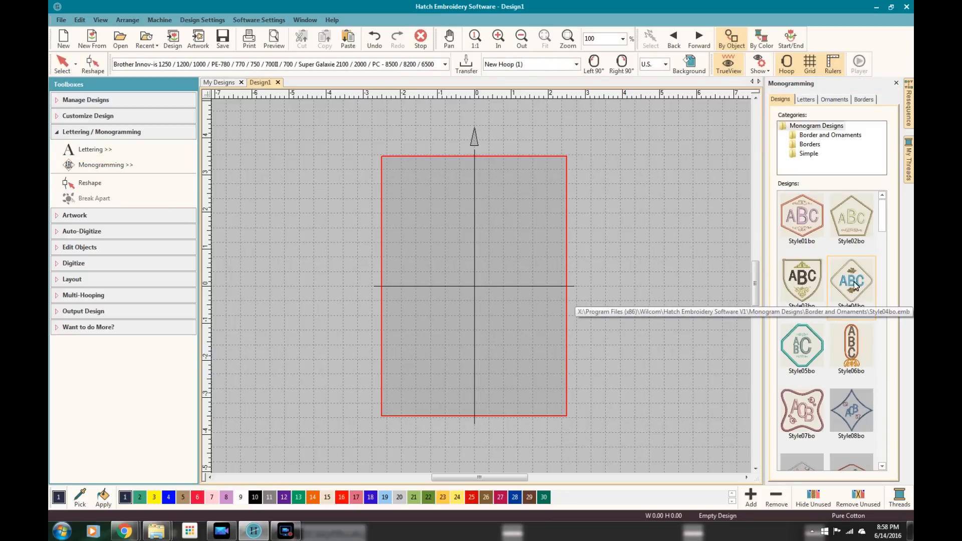
scroll(down, 3)
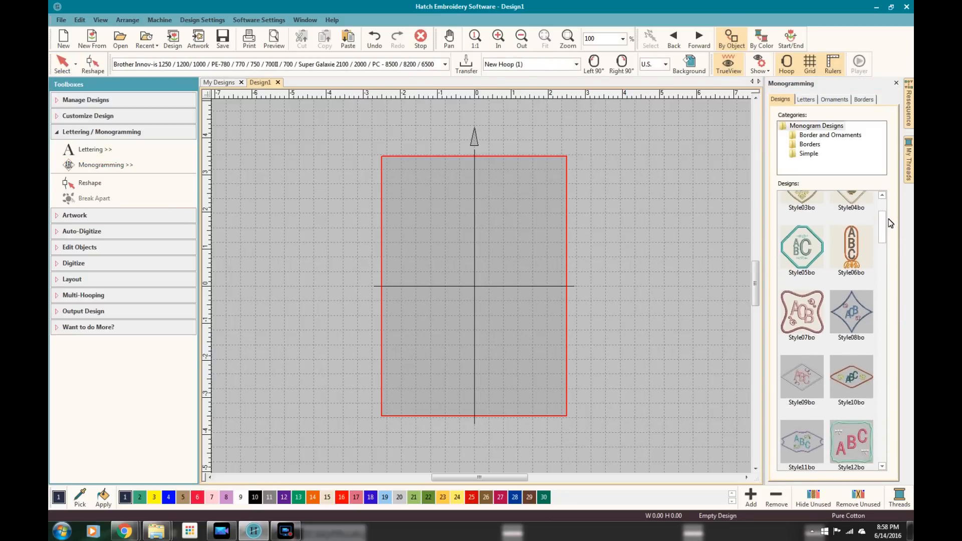
scroll(down, 3)
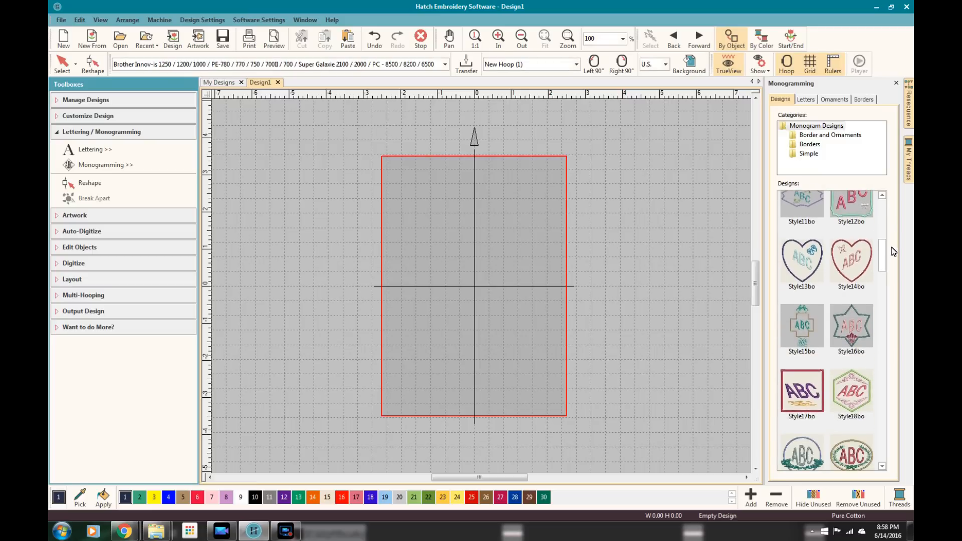
scroll(down, 3)
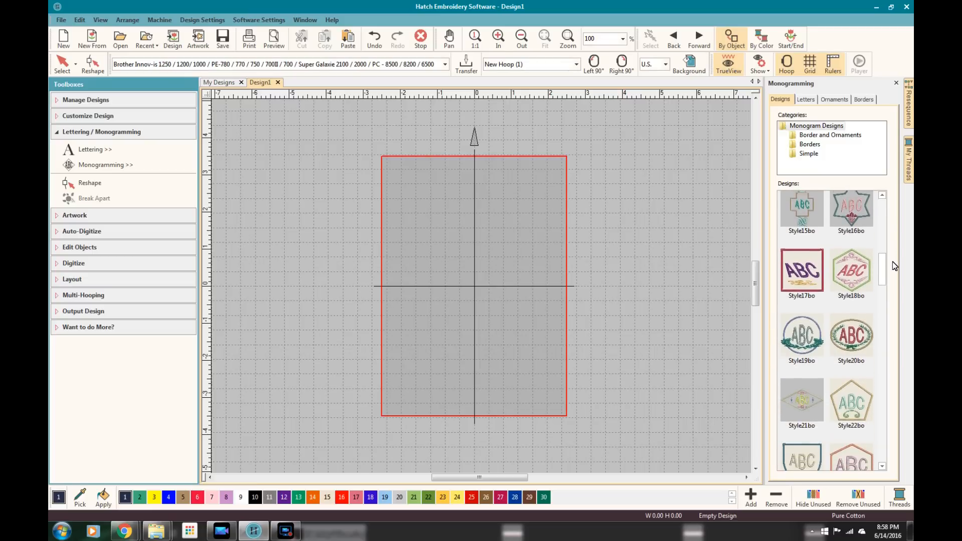
scroll(down, 3)
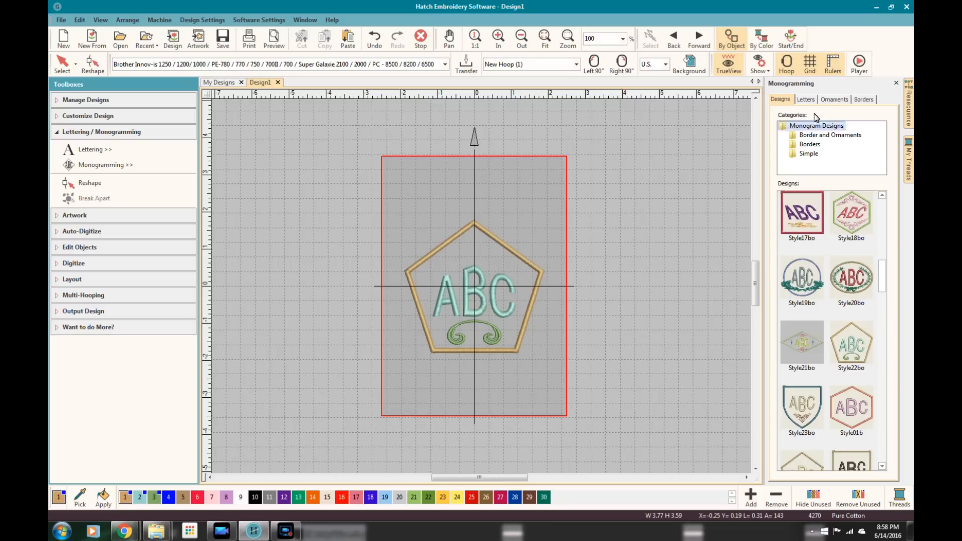
Replace the monogram letters ABC with BS and zoom out to the whole hoop
click(805, 99)
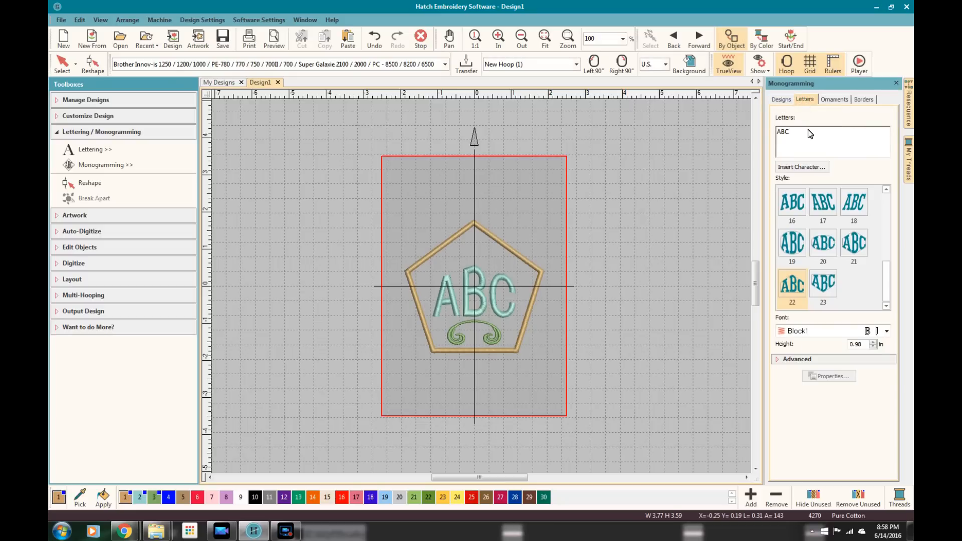
triple_click(784, 131)
text(BS)
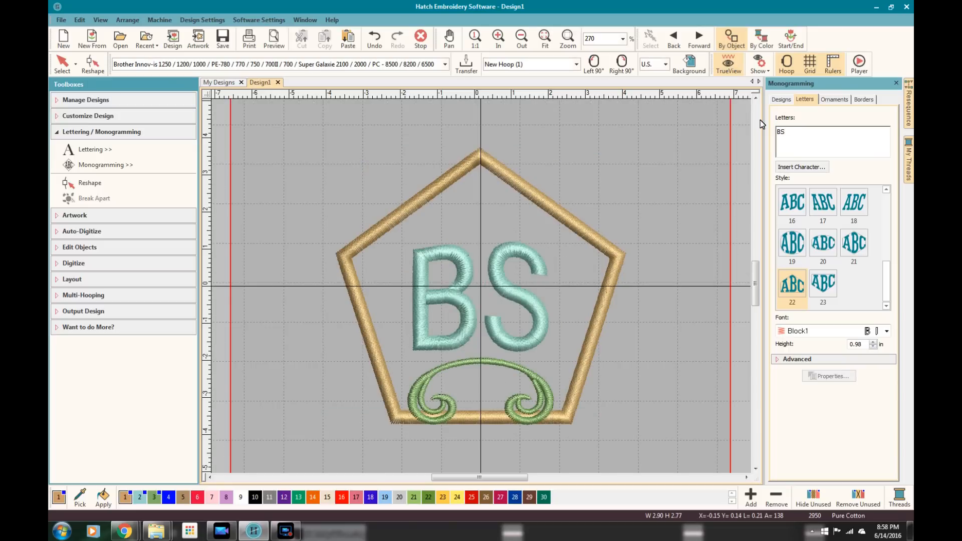
click(521, 38)
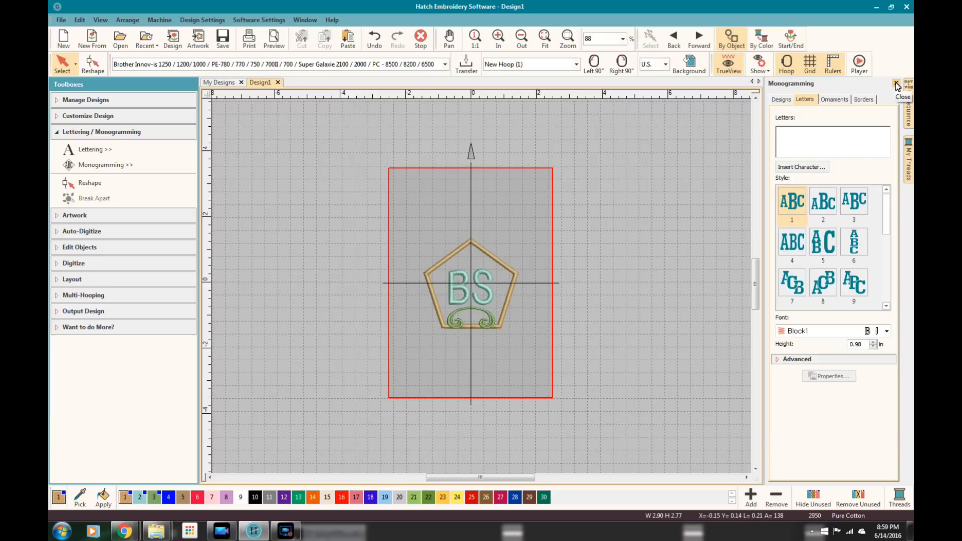
Close the Monogramming docker and collapse the Lettering / Monogramming toolbox
click(897, 85)
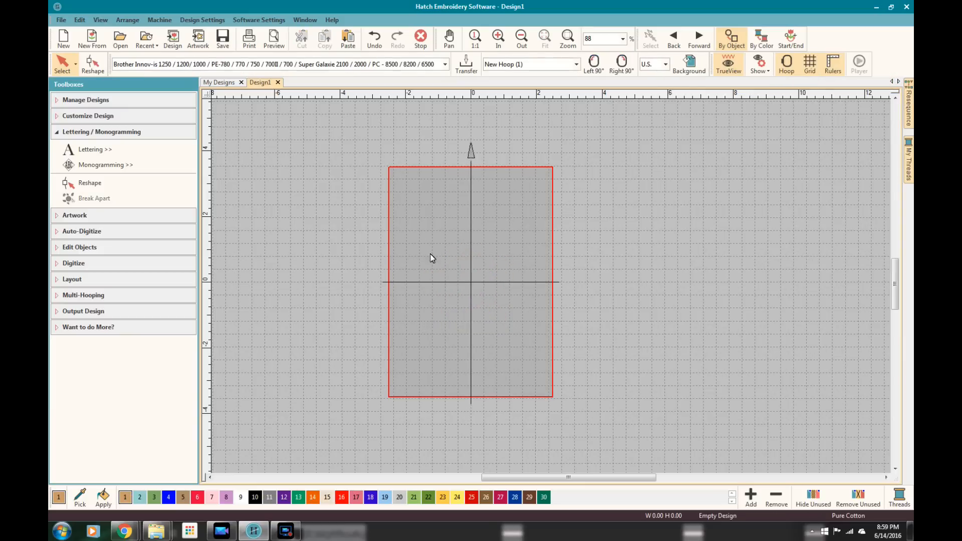
click(102, 131)
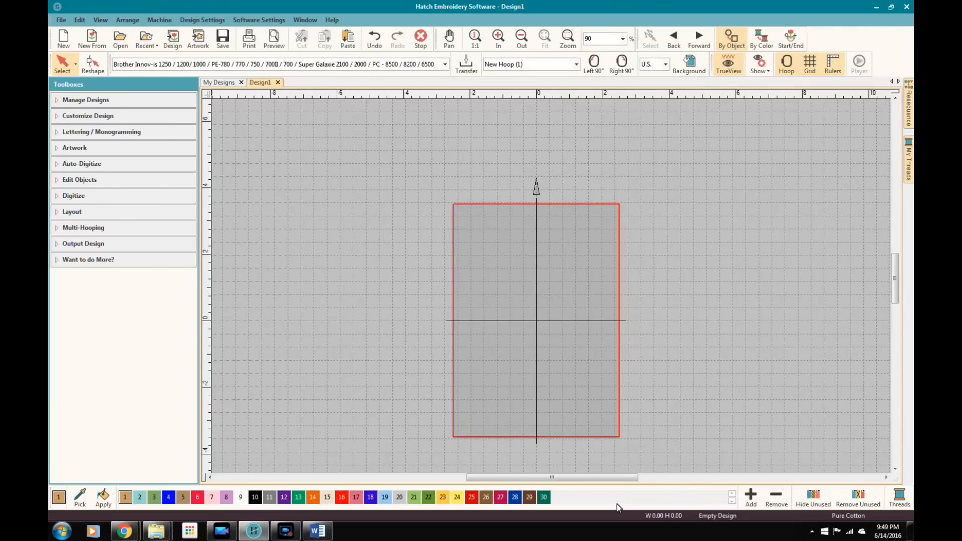
mouse_move(74, 147)
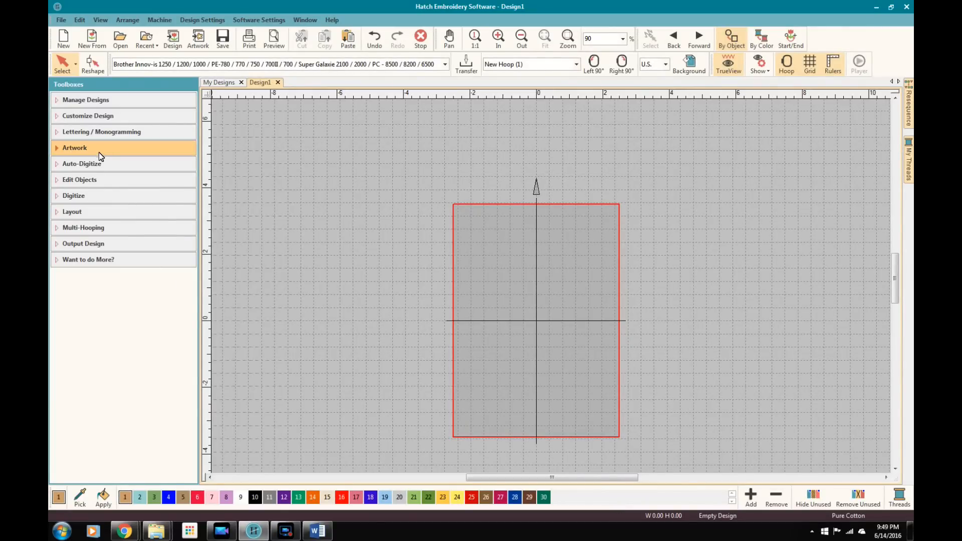
Insert Heart_girl_Fotolia_S.jpg as artwork from the Artwork toolbox
click(74, 147)
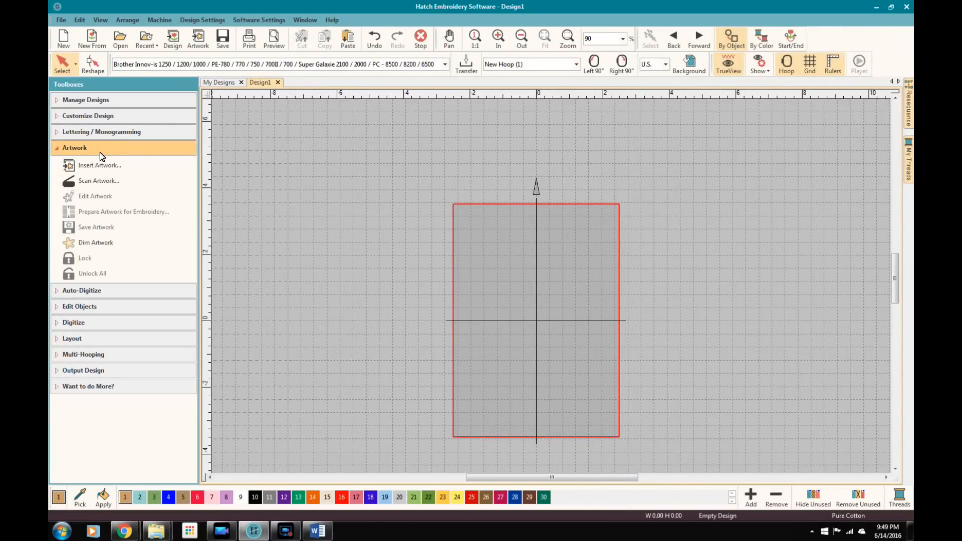
mouse_move(126, 180)
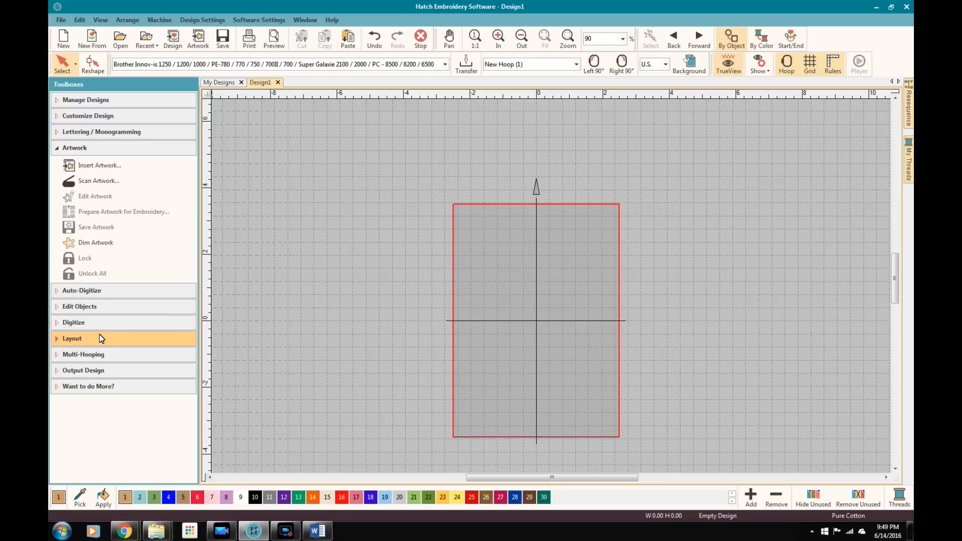
click(99, 165)
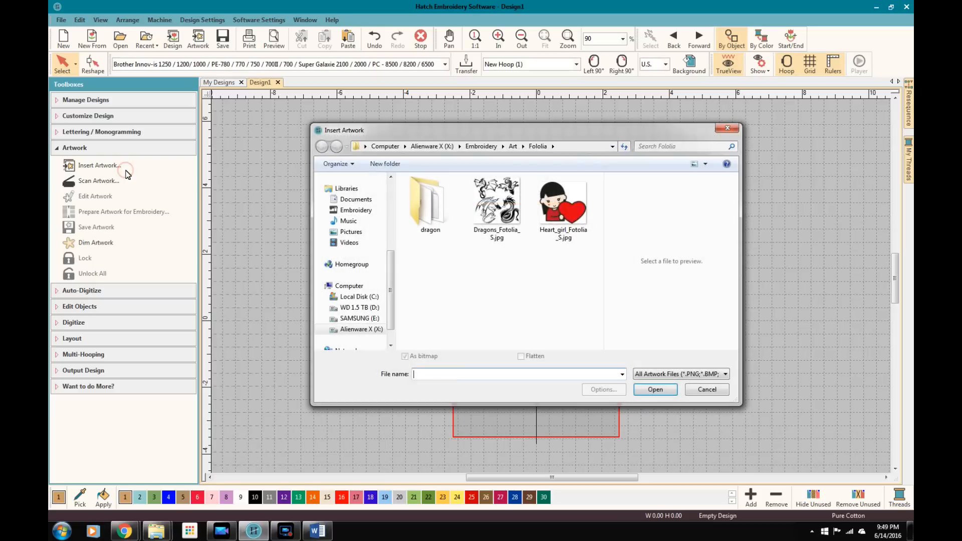
click(562, 206)
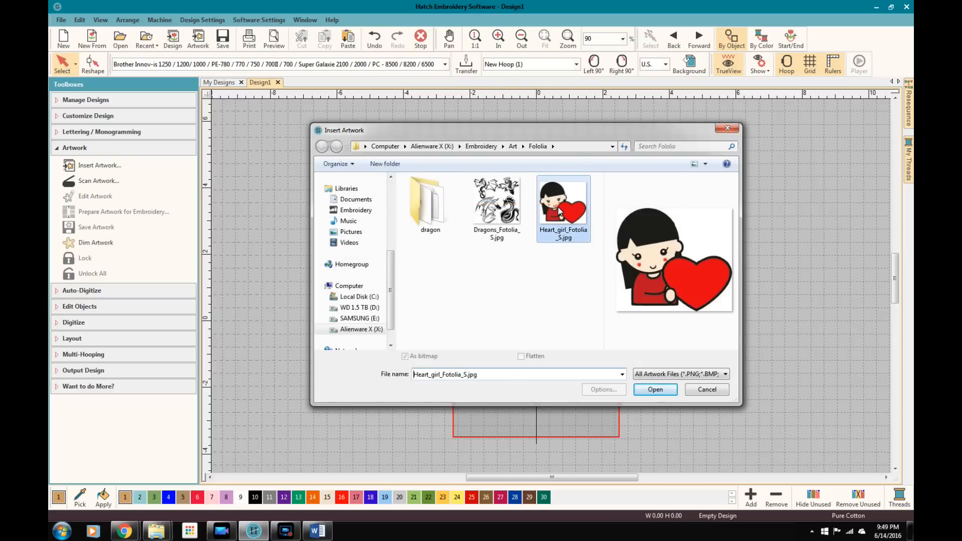
click(654, 389)
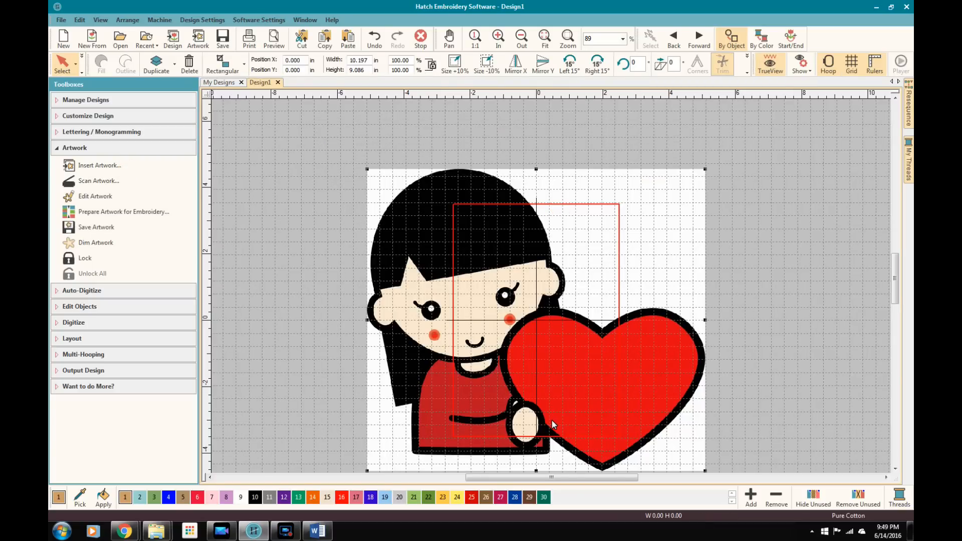
mouse_move(141, 196)
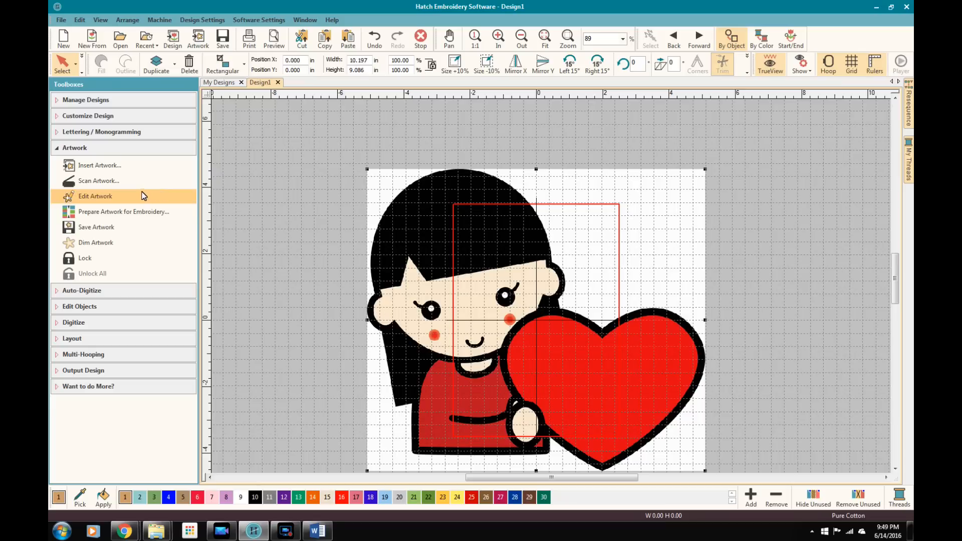
mouse_move(110, 197)
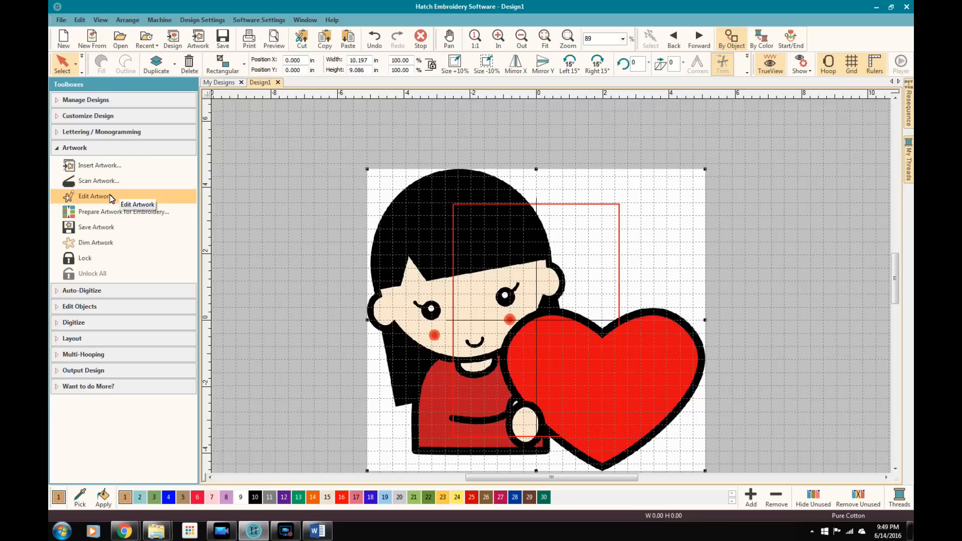
Fill the red heart black in Paint and save the edited artwork back to the design
click(96, 197)
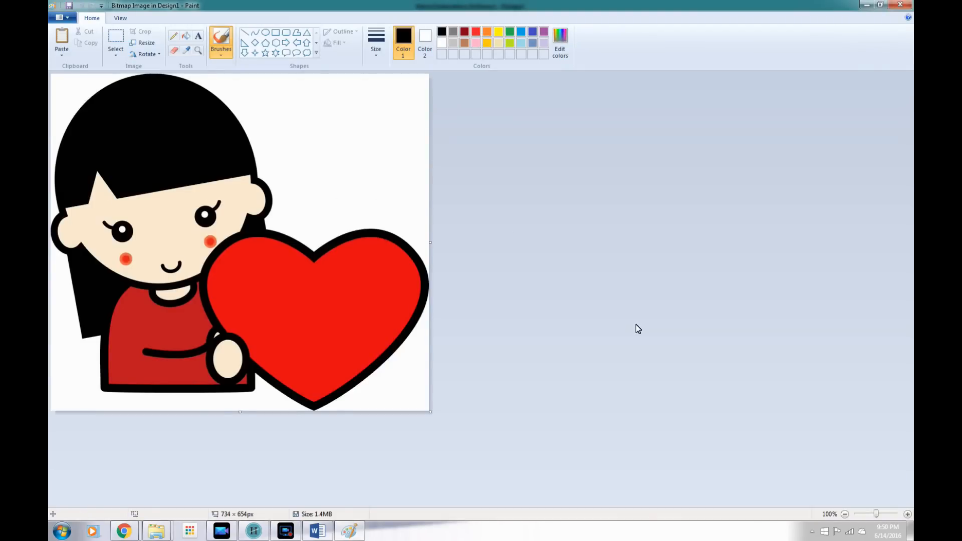
mouse_move(324, 290)
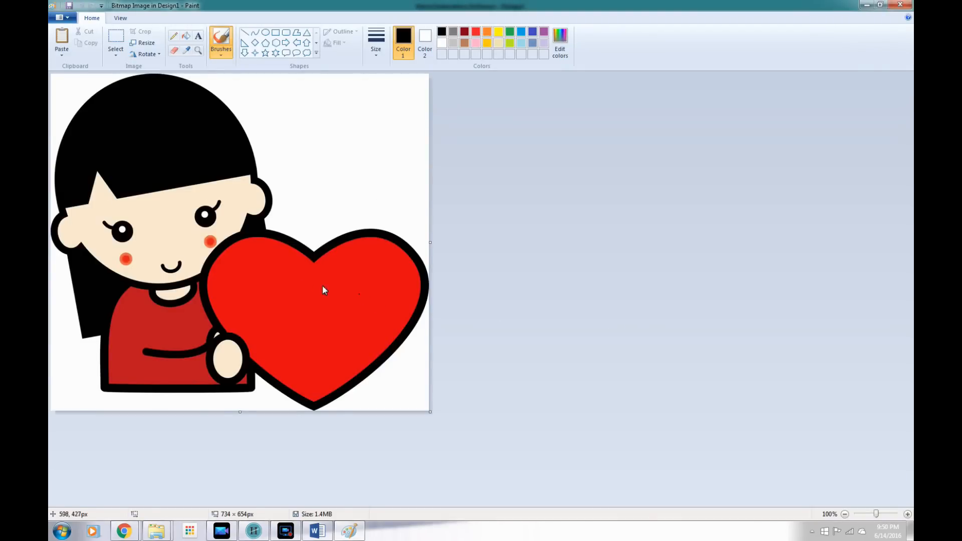
mouse_move(205, 42)
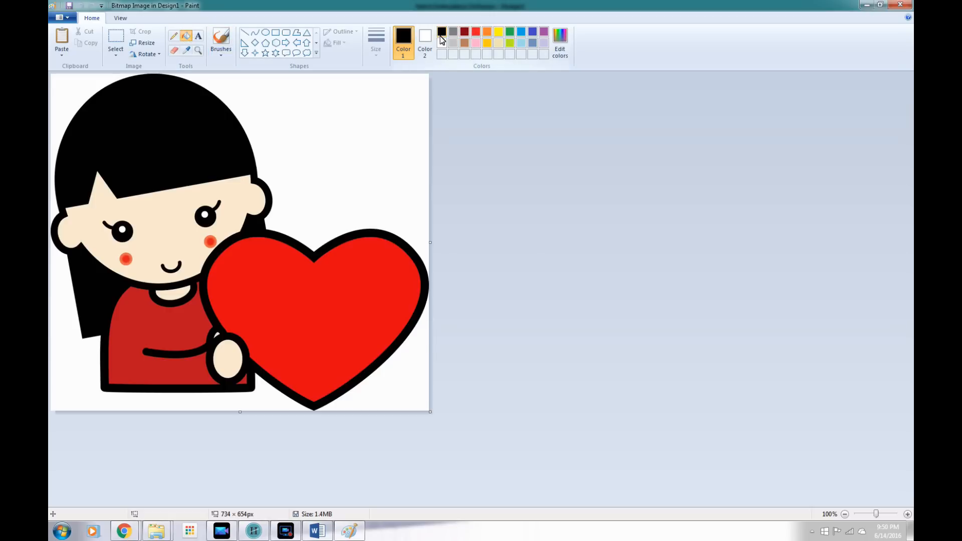
click(334, 295)
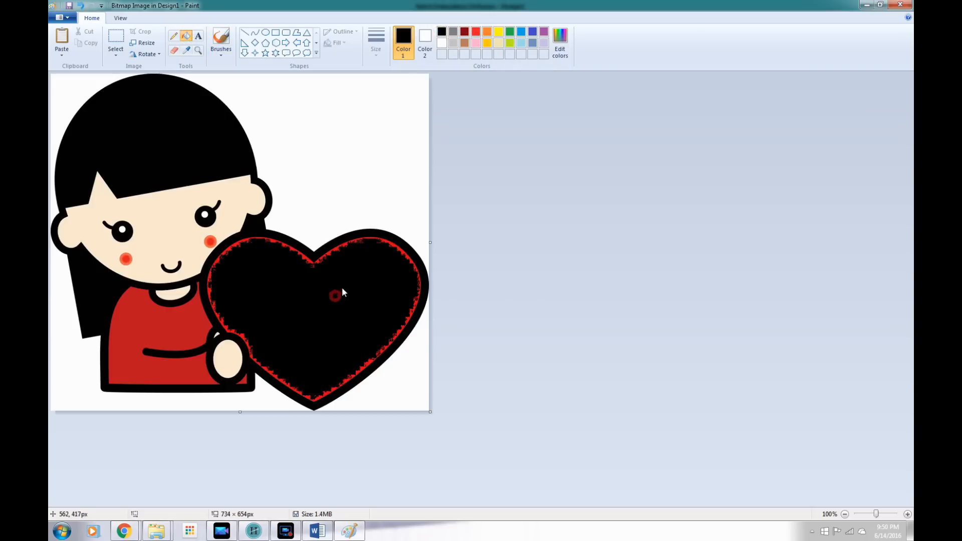
mouse_move(499, 284)
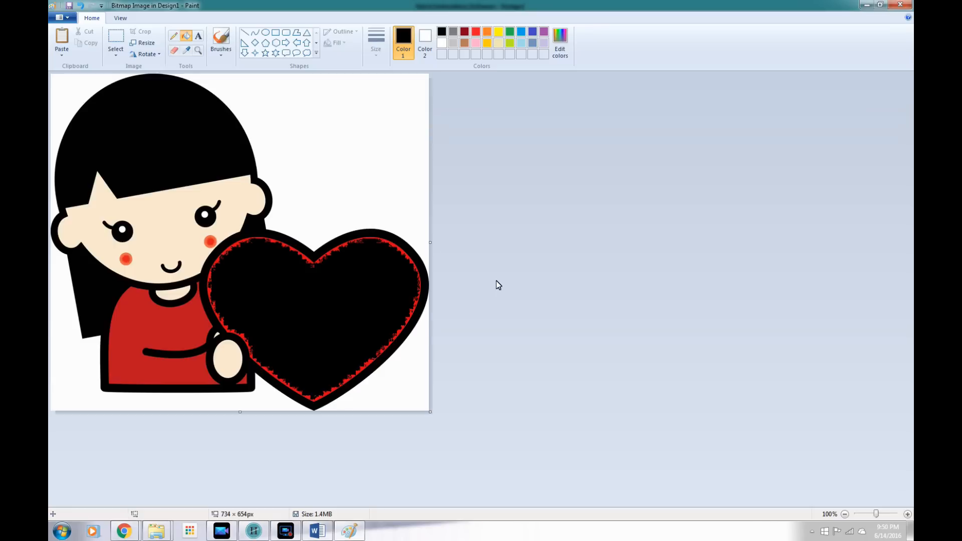
mouse_move(491, 285)
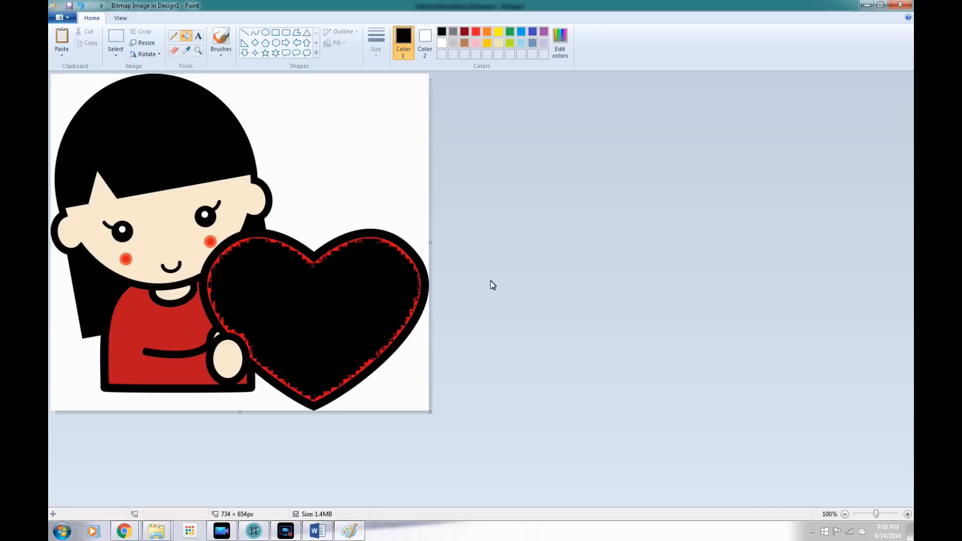
click(900, 5)
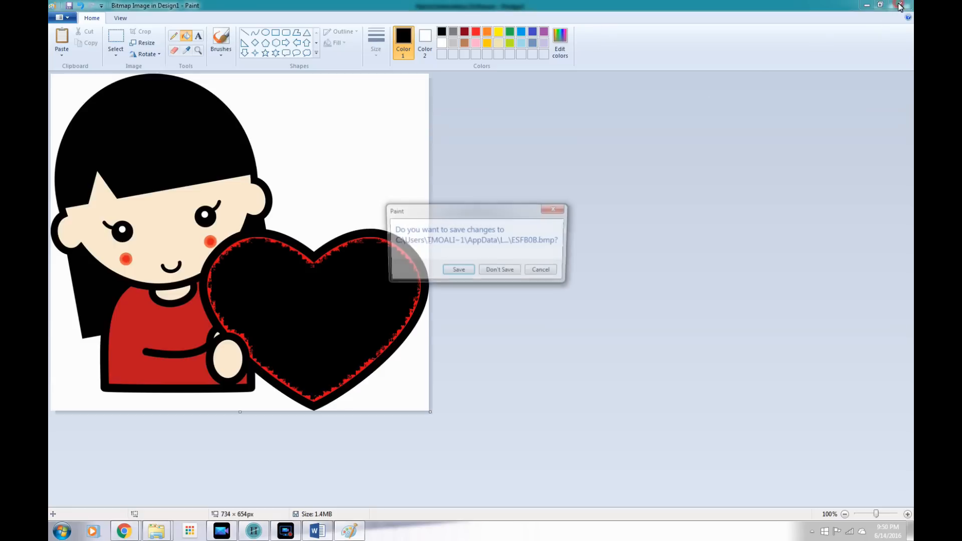
click(500, 270)
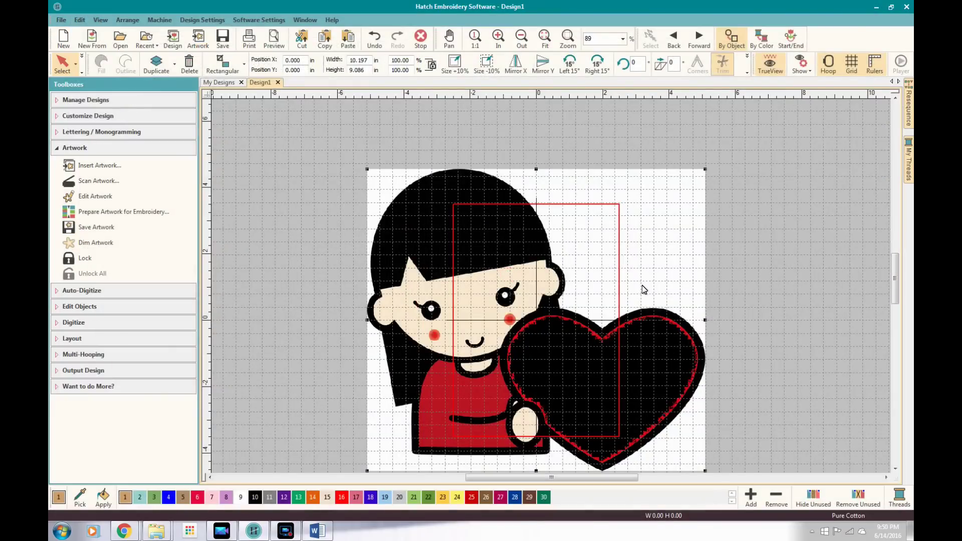
mouse_move(830, 311)
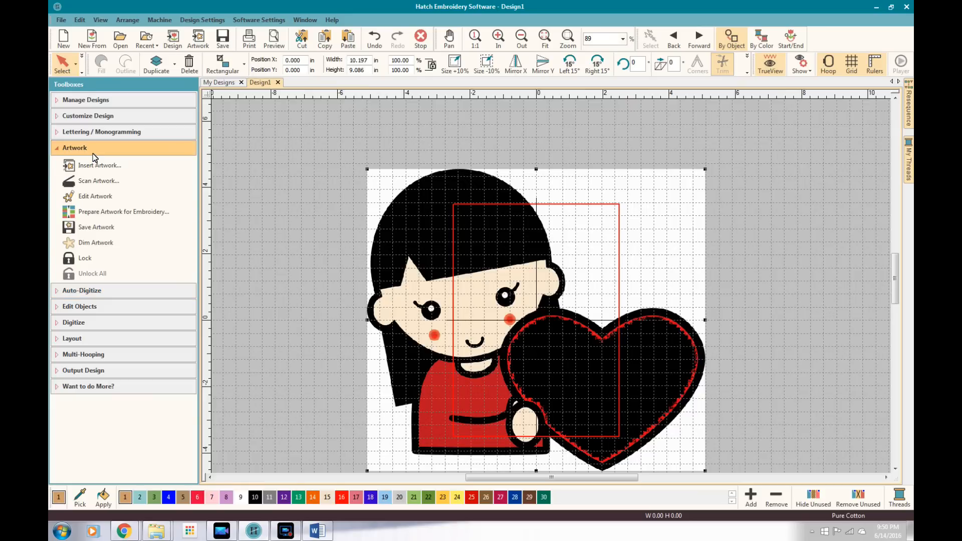
Collapse the Artwork toolbox and expand the Auto-Digitize toolbox
click(75, 147)
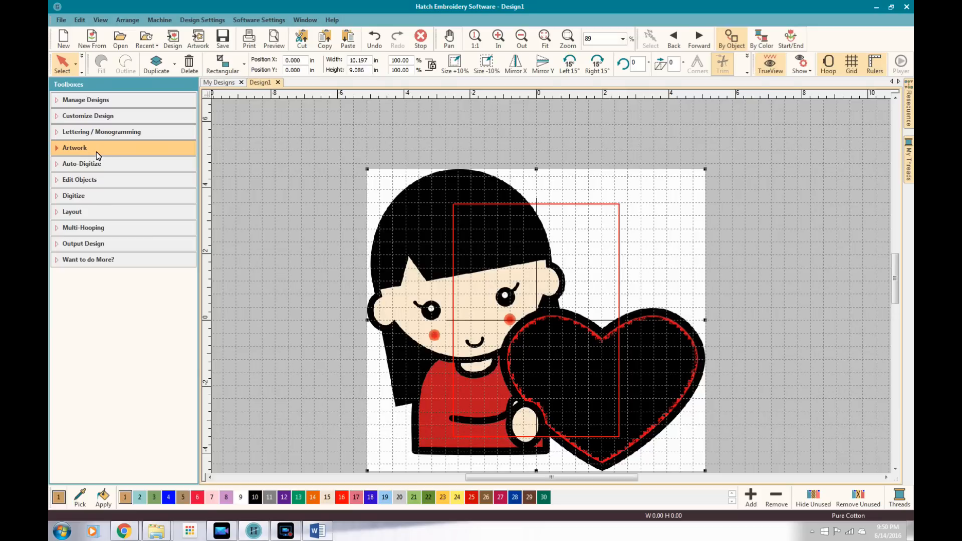
mouse_move(604, 258)
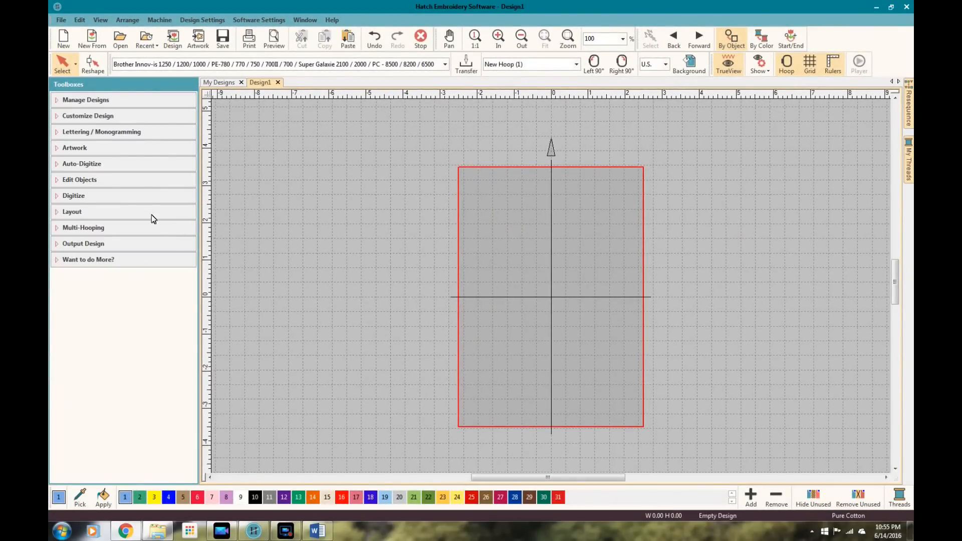
click(82, 164)
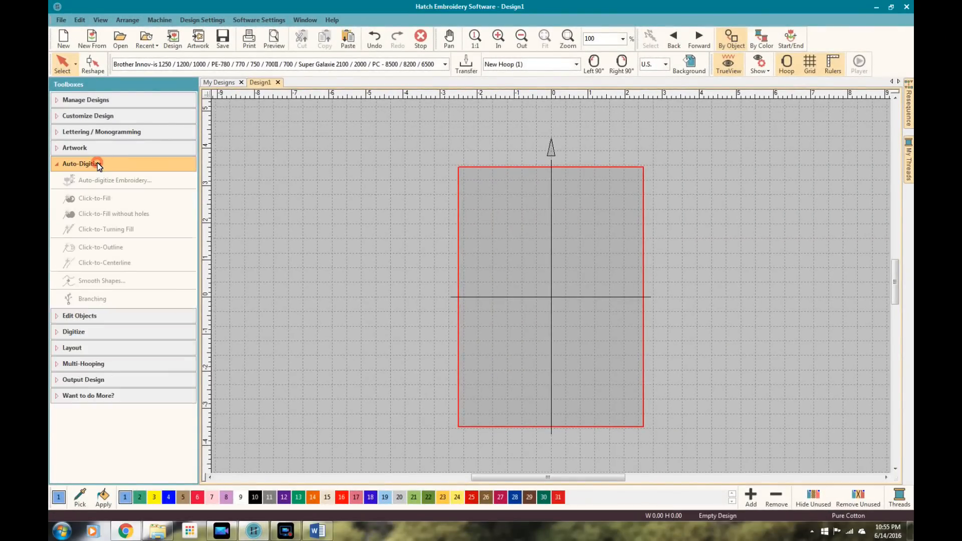
Insert Heart_girl_Fotolia_S.jpg via Auto-Digitize, centred in the hoop
click(82, 163)
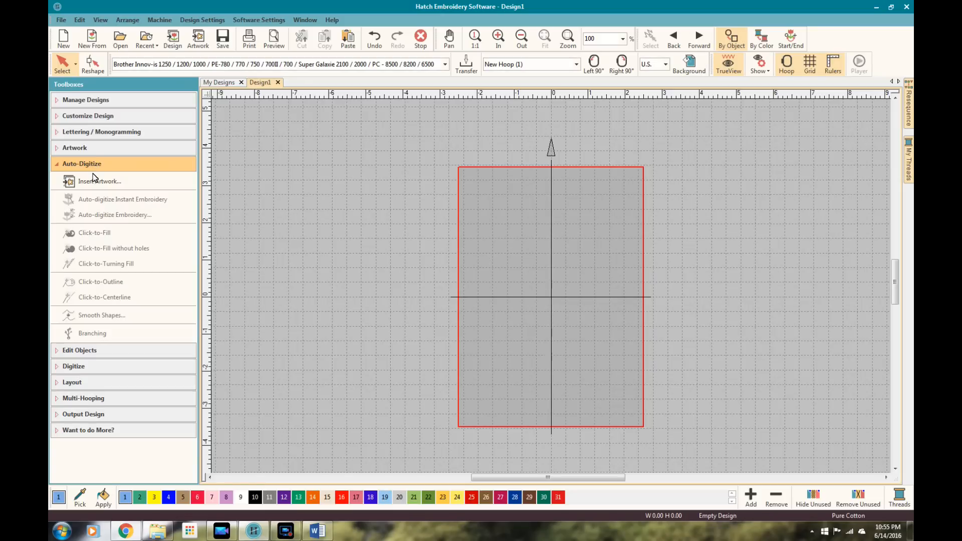
click(100, 181)
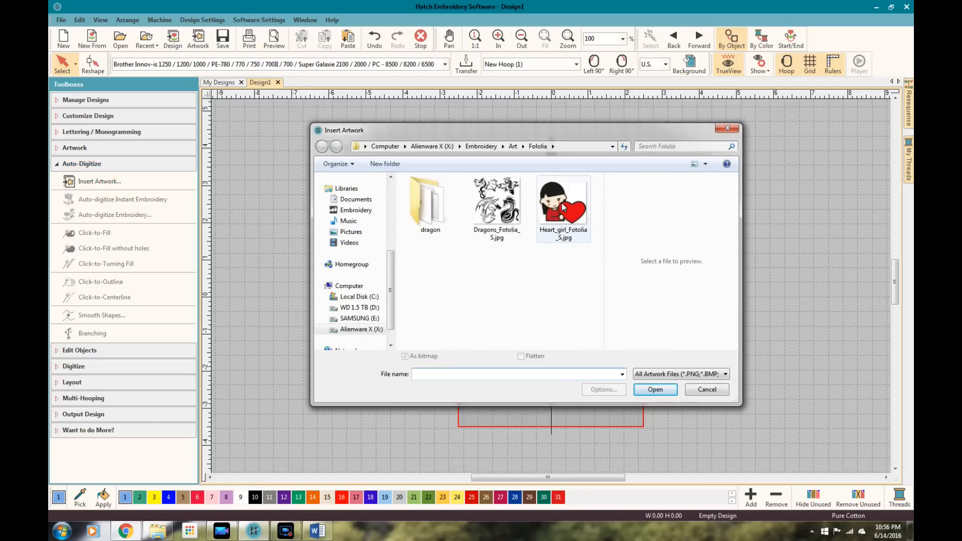
click(563, 206)
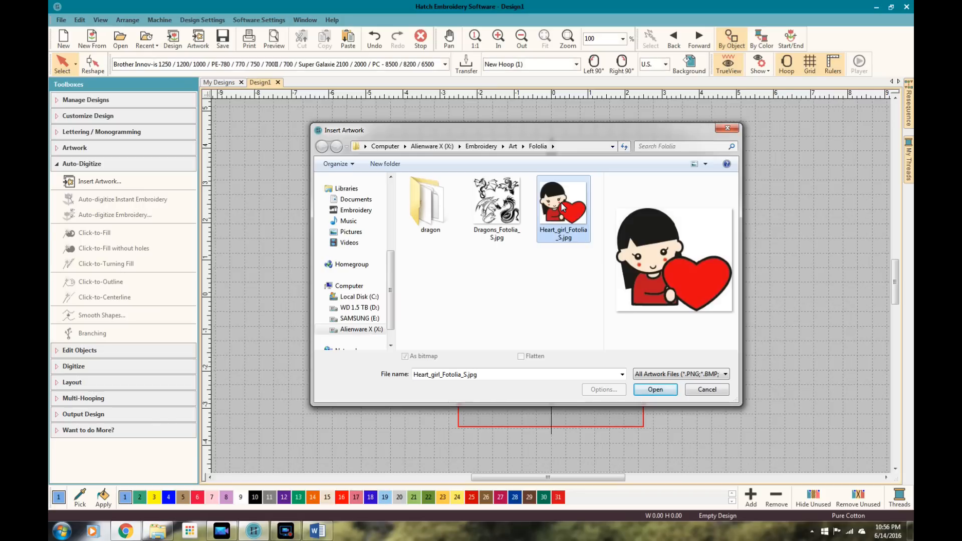
mouse_move(602, 260)
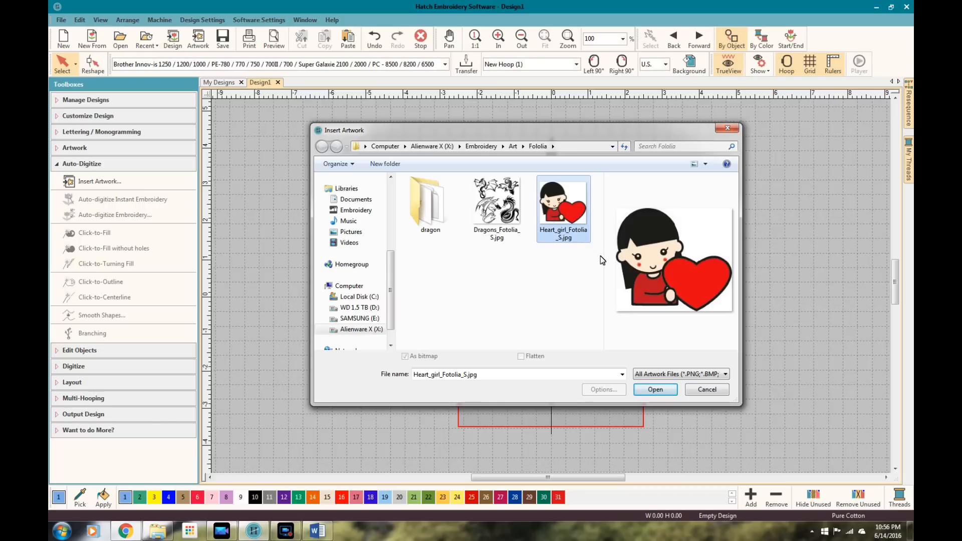
click(655, 389)
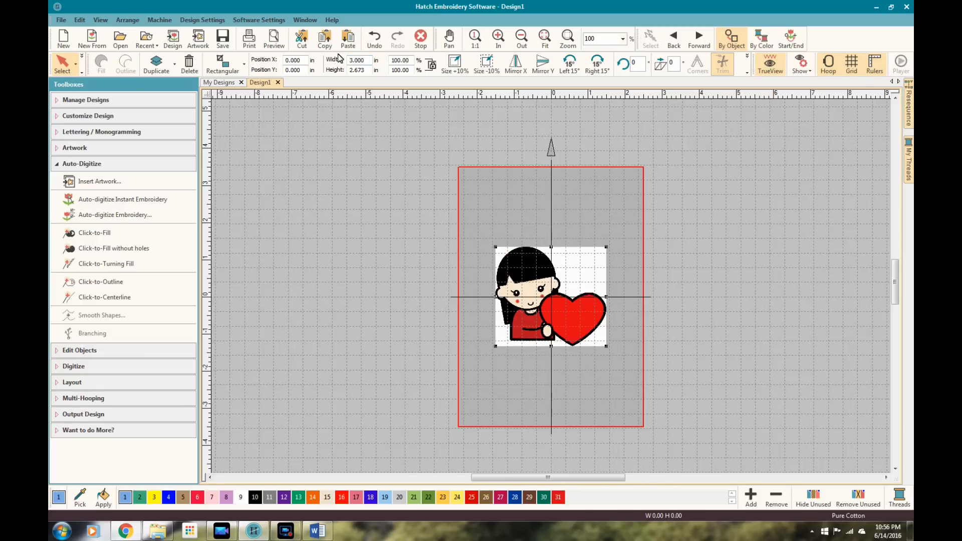
mouse_move(475, 38)
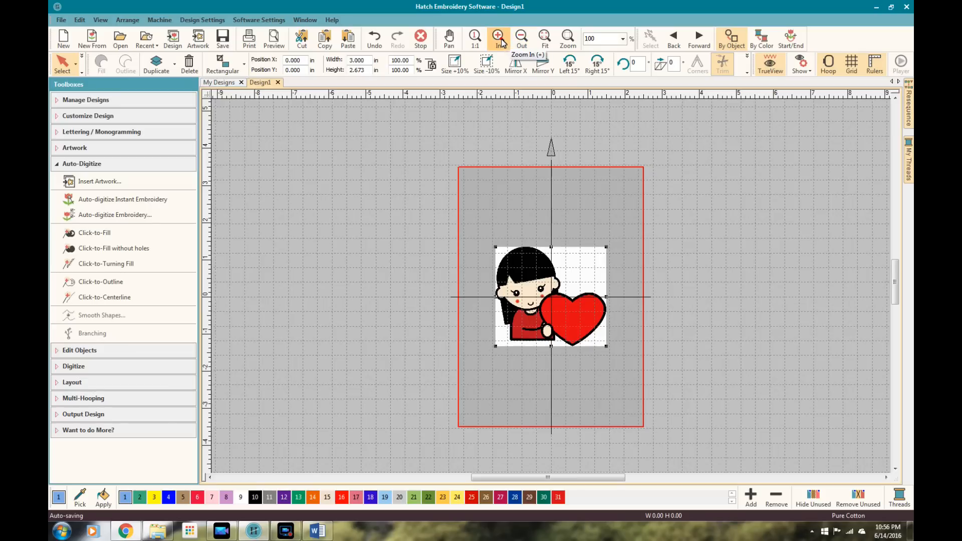
Zoom in on the inserted girl-with-heart picture before auto-digitizing
click(497, 38)
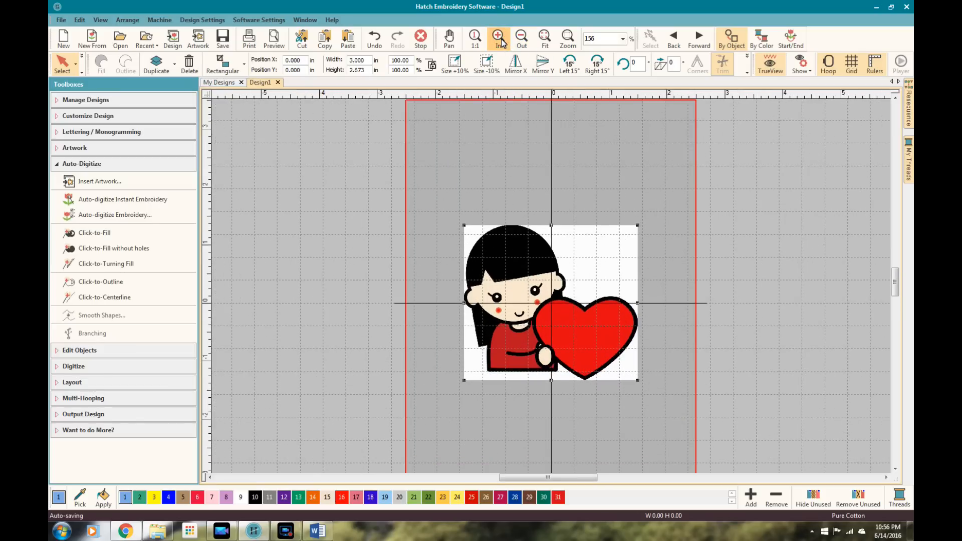
mouse_move(329, 229)
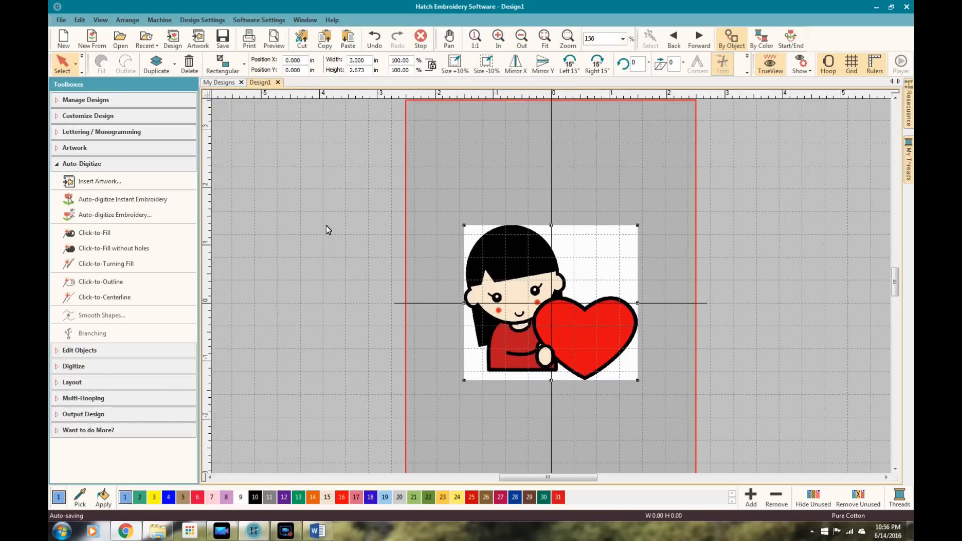
mouse_move(111, 277)
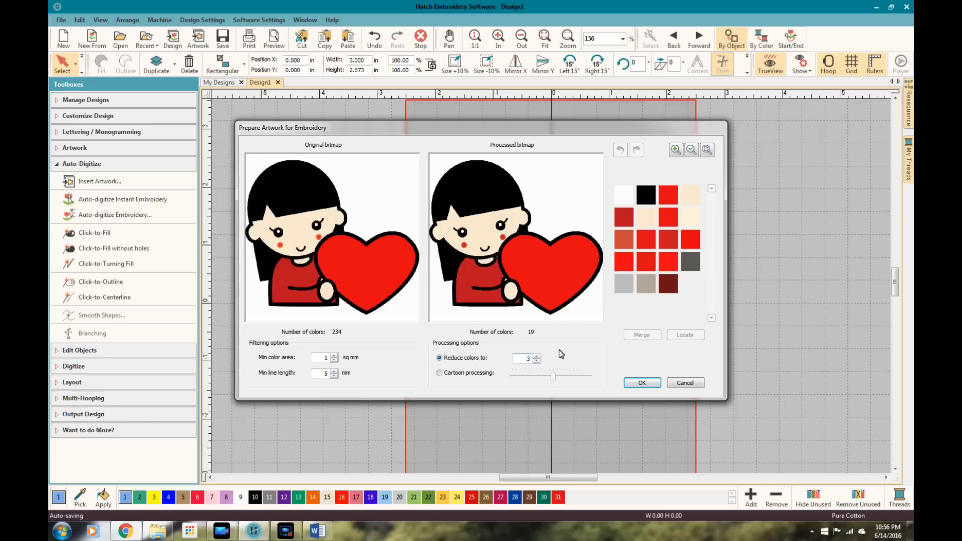
Accept the 3-colour artwork and auto-digitize it with the white background set to Omit
click(642, 382)
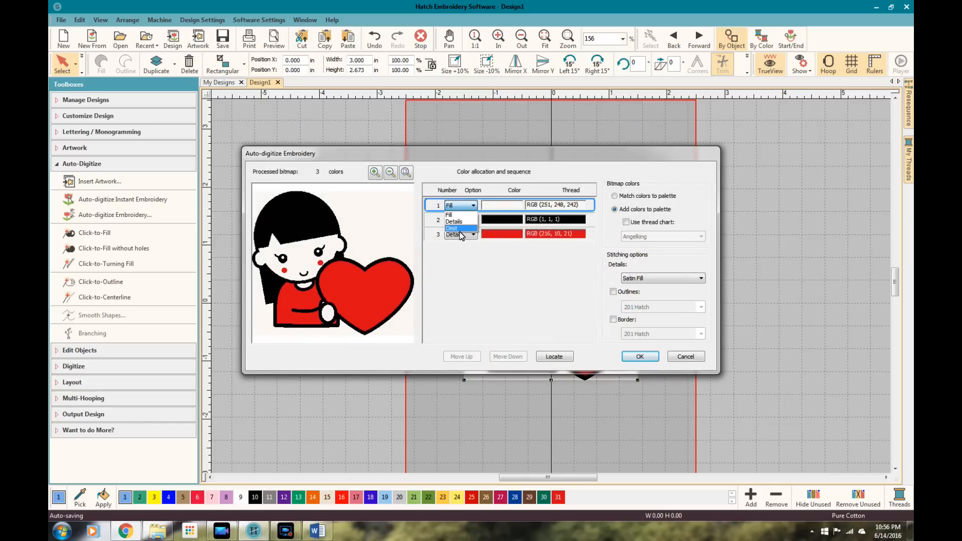
click(451, 227)
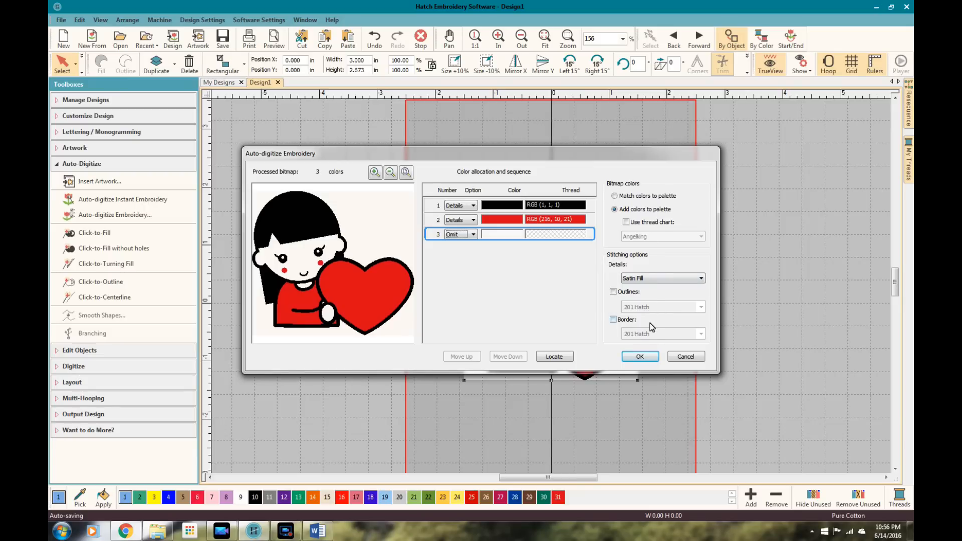
click(640, 356)
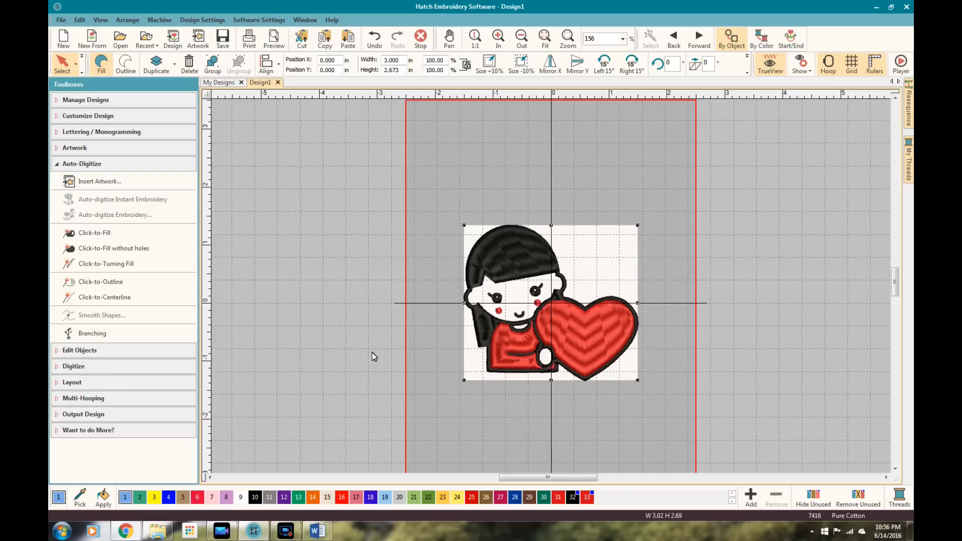
mouse_move(105, 263)
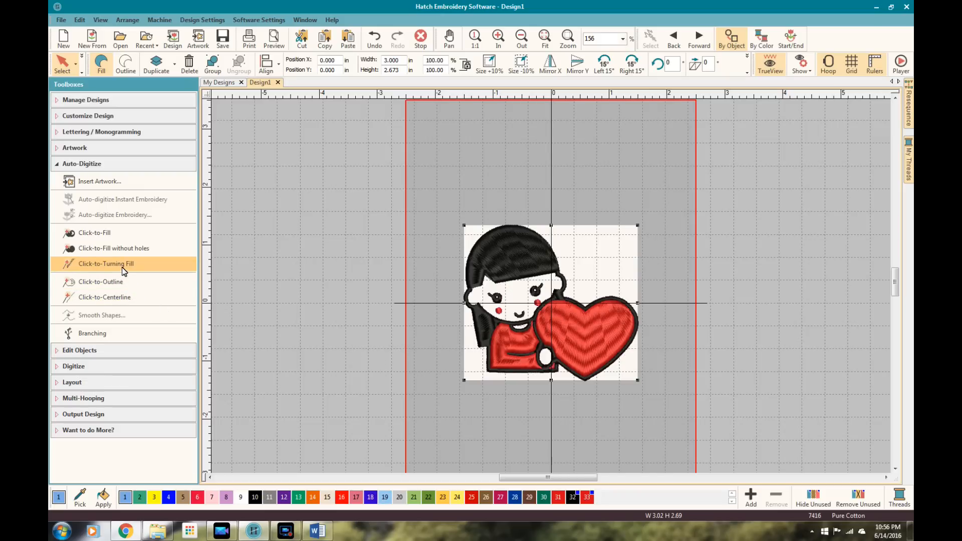
mouse_move(317, 195)
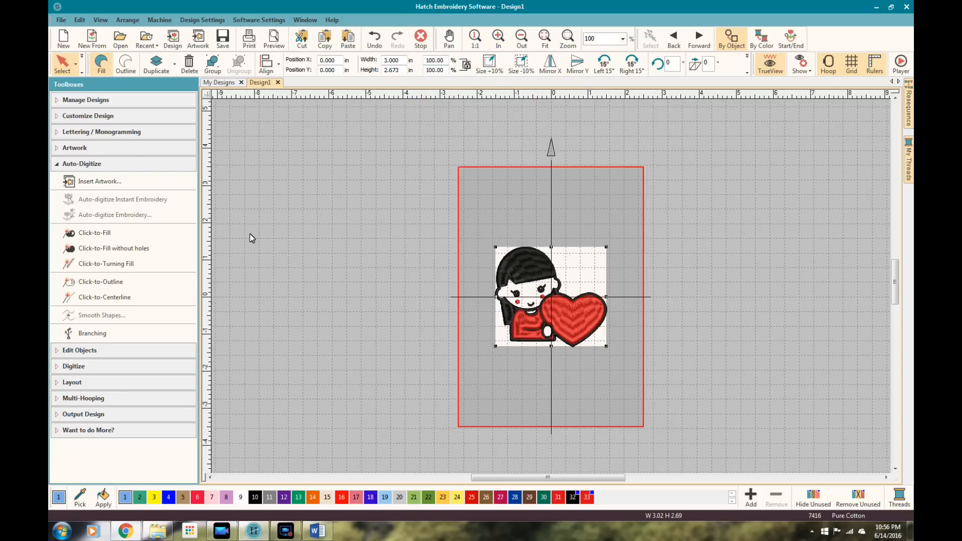
mouse_move(529, 281)
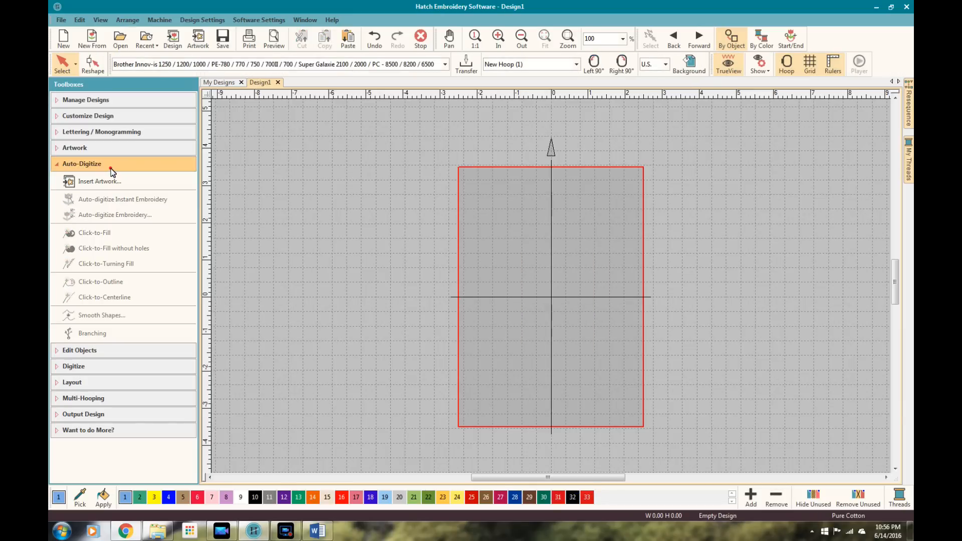
click(82, 163)
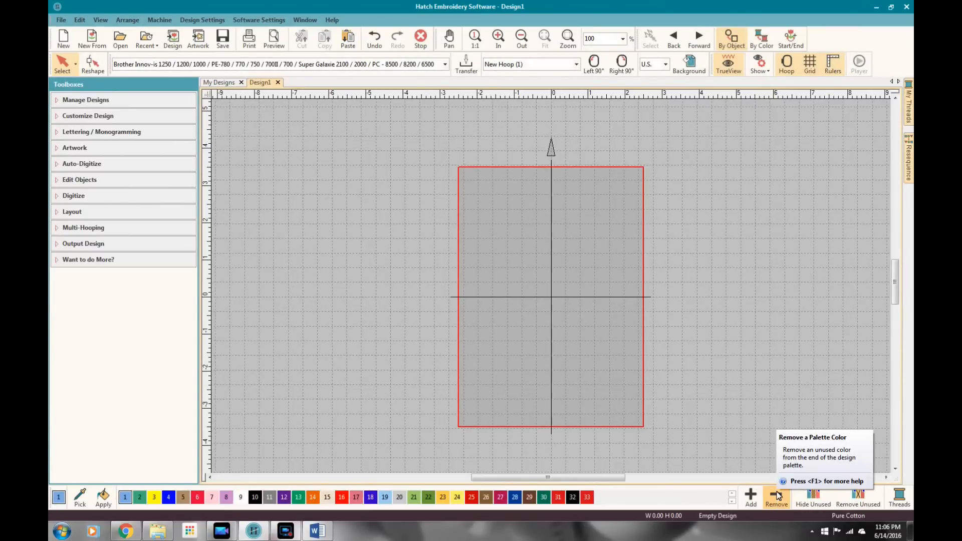
mouse_move(207, 251)
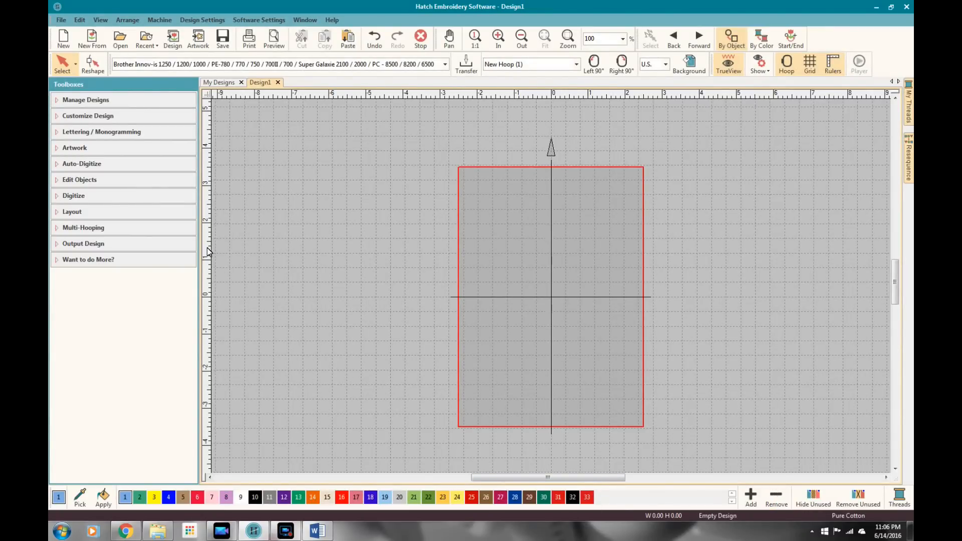
mouse_move(134, 196)
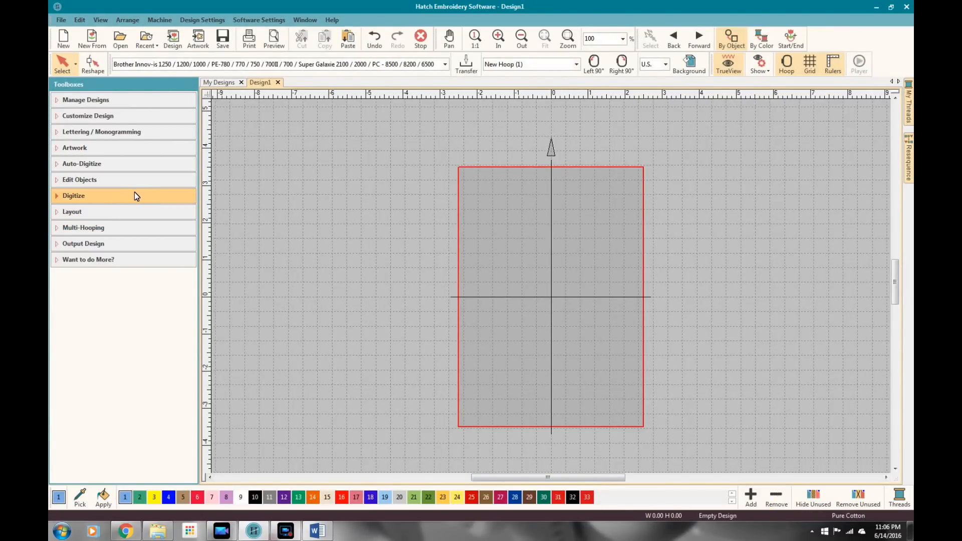
click(80, 179)
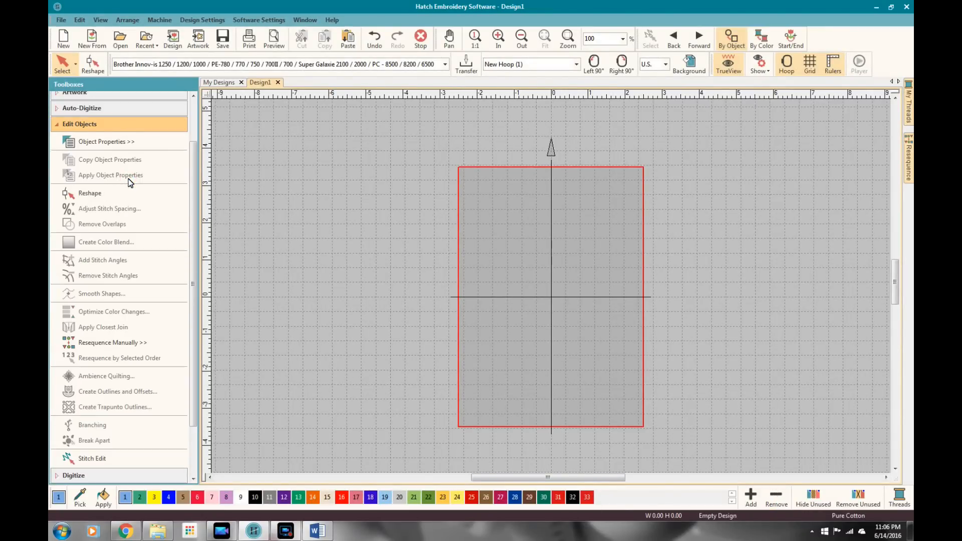
mouse_move(128, 205)
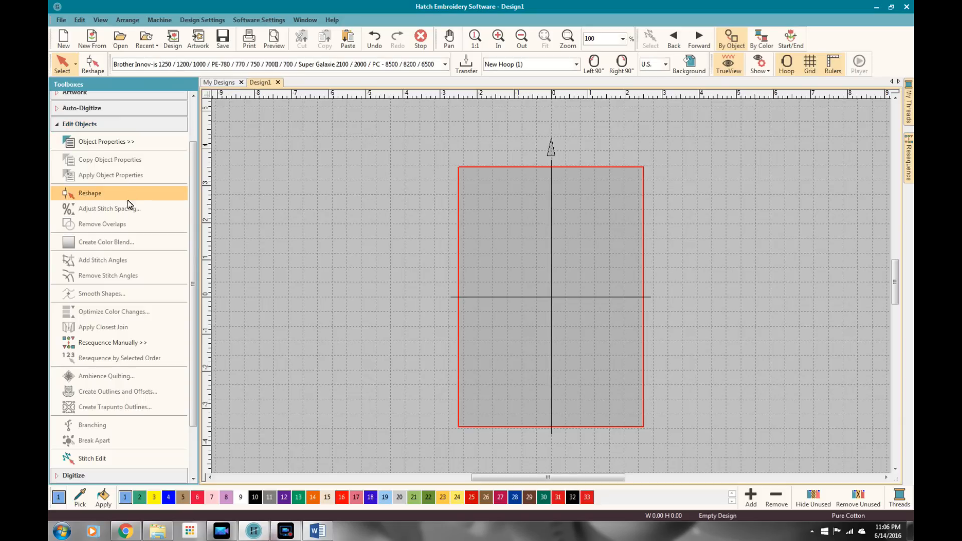
mouse_move(95, 108)
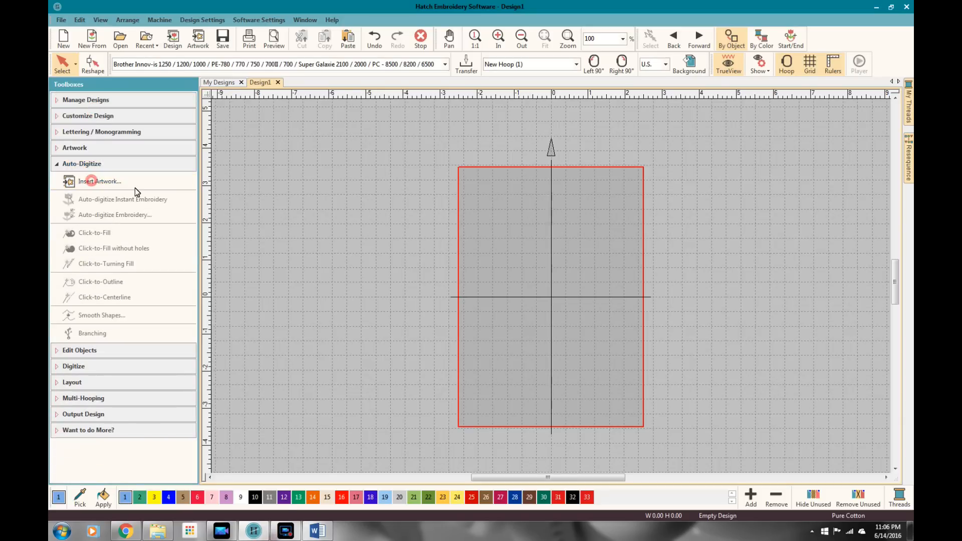
click(99, 181)
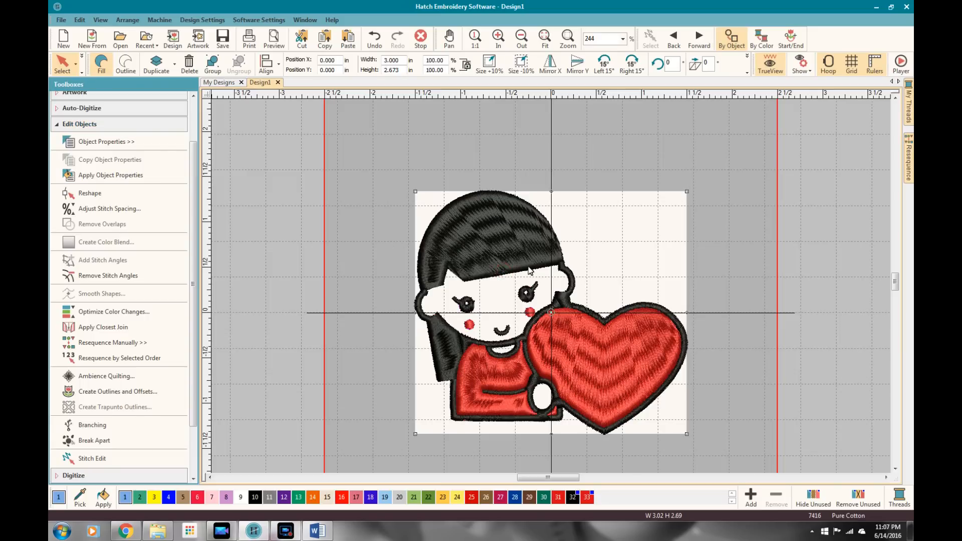
mouse_move(97, 197)
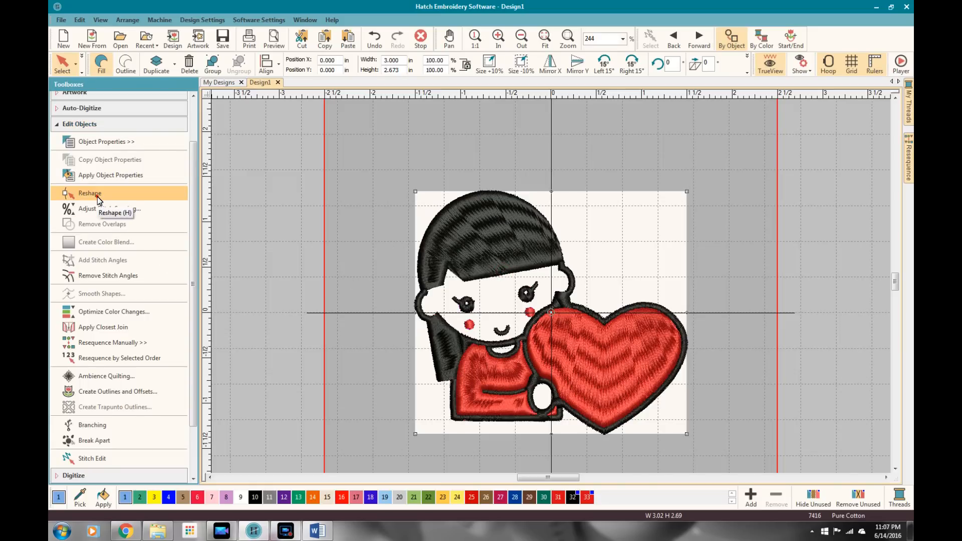
Reshape the girl's red shirt and list the design's objects with Resequence Manually
click(90, 193)
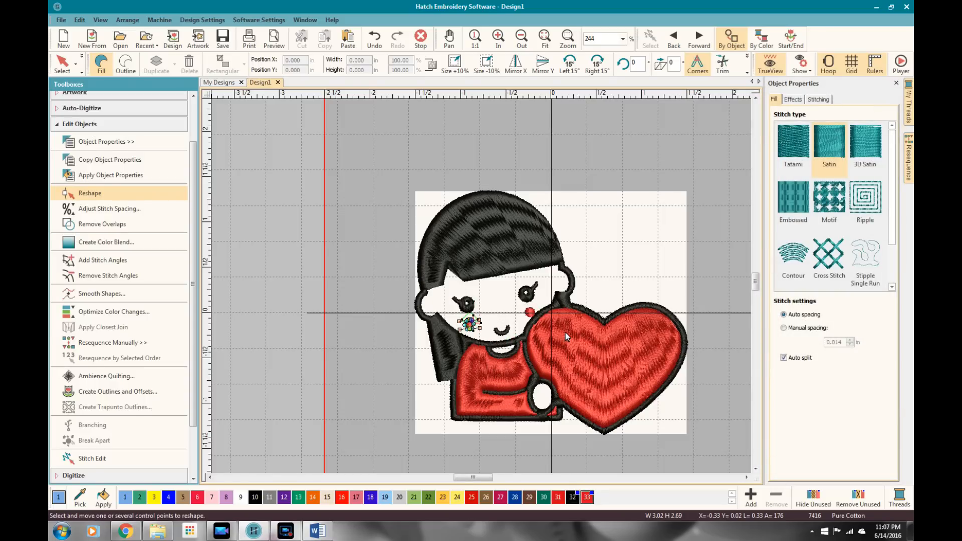
mouse_move(479, 375)
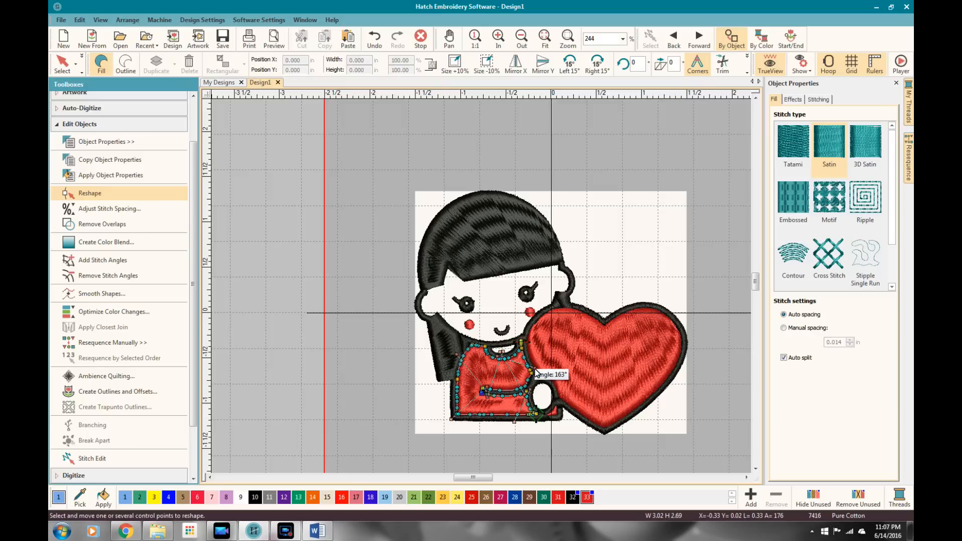
mouse_move(245, 213)
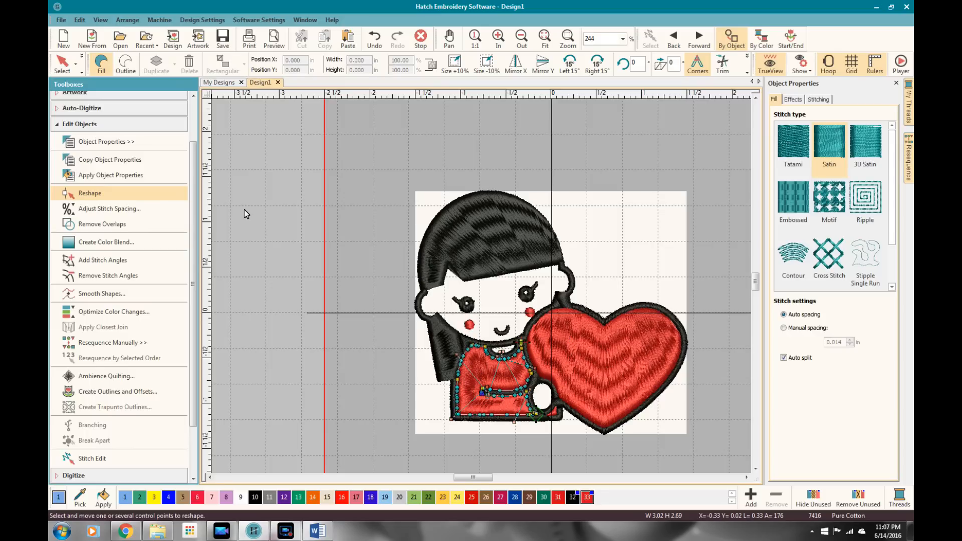
click(113, 343)
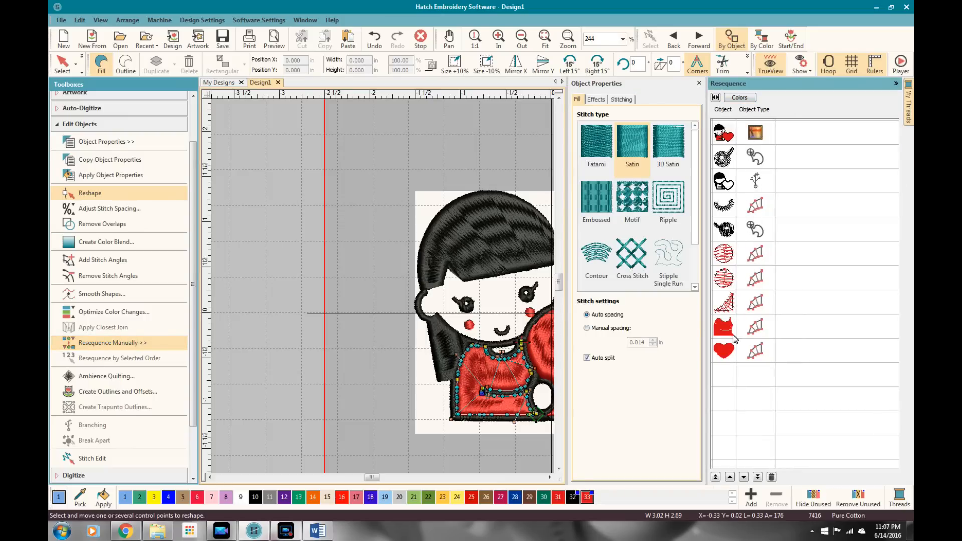
mouse_move(735, 342)
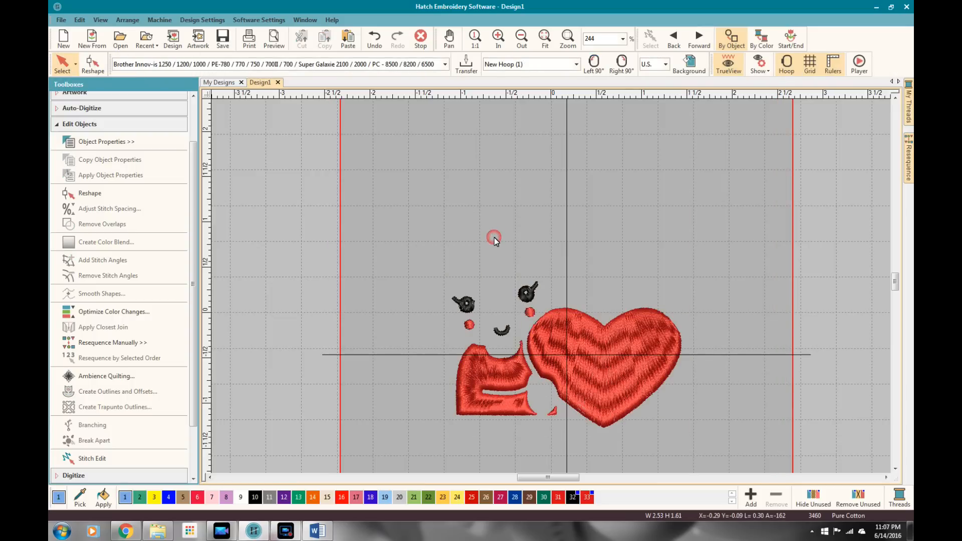
mouse_move(405, 446)
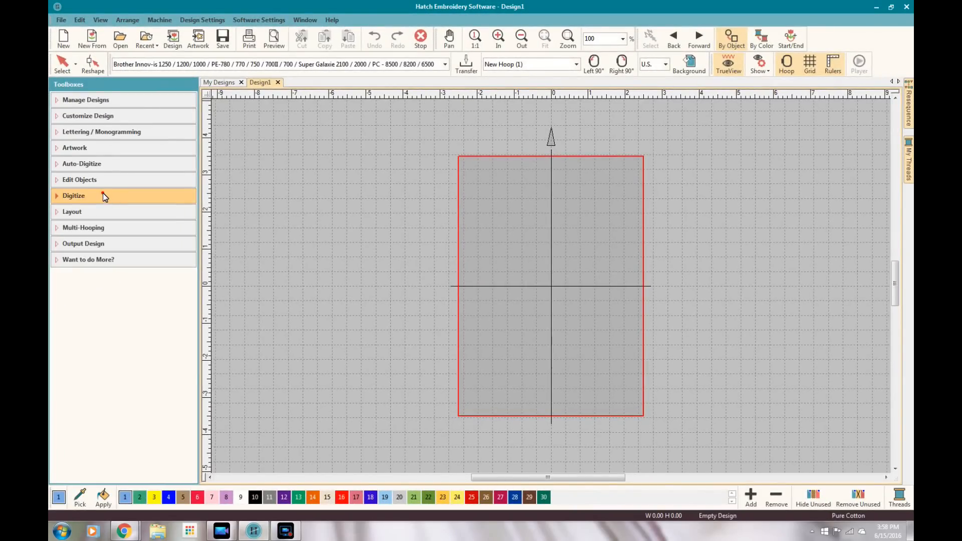
Draw a blue filled rectangle in the hoop with the Digitize Rectangle / Square tool
click(73, 195)
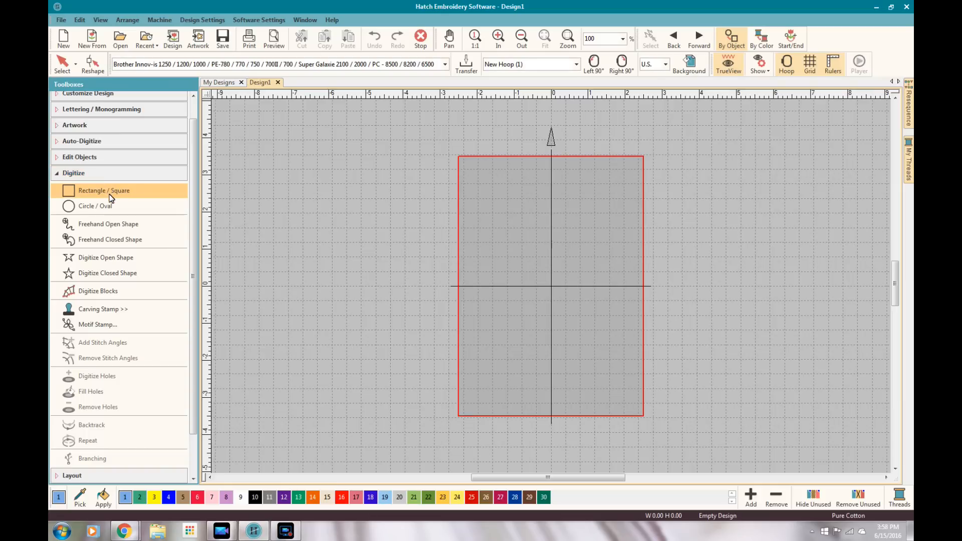
mouse_move(102, 313)
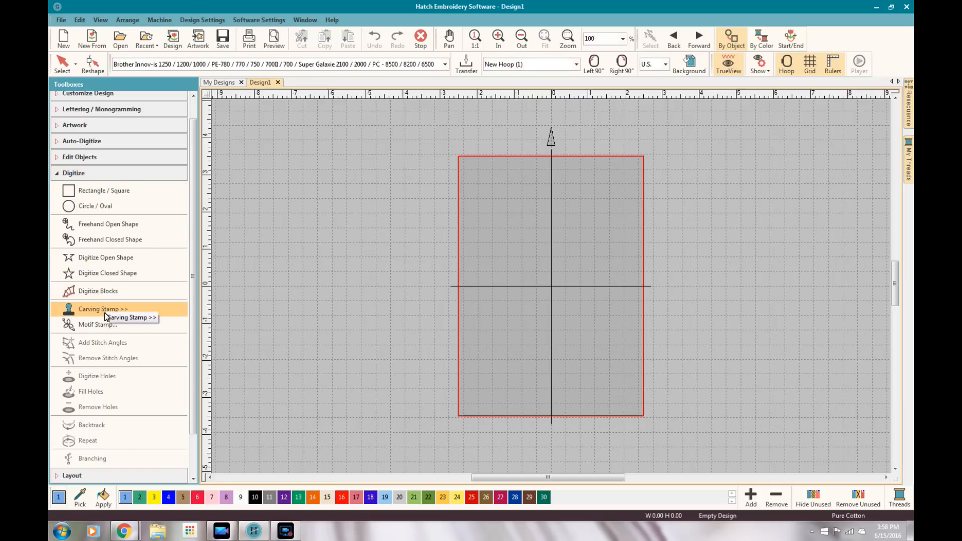
click(104, 190)
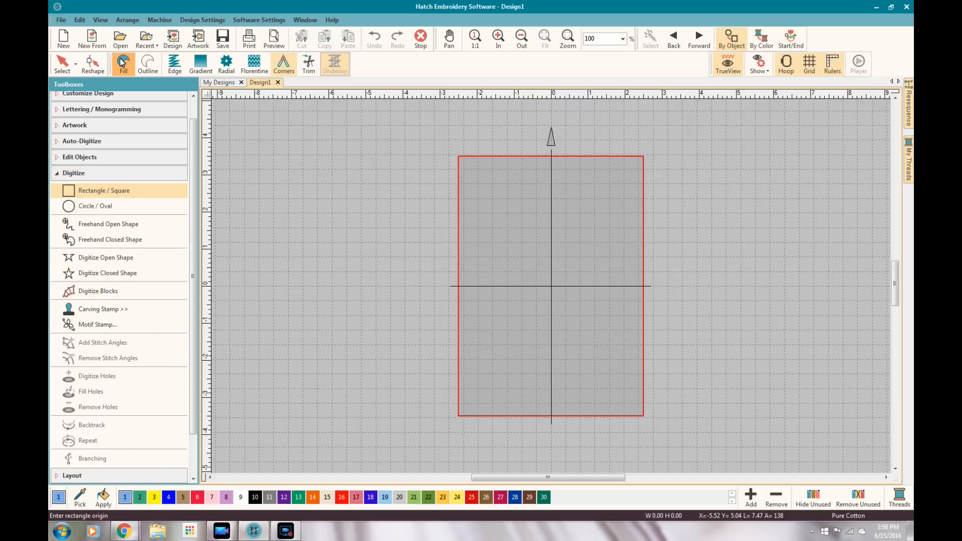
mouse_move(497, 201)
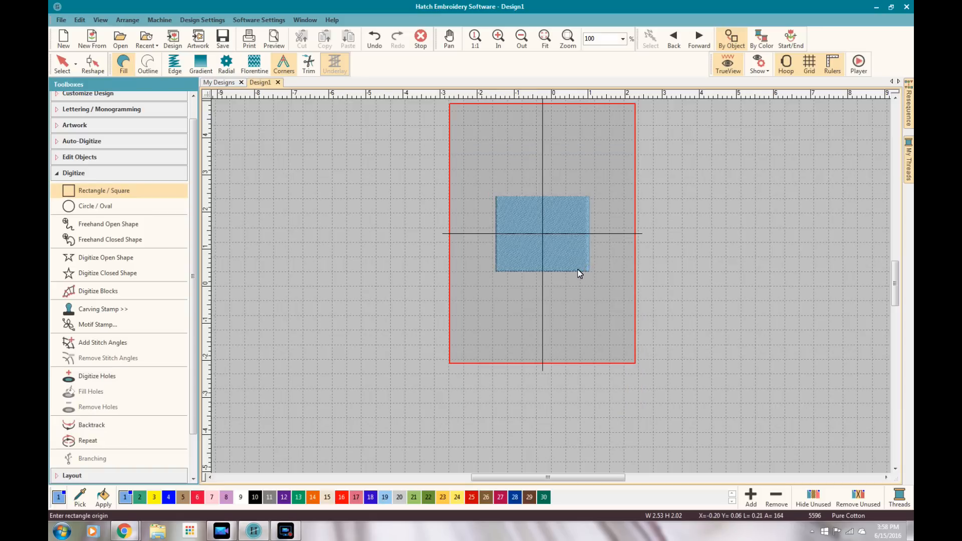
click(95, 206)
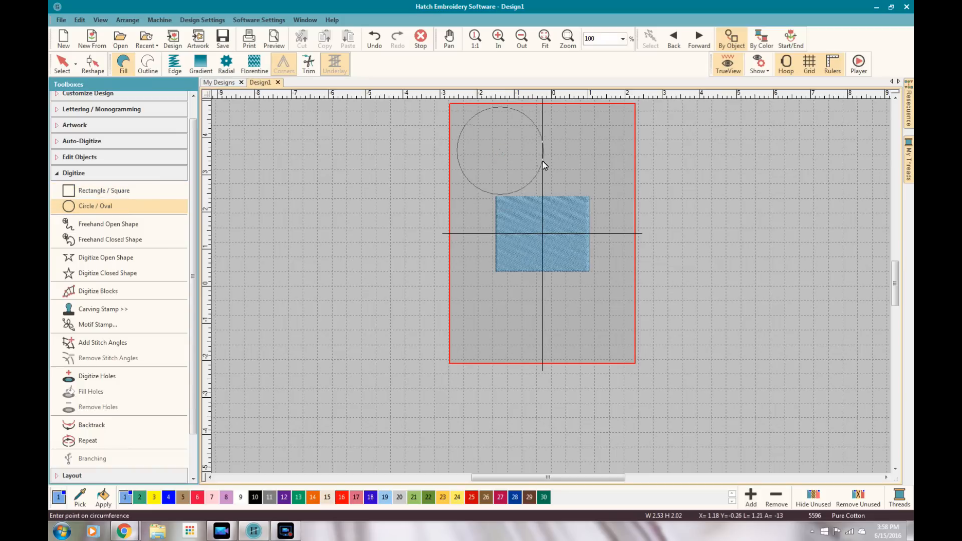
Finish the filled circle above the rectangle, then clear both shapes from the hoop
click(533, 159)
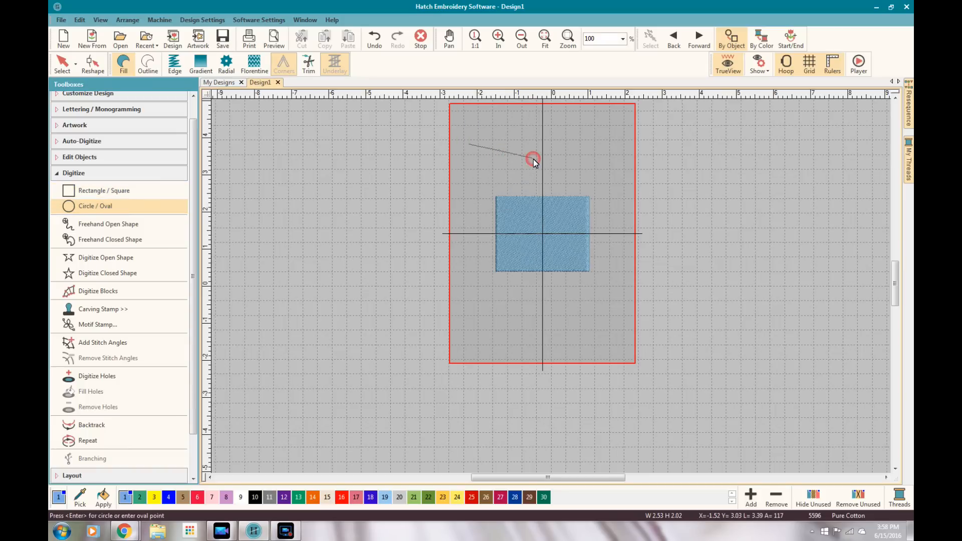
click(533, 158)
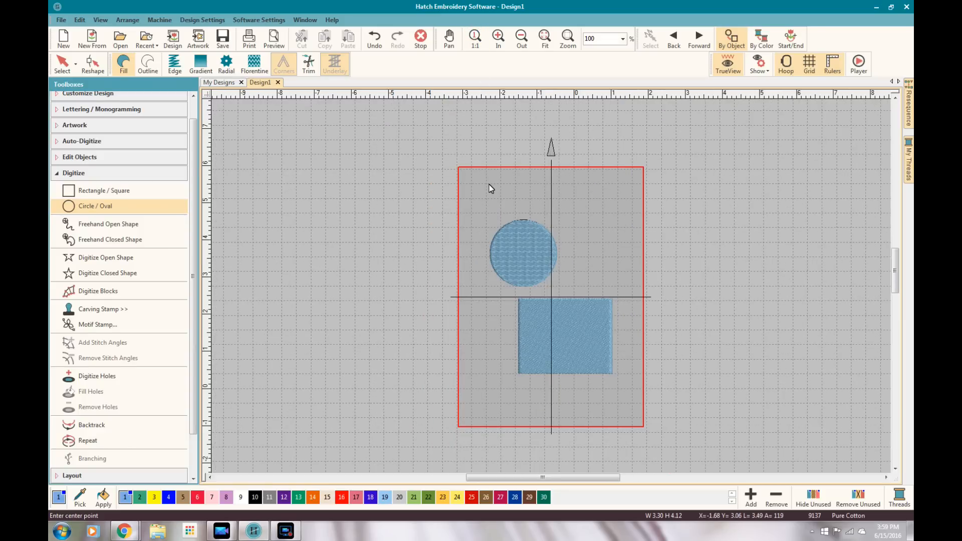
mouse_move(121, 369)
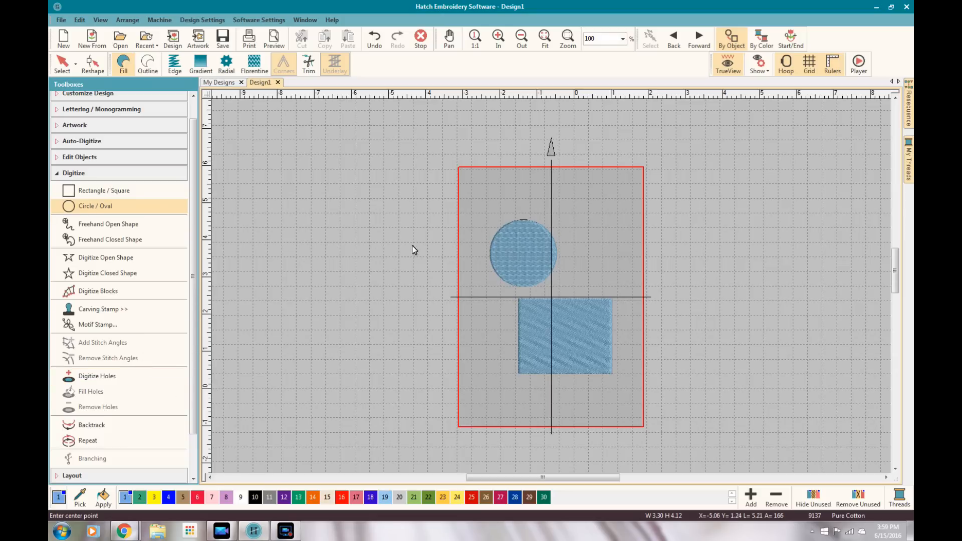
mouse_move(565, 175)
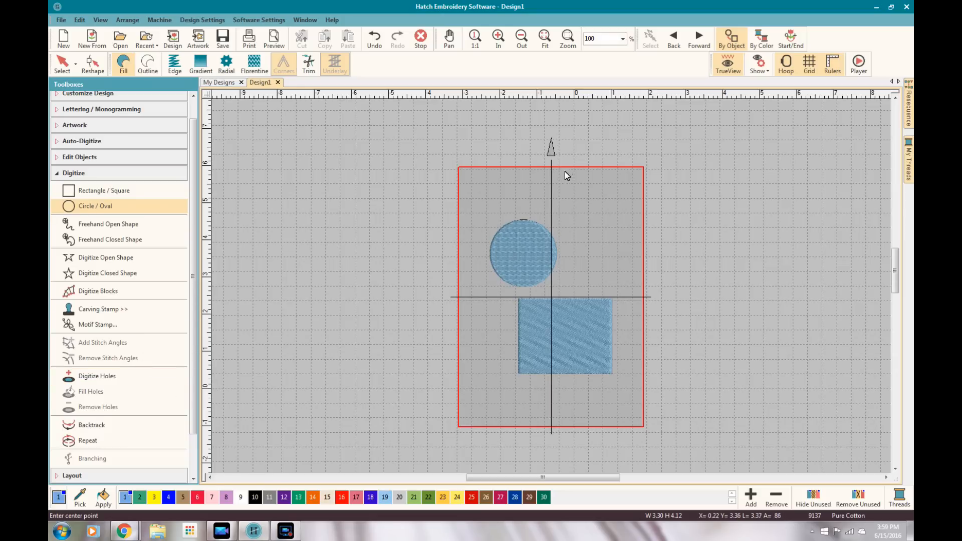
mouse_move(309, 176)
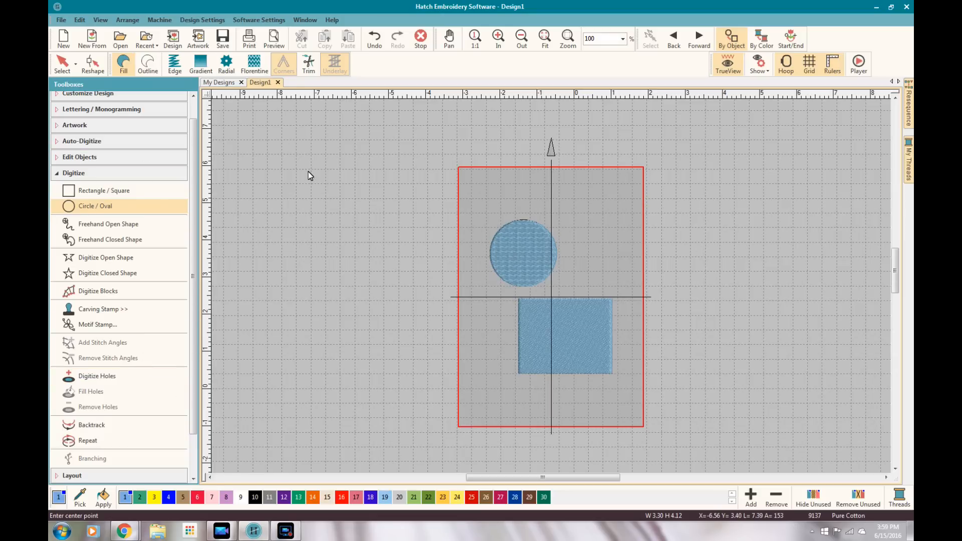
click(785, 64)
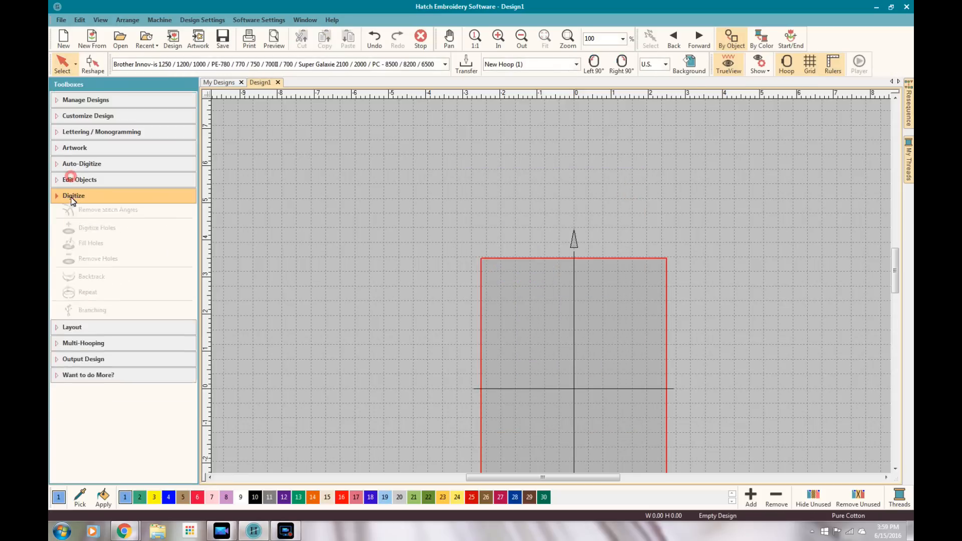
click(521, 38)
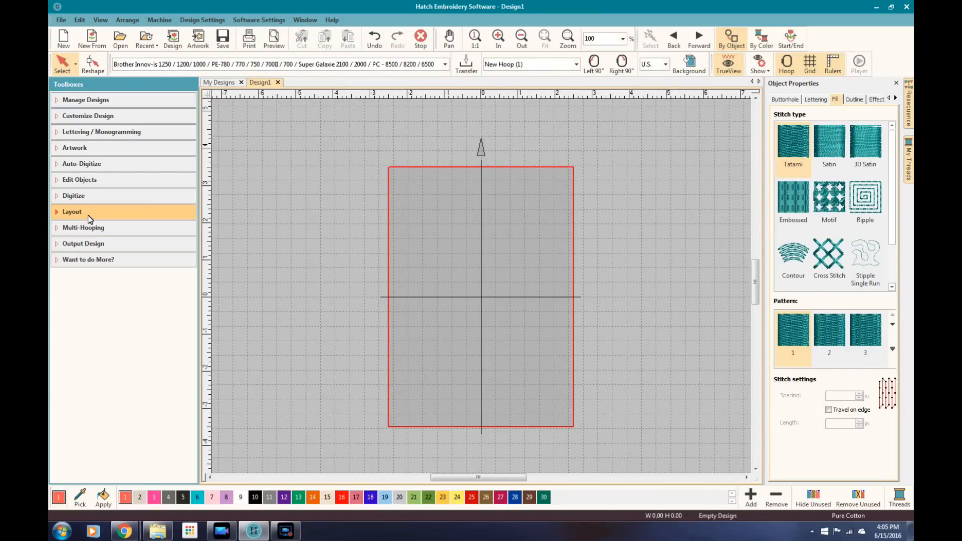
Insert the folk bird .EMB design from the Animals folder into the hoop
click(72, 211)
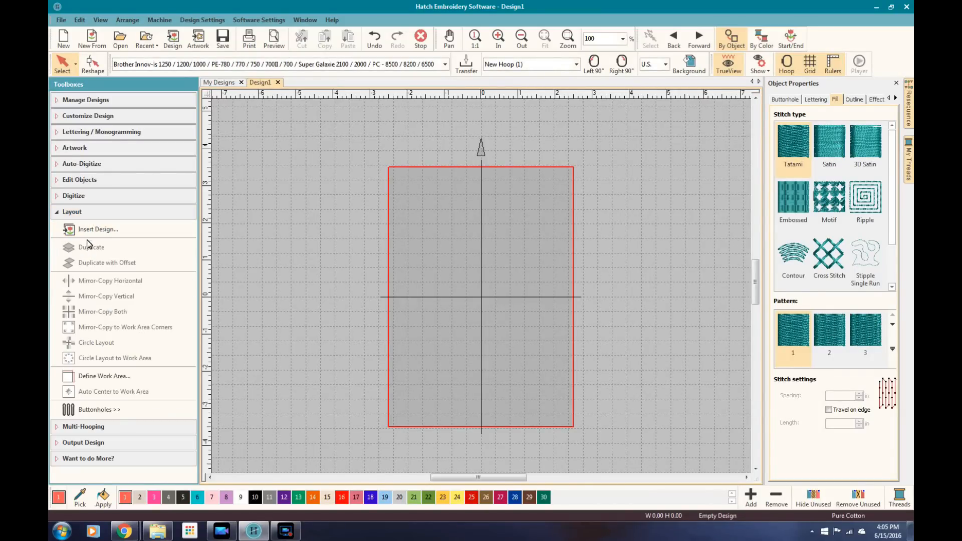
mouse_move(114, 251)
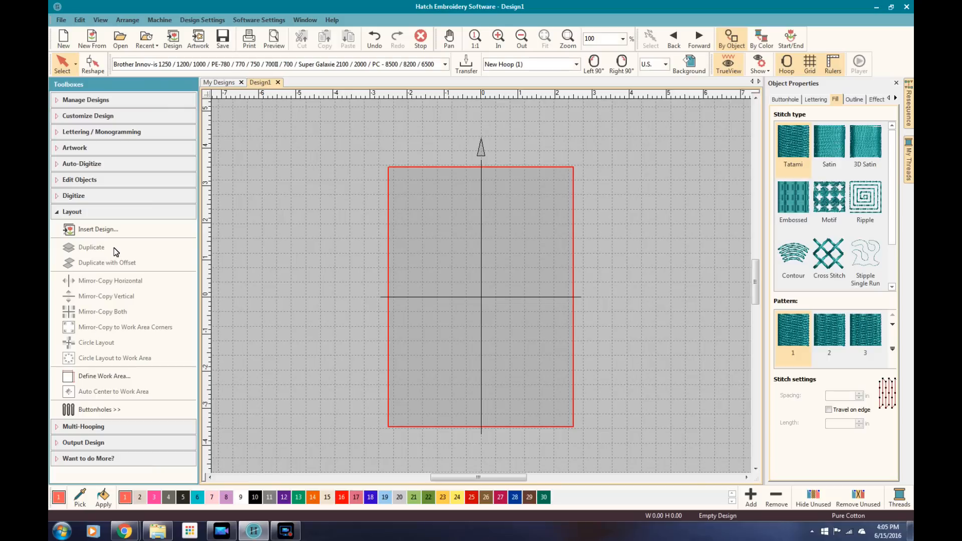
click(98, 229)
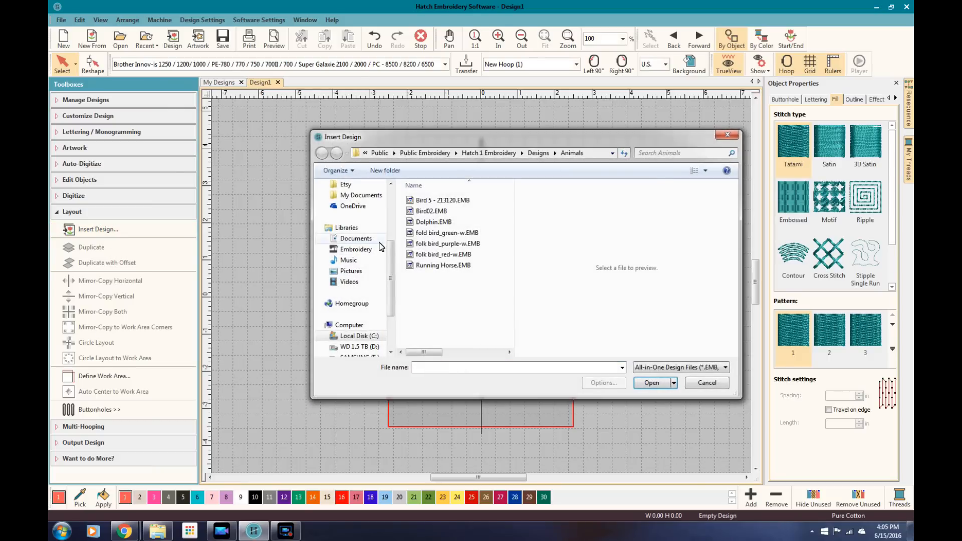
click(706, 383)
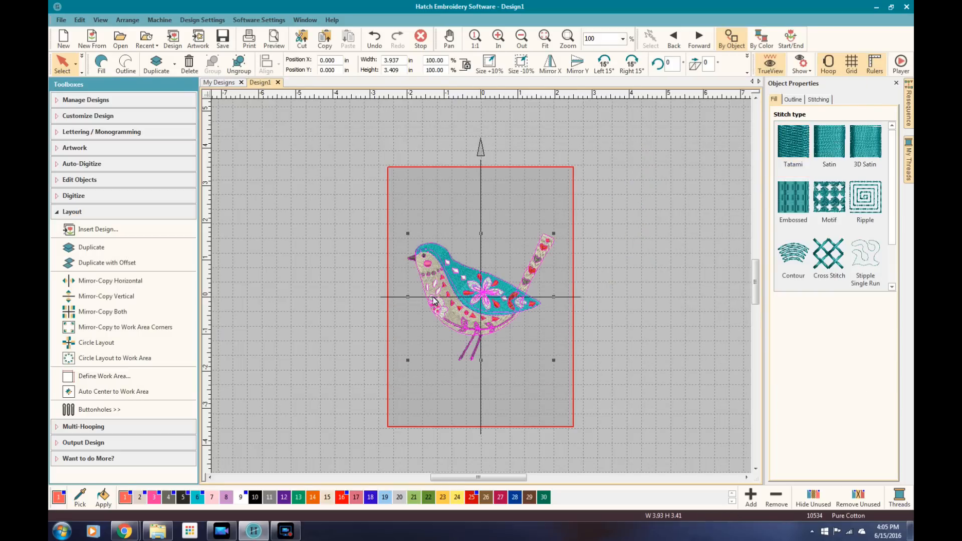
mouse_move(123, 229)
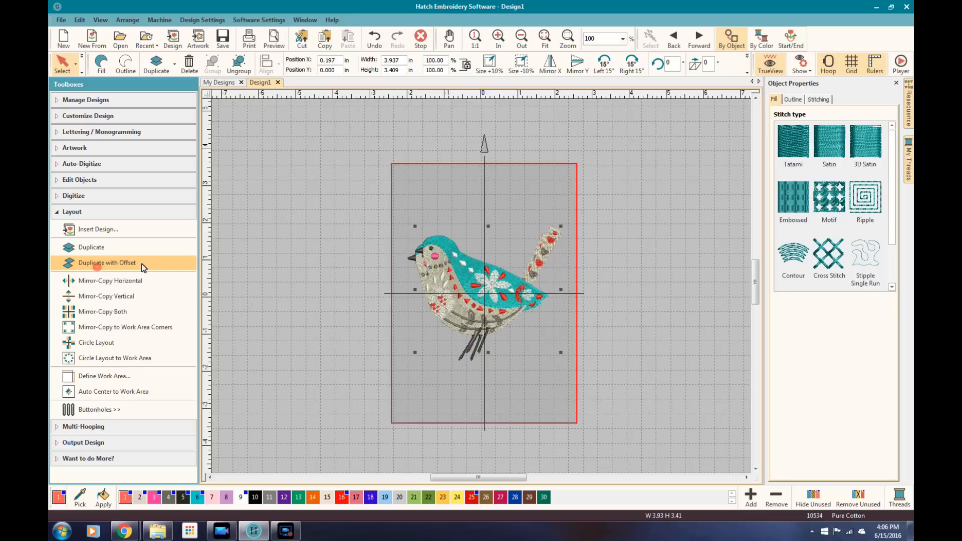
Add an offset duplicate of the bird above it and a horizontally mirrored copy on the right
click(106, 263)
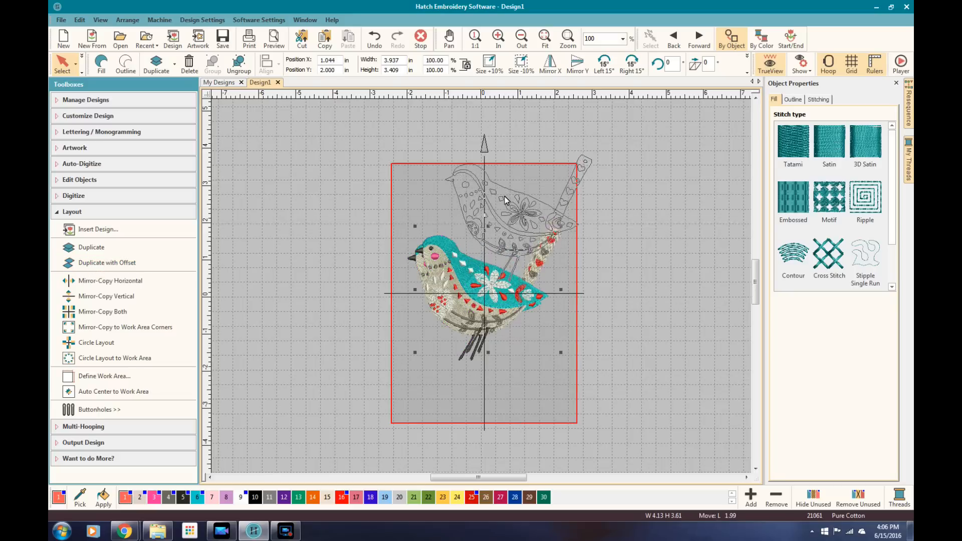
click(102, 312)
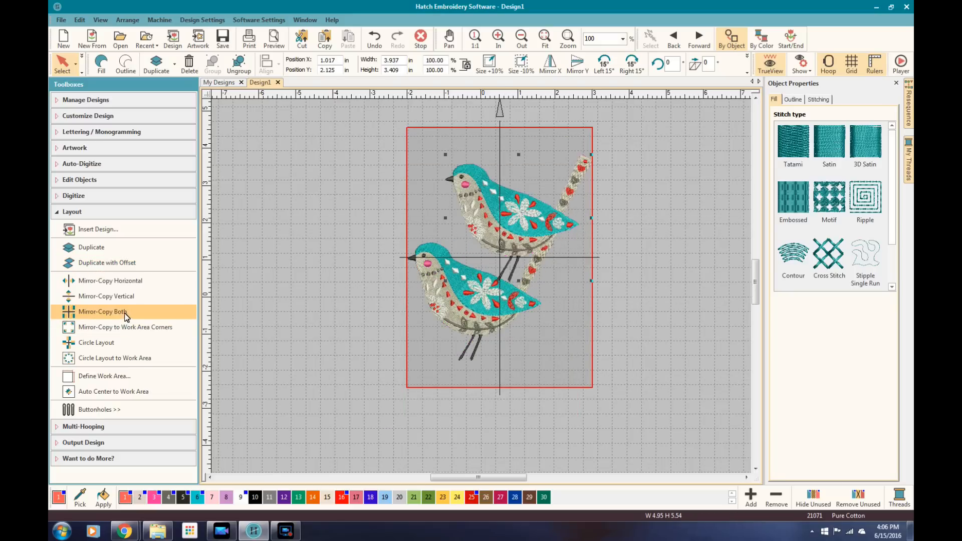
mouse_move(126, 315)
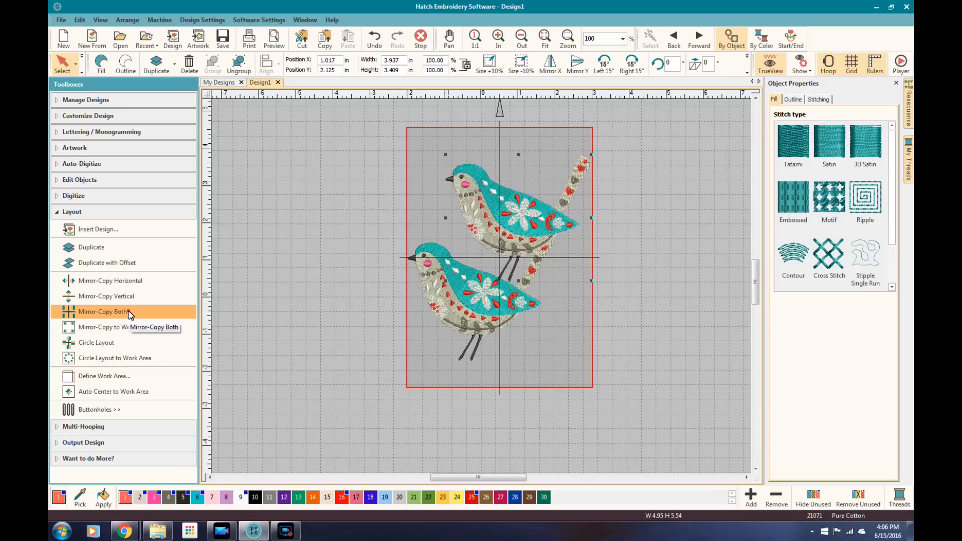
click(103, 312)
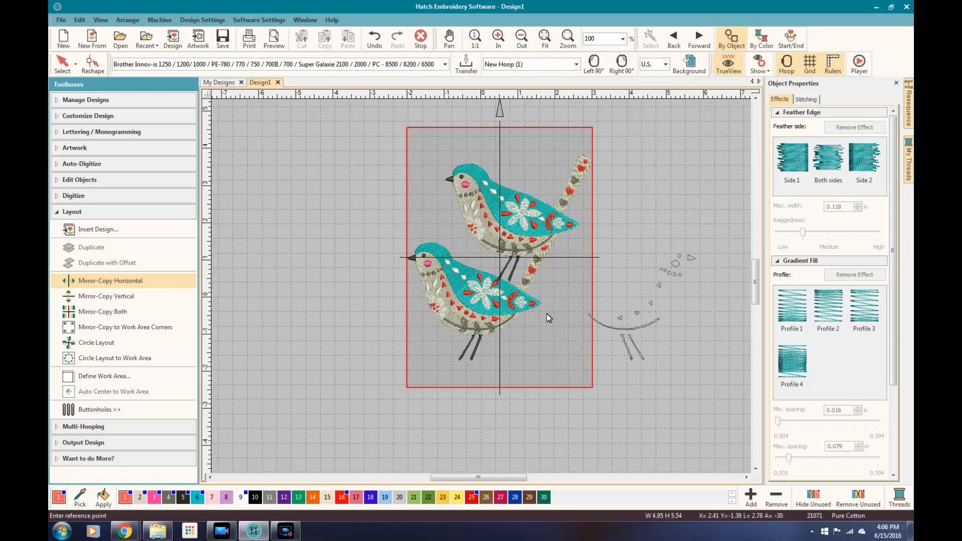
click(110, 281)
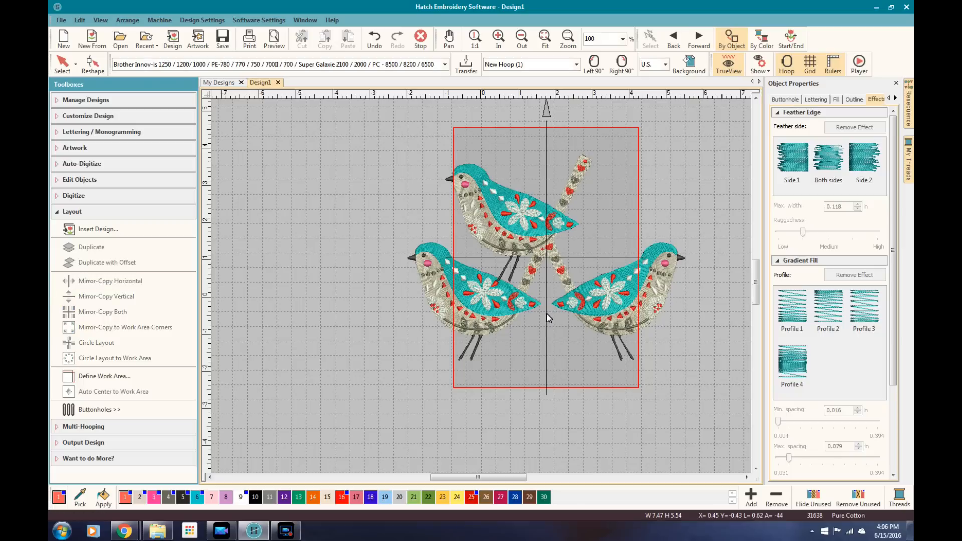
mouse_move(621, 421)
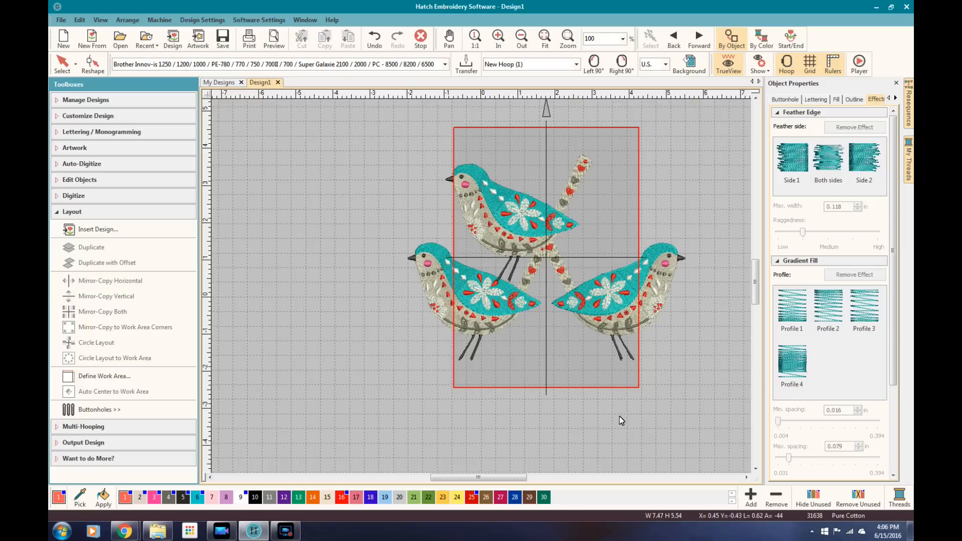
mouse_move(705, 169)
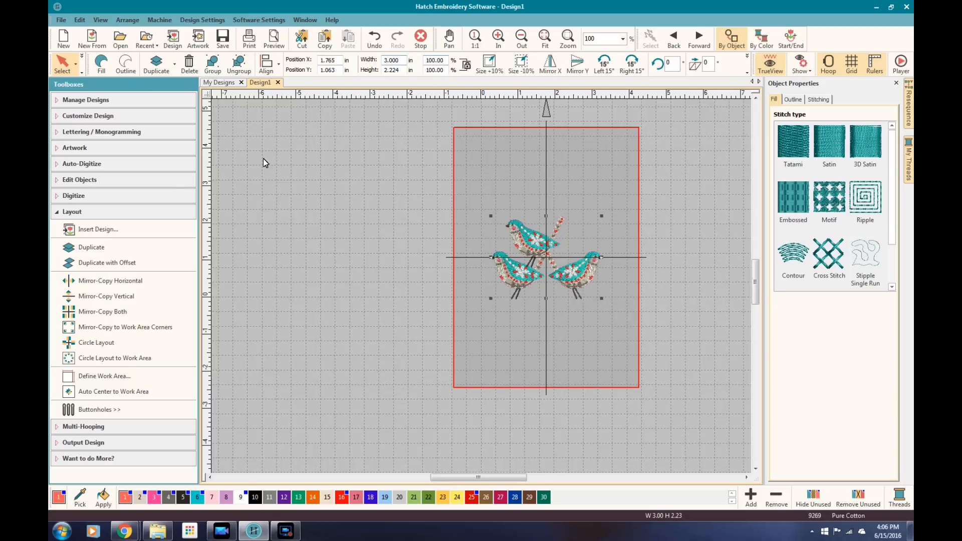
mouse_move(635, 200)
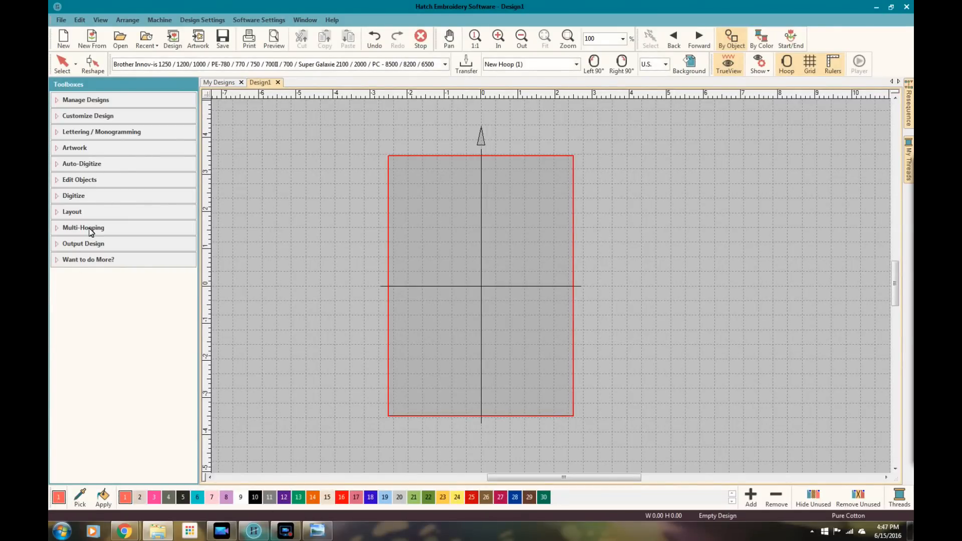
Open Aztec Sun.EMB from My Designs and select it for multi-hooping at about 9 inches wide
click(83, 228)
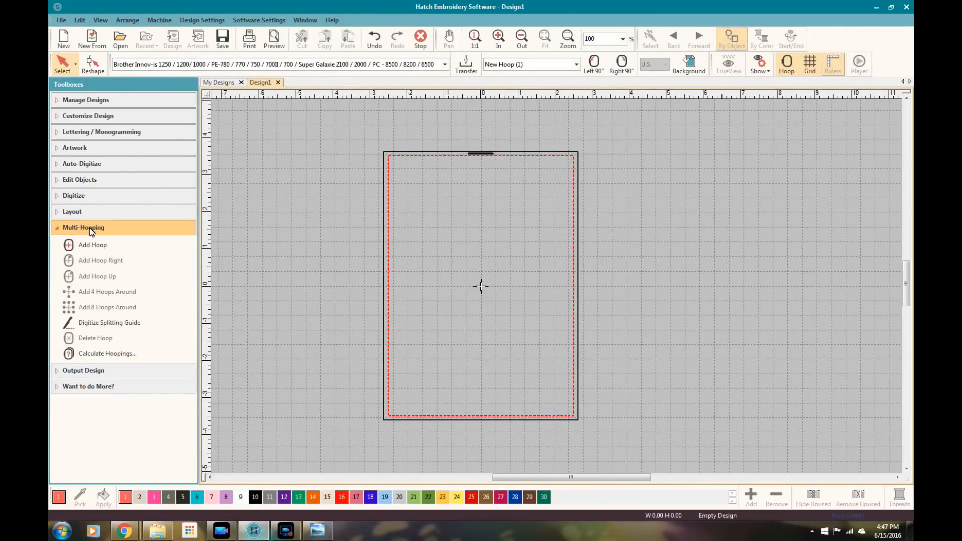
mouse_move(88, 116)
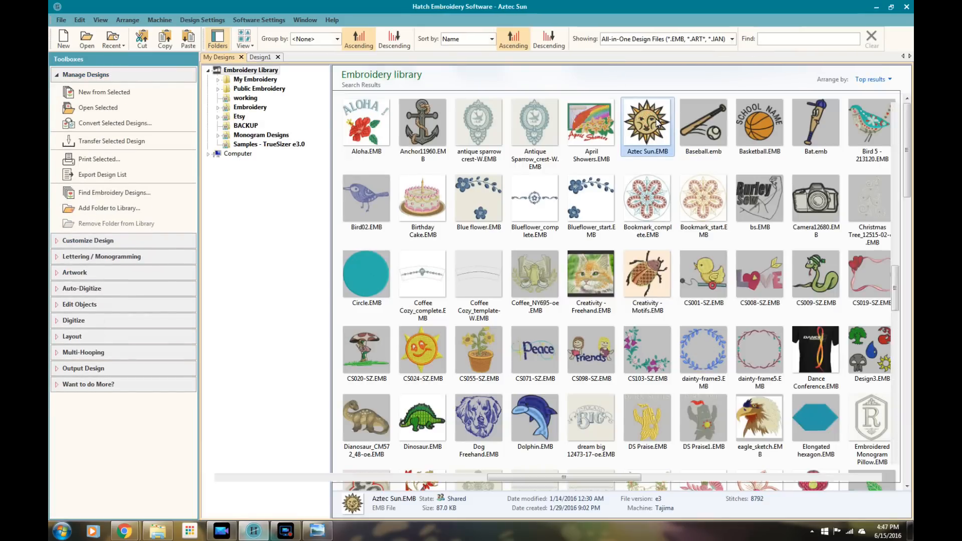
double_click(647, 123)
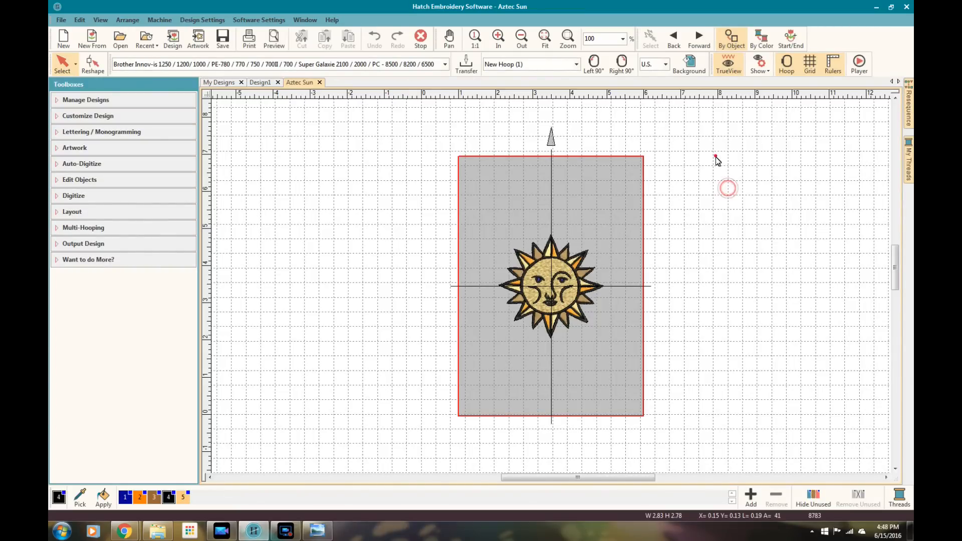
click(551, 285)
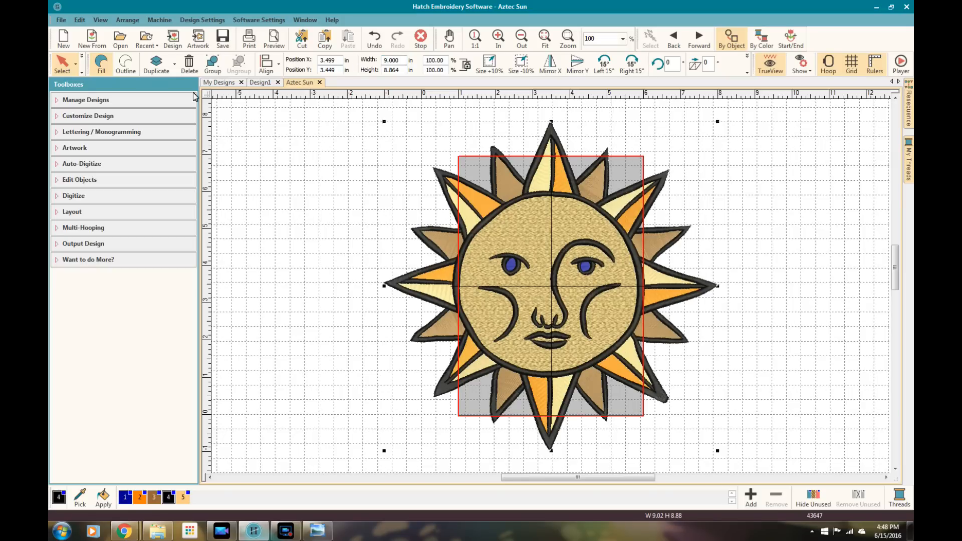
click(83, 227)
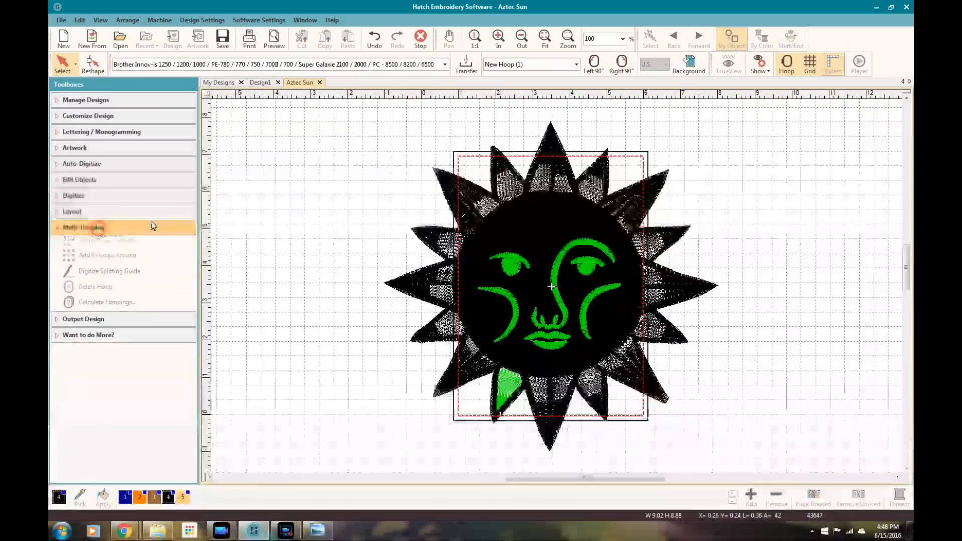
Add a left hoop and a right hoop over the sun, then remove them and return to Design1
click(82, 228)
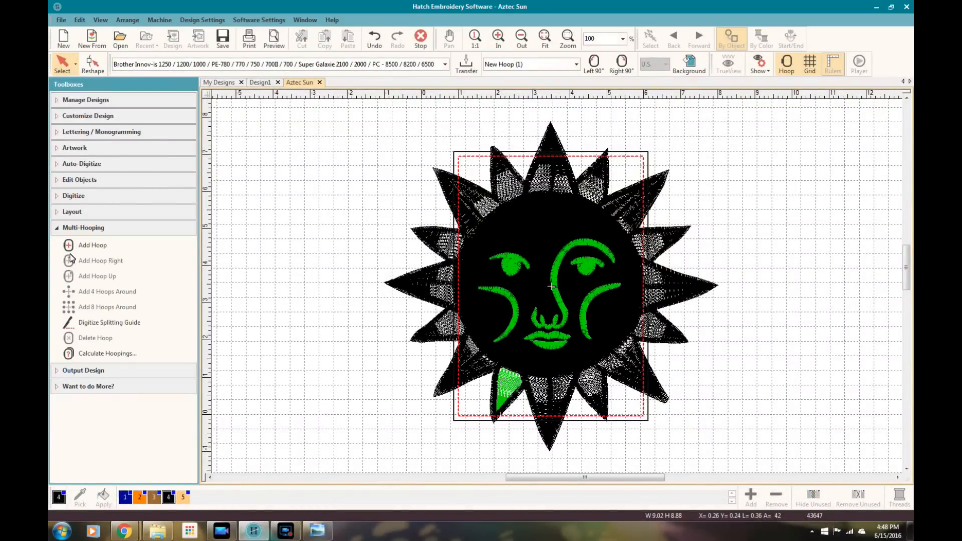
click(92, 245)
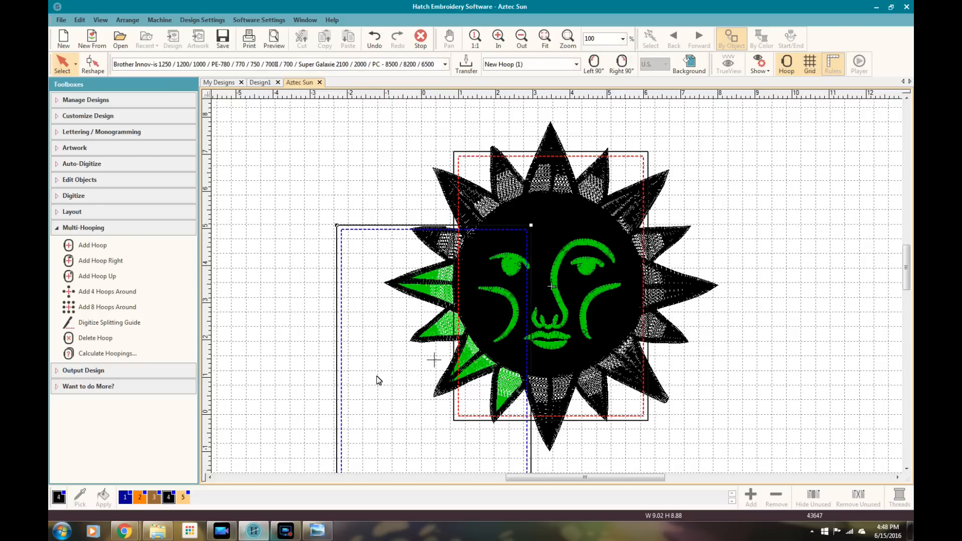
click(100, 261)
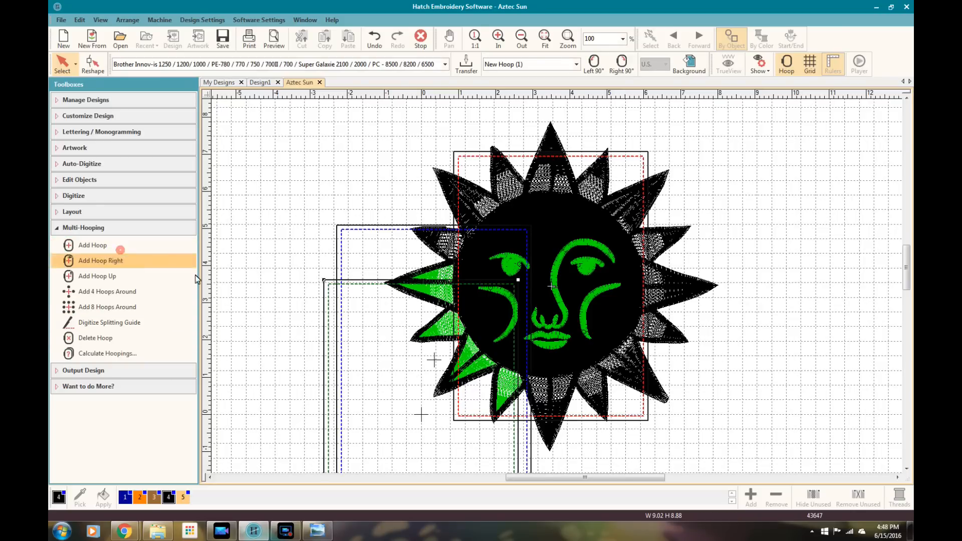
mouse_move(339, 442)
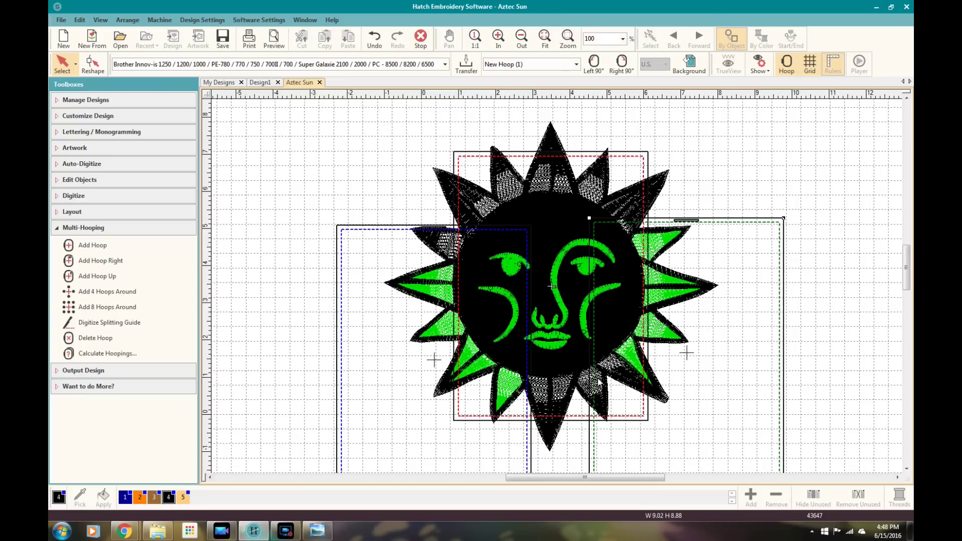
mouse_move(519, 303)
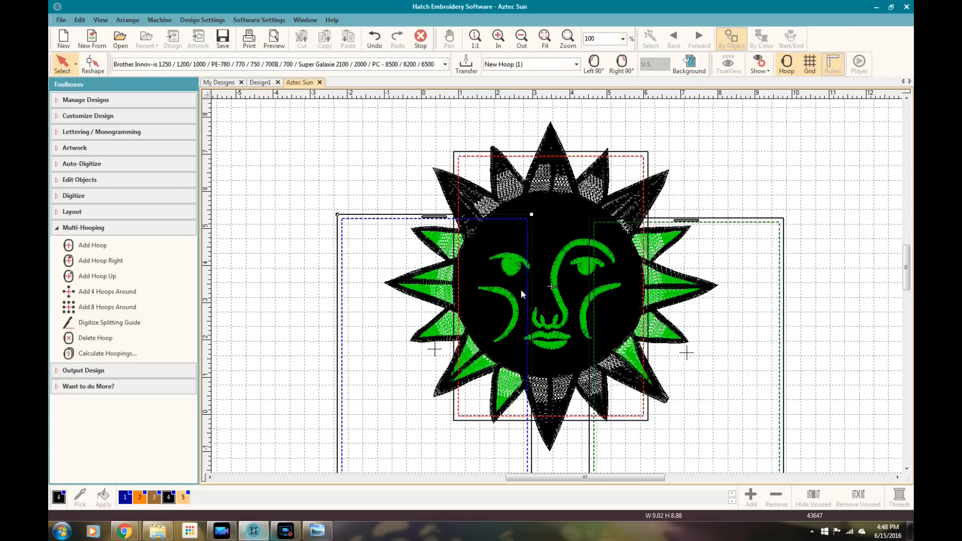
click(92, 246)
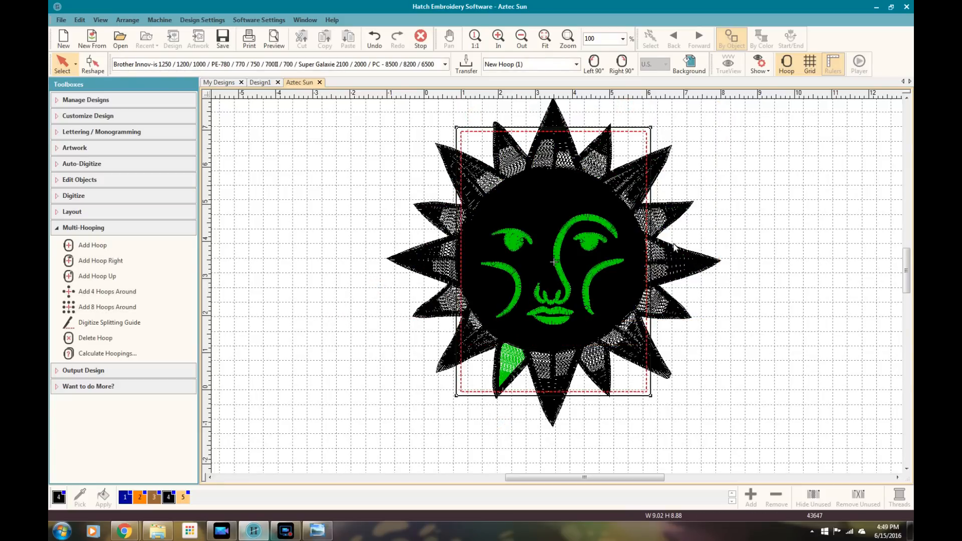
mouse_move(595, 270)
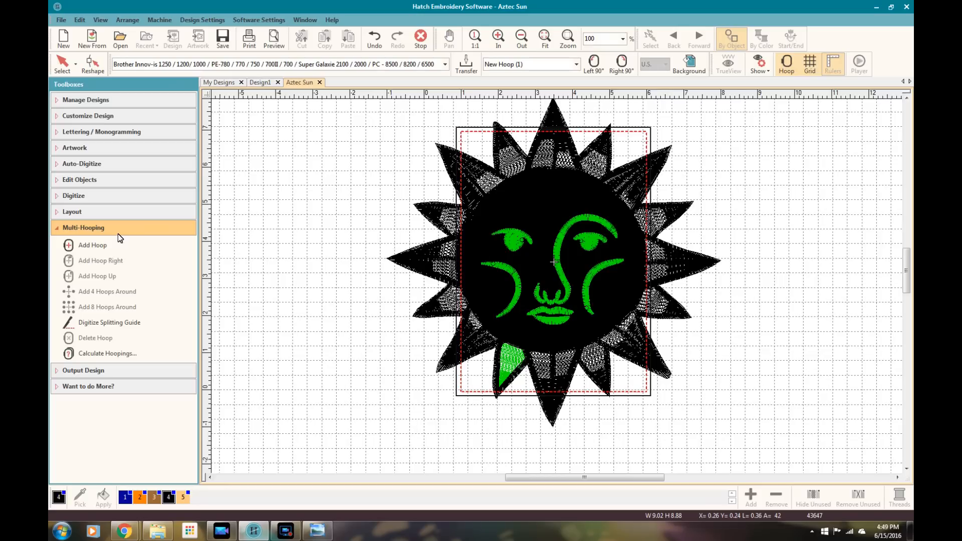
click(319, 82)
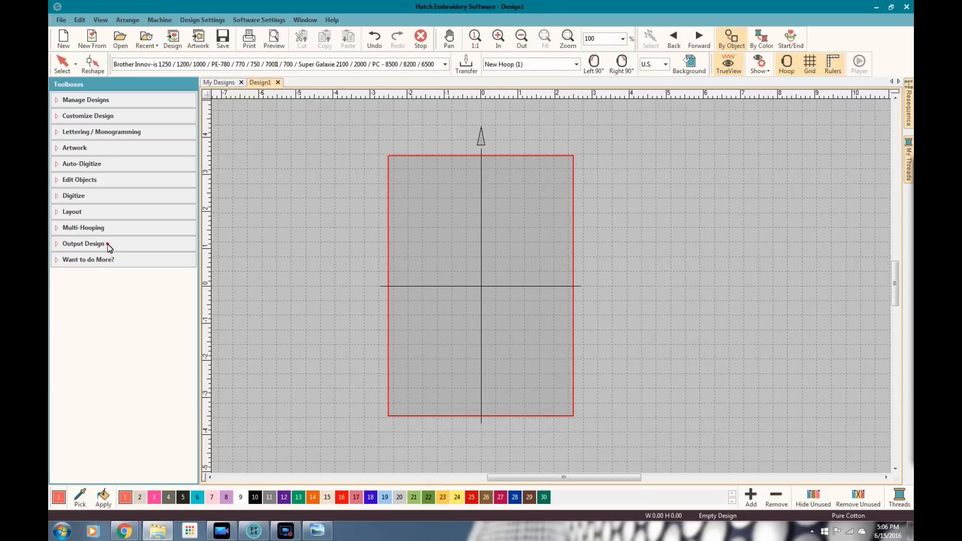
click(82, 243)
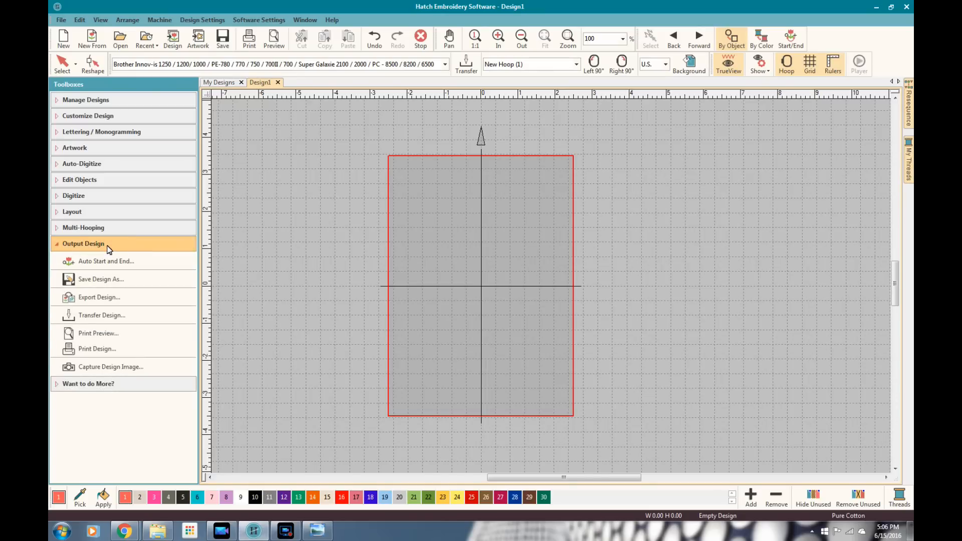
click(106, 261)
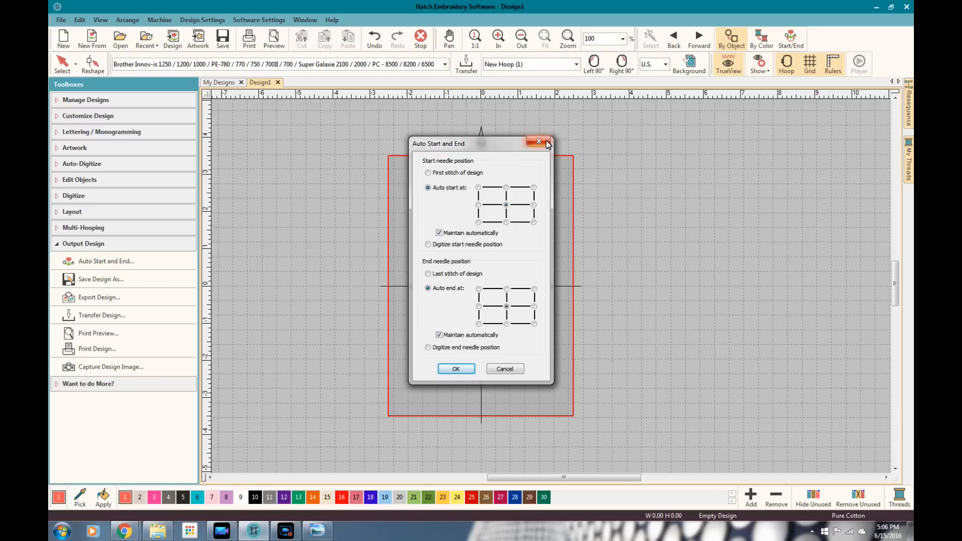
mouse_move(503, 224)
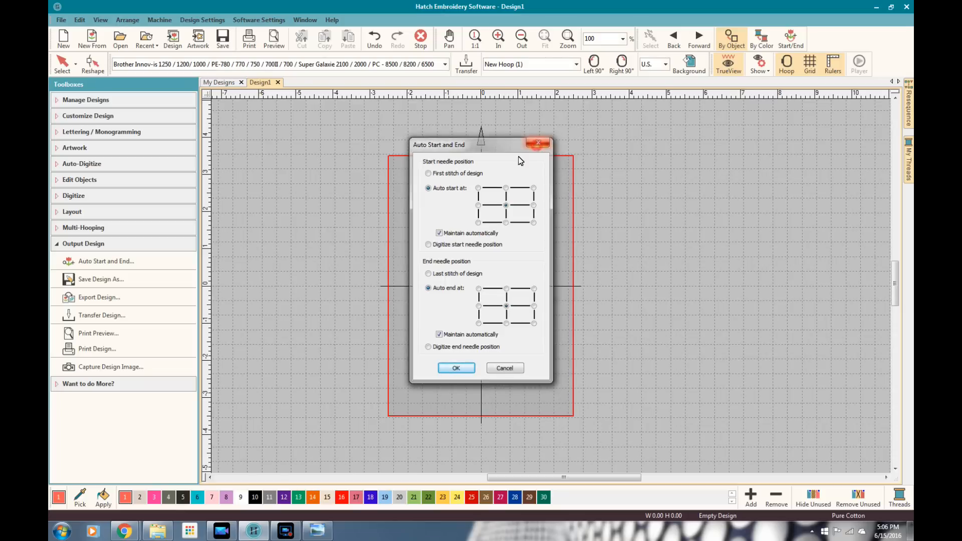
click(455, 367)
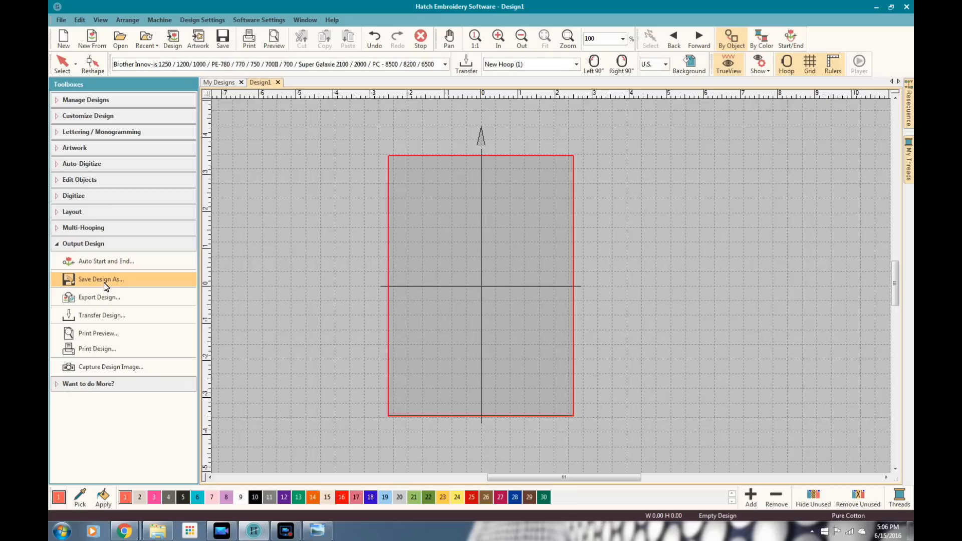
mouse_move(110, 366)
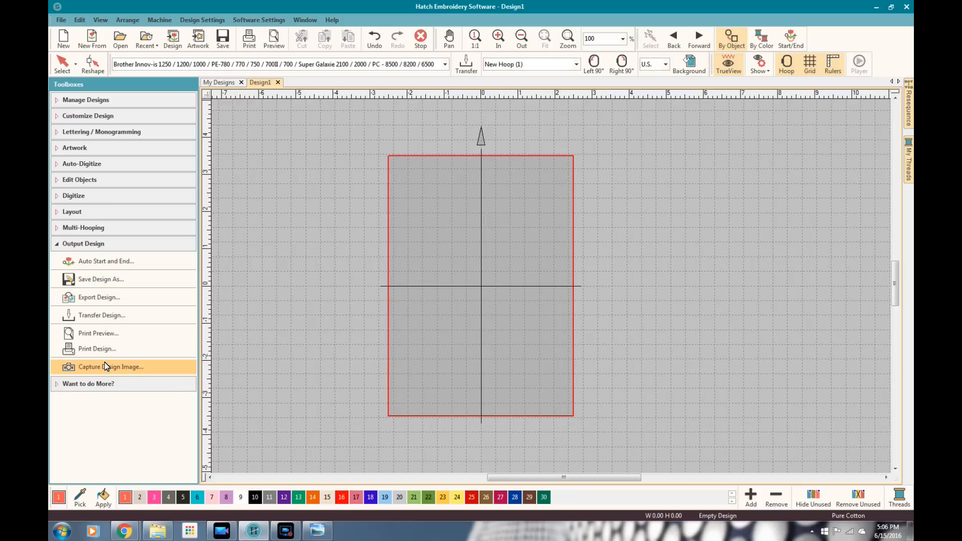
mouse_move(139, 300)
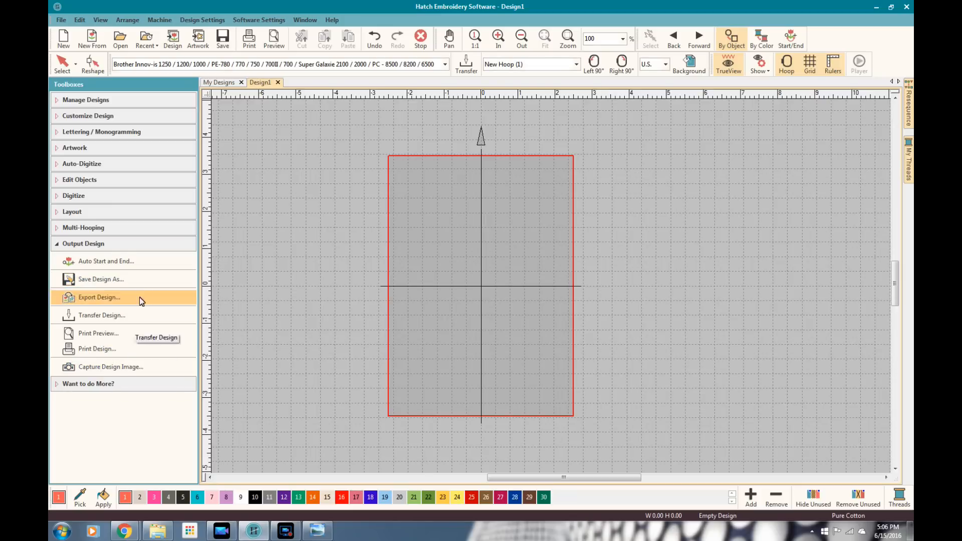
click(82, 244)
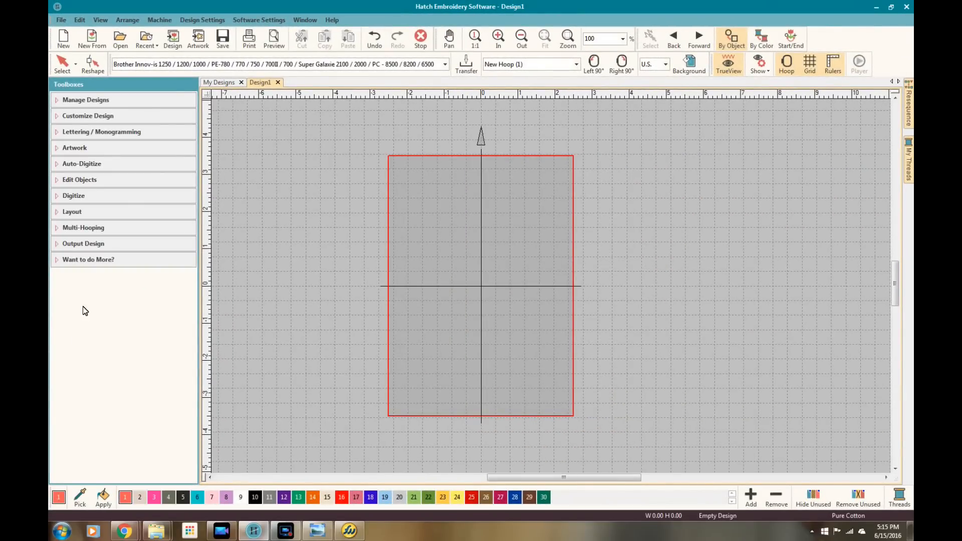
click(88, 259)
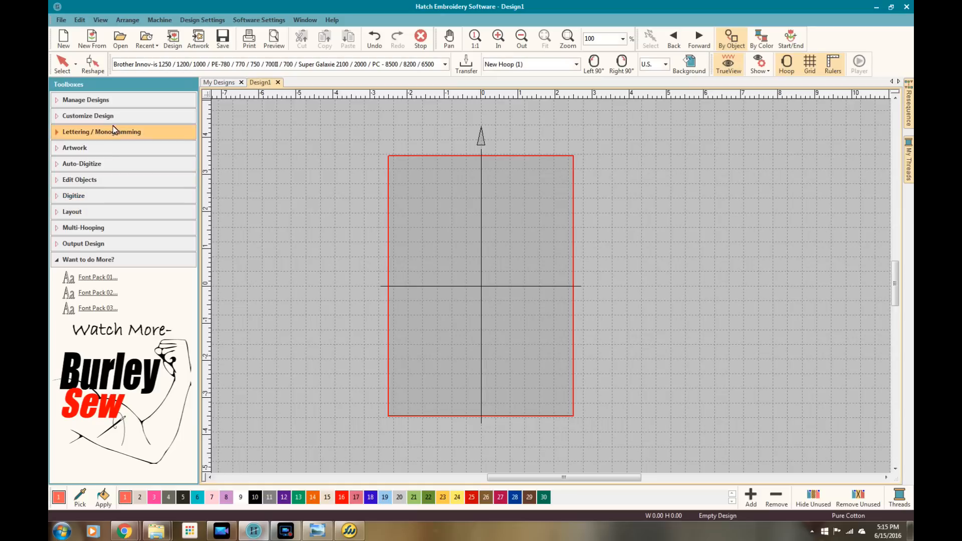
mouse_move(97, 292)
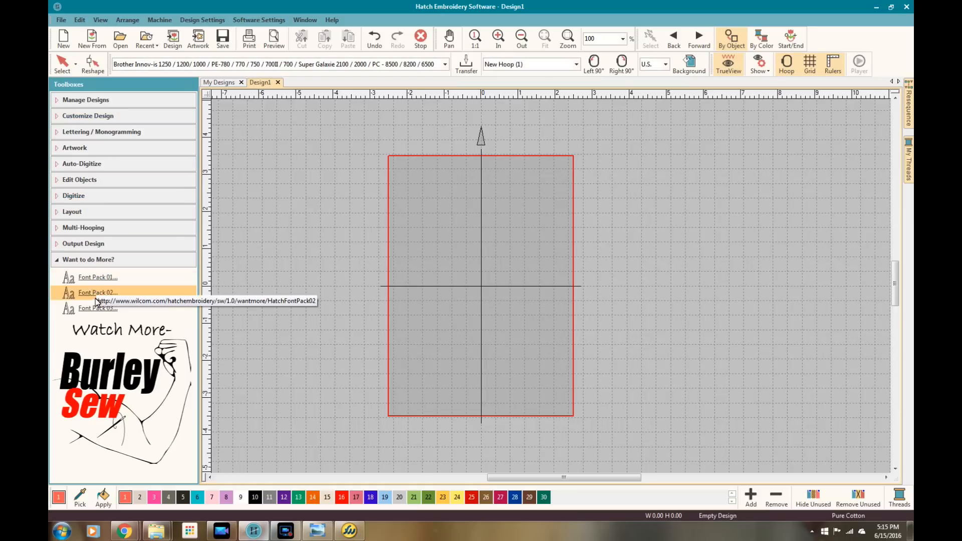
mouse_move(97, 307)
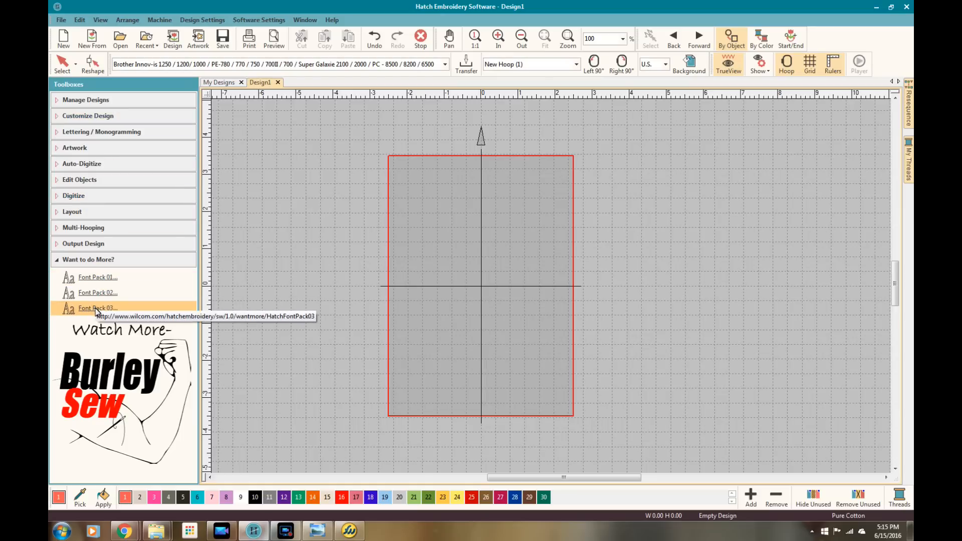
mouse_move(109, 419)
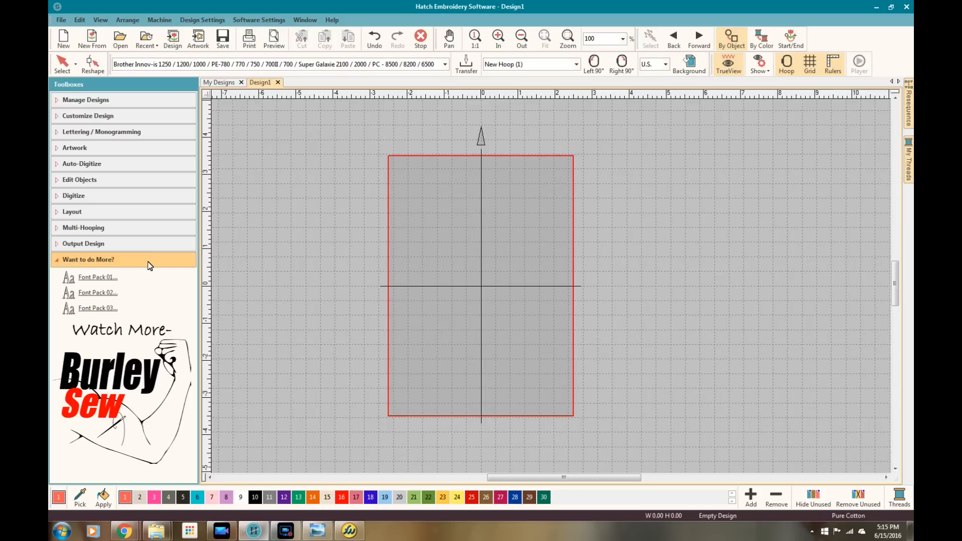
click(88, 260)
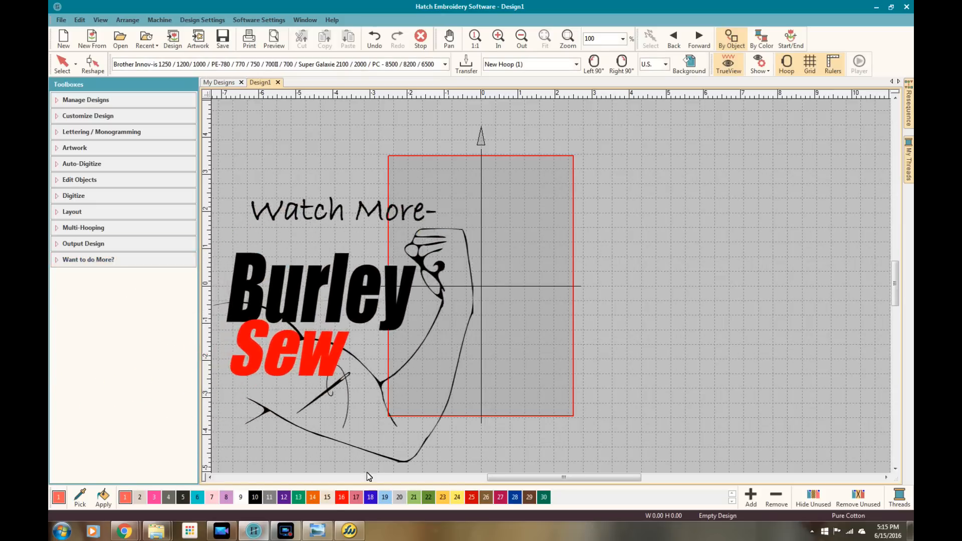